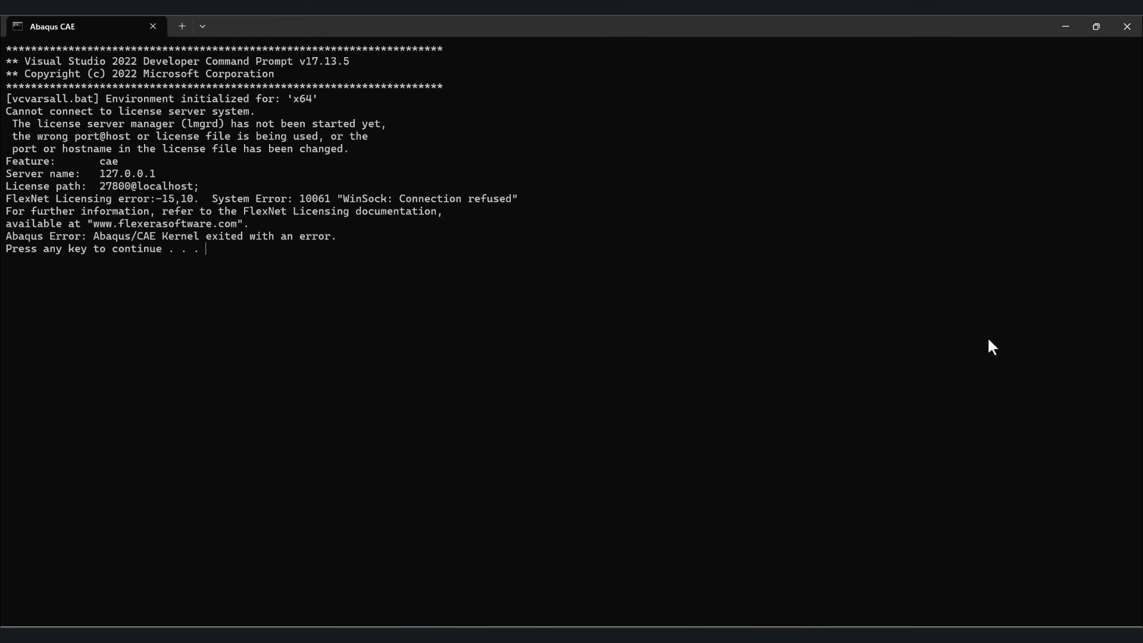
mouse_move(1011, 374)
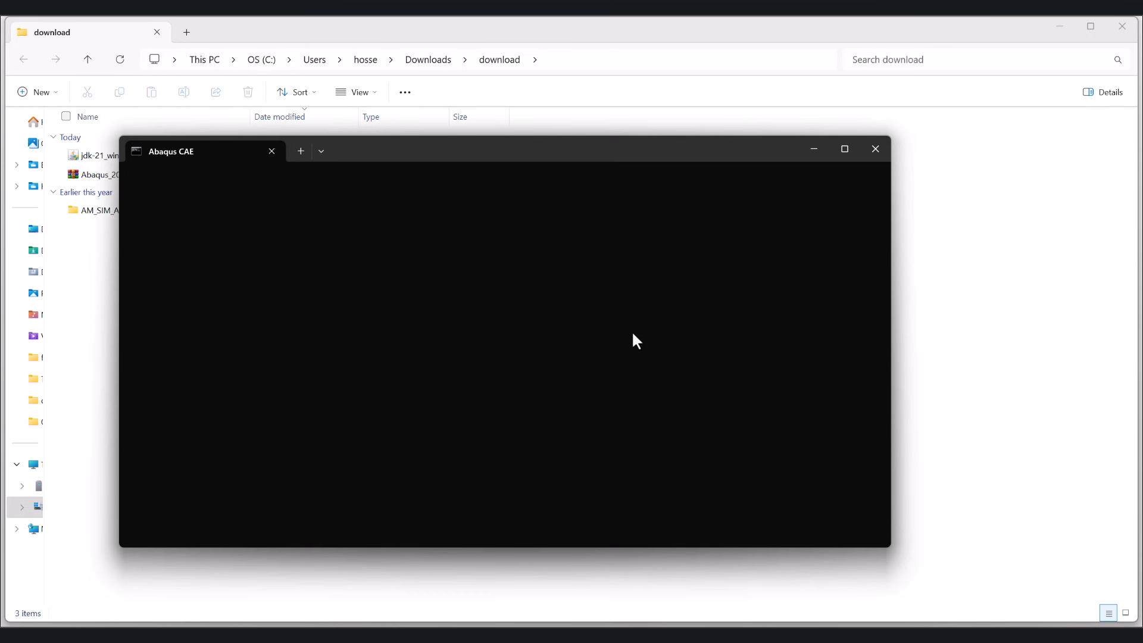
mouse_move(1054, 622)
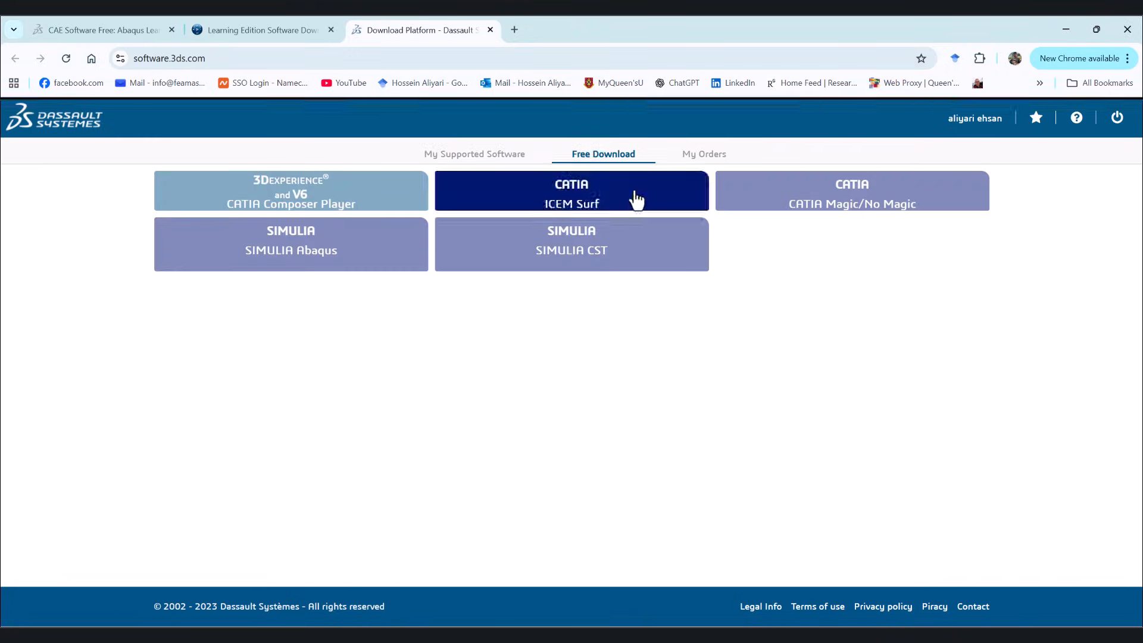
Step: Show the free SIMULIA Abaqus downloads and choose the Abaqus 2025 release
click(290, 243)
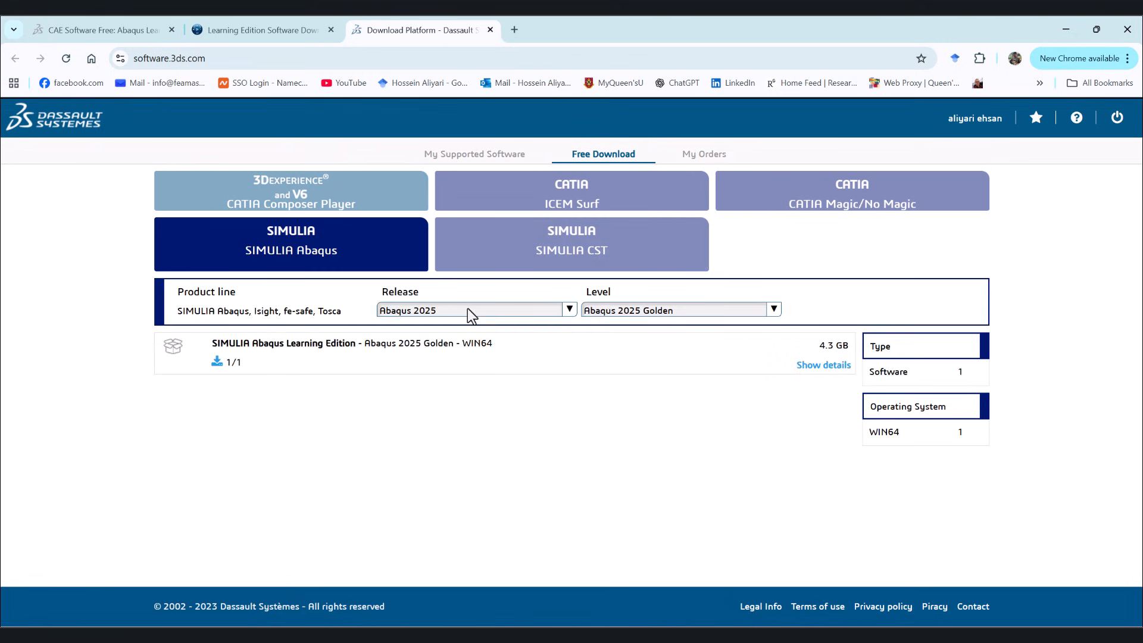
click(472, 310)
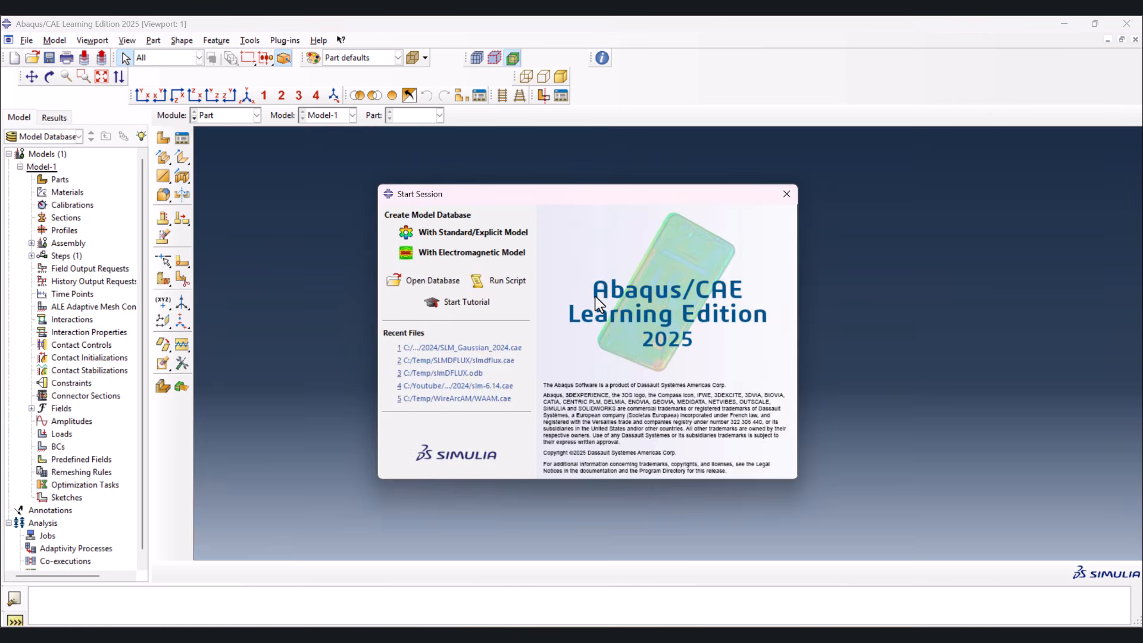
mouse_move(539, 328)
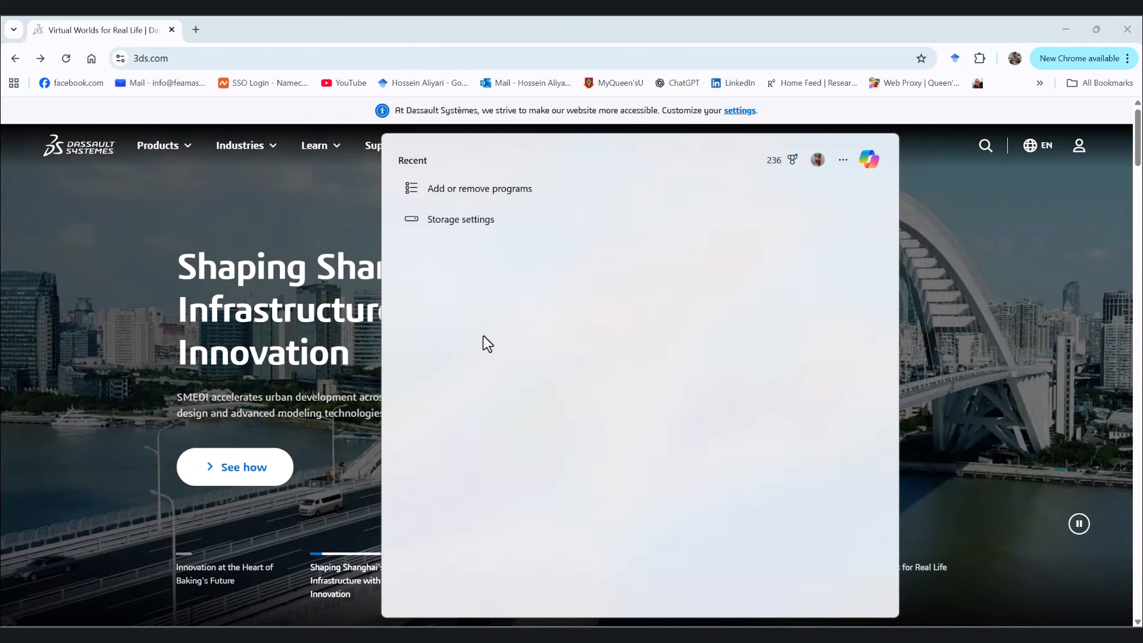
mouse_move(478, 188)
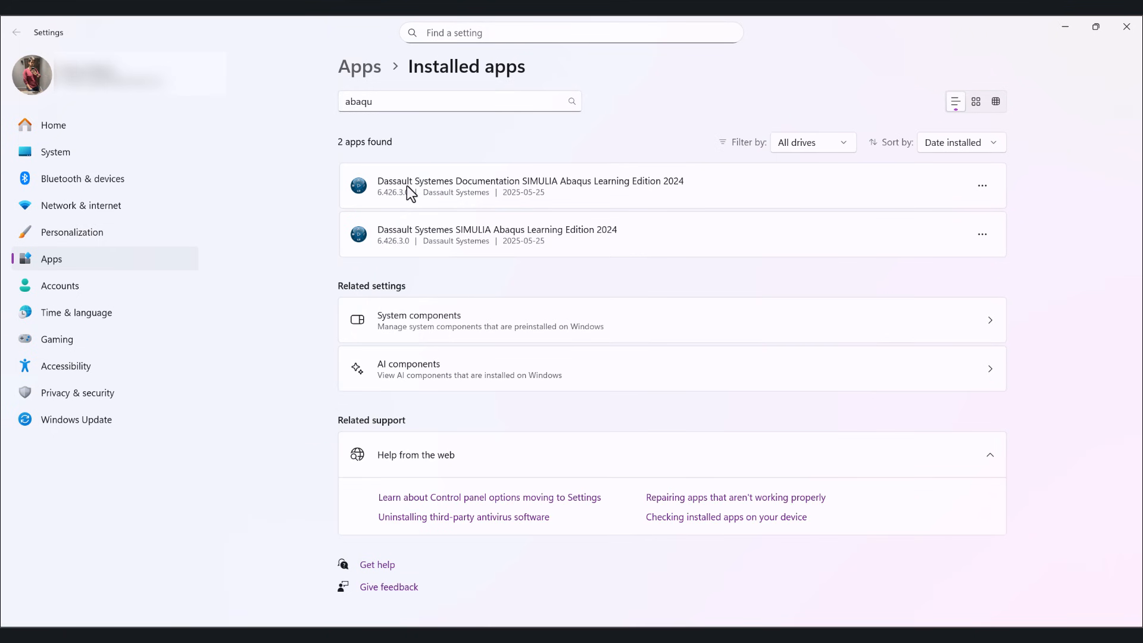
mouse_move(975, 189)
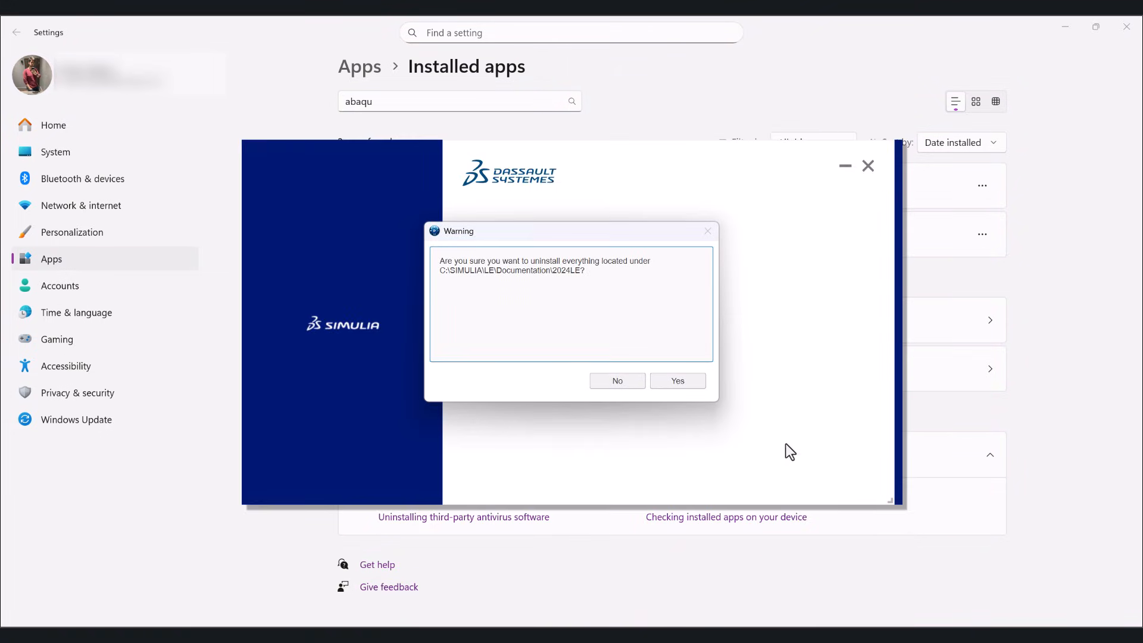
Step: Confirm removal of the Abaqus Learning Edition 2024 documentation
click(676, 381)
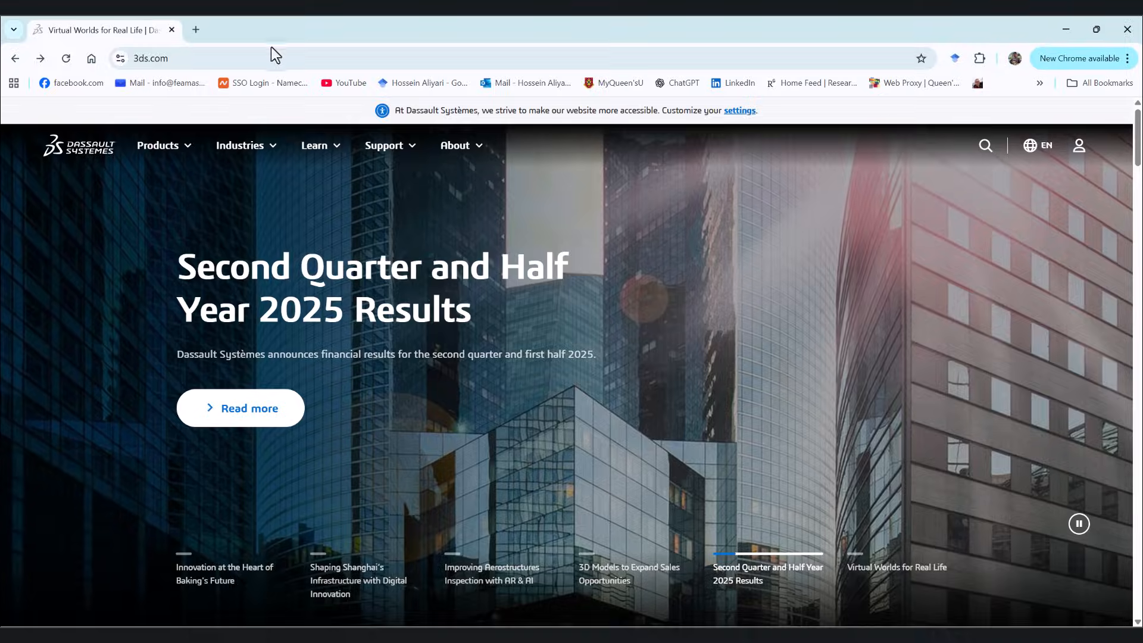
Step: Navigate from Support to Software Downloads and into Student Edition Access
click(153, 58)
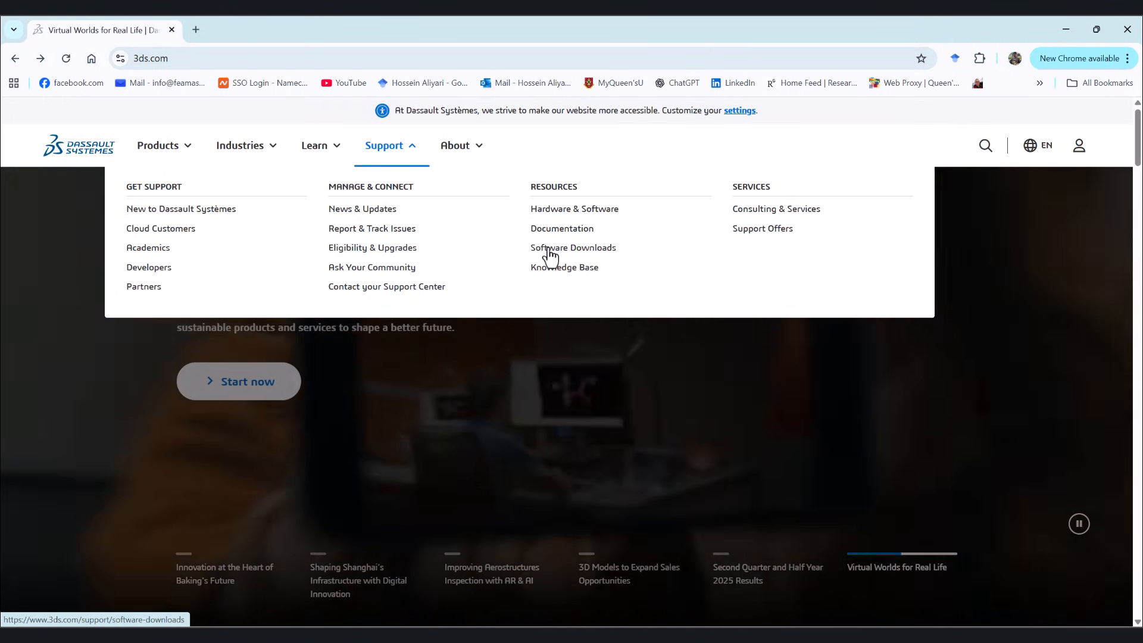
click(572, 248)
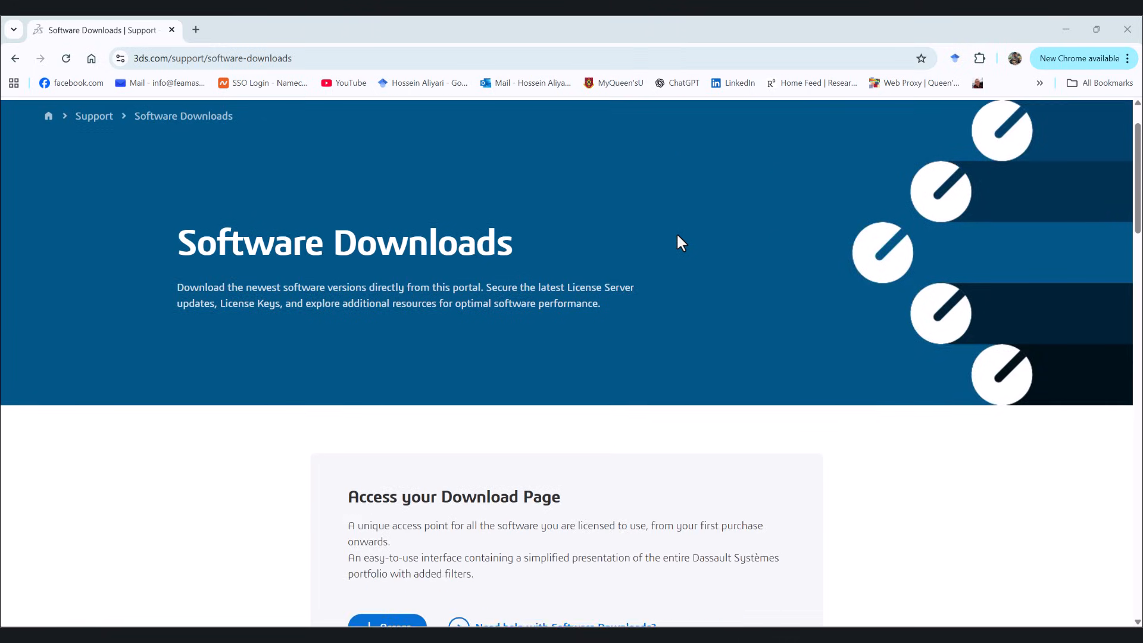
scroll(down, 3)
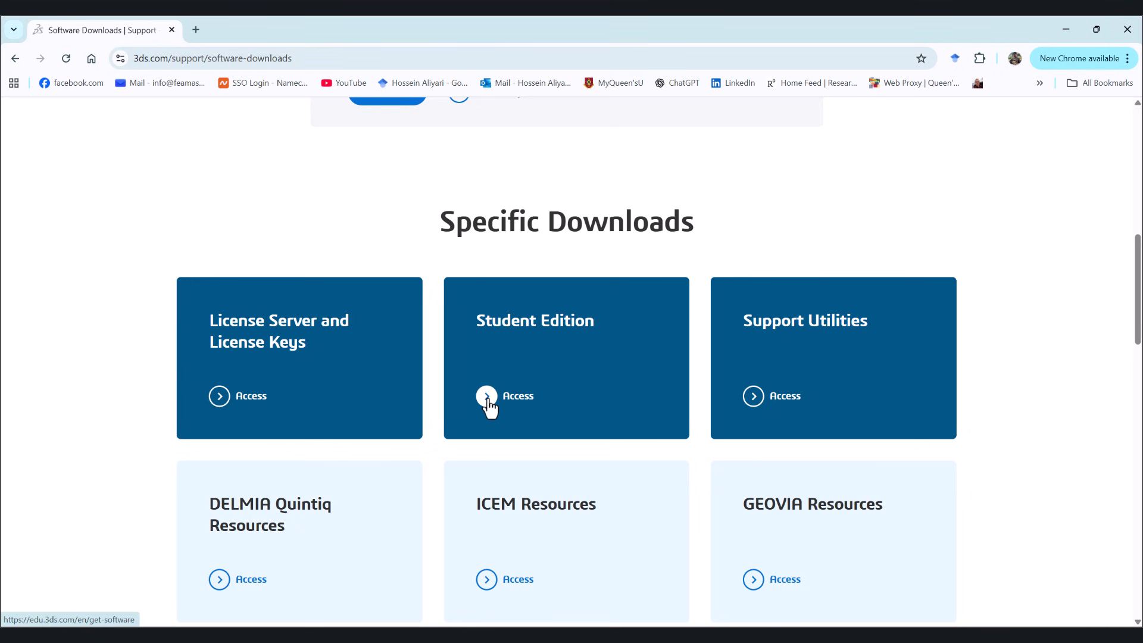
click(488, 396)
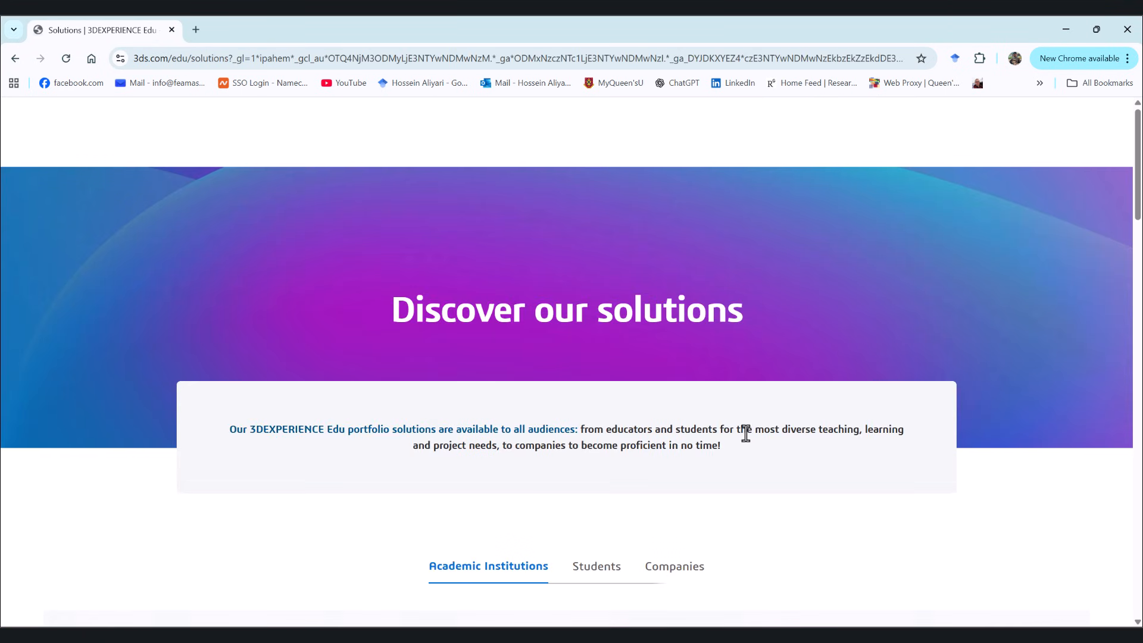
Step: Show the Students offerings and bring the free Learning Edition cards into view
scroll(down, 3)
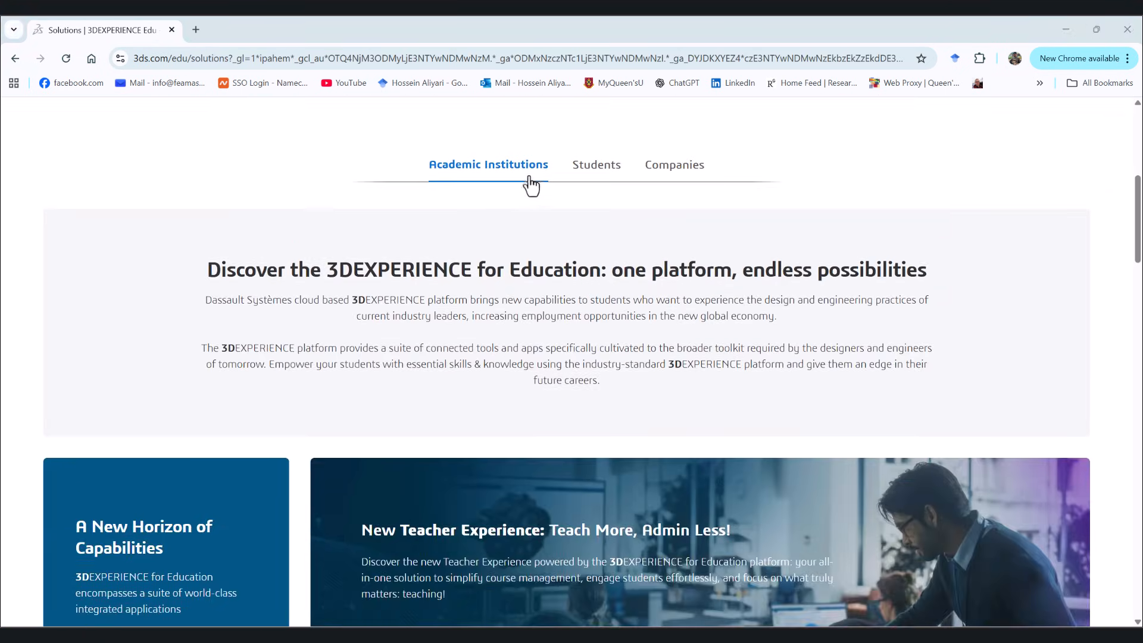
click(596, 165)
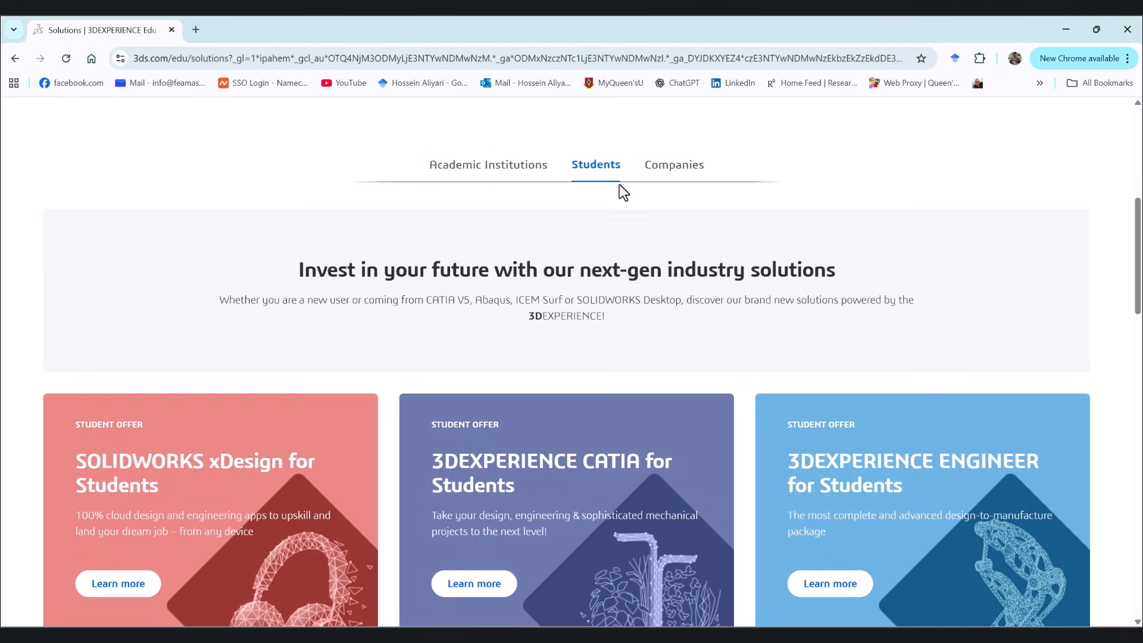
scroll(down, 3)
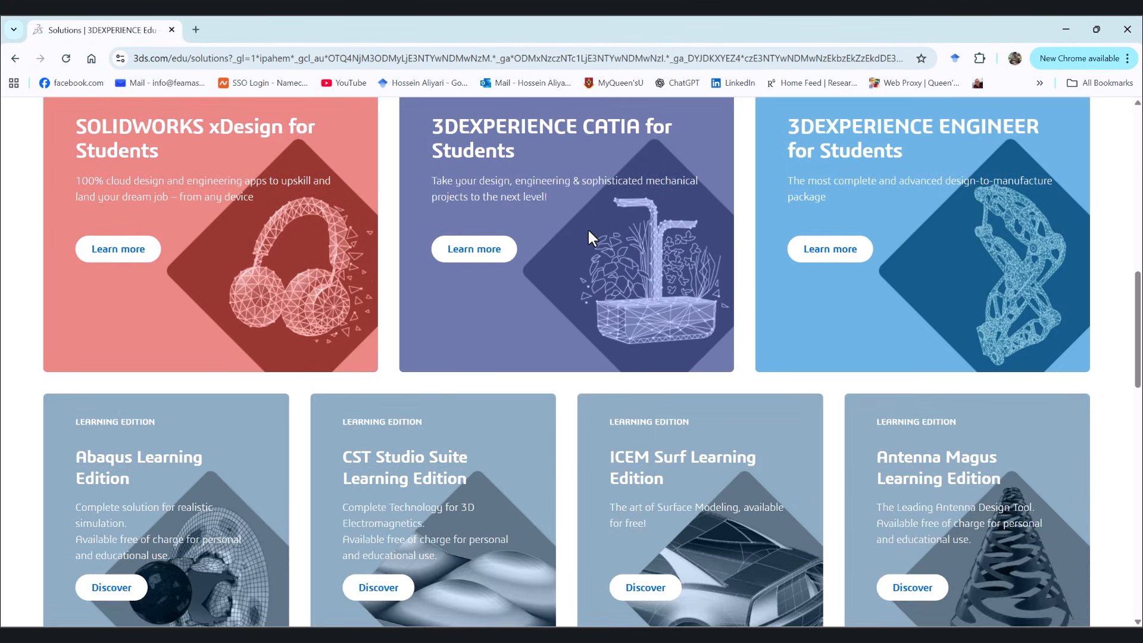
scroll(down, 3)
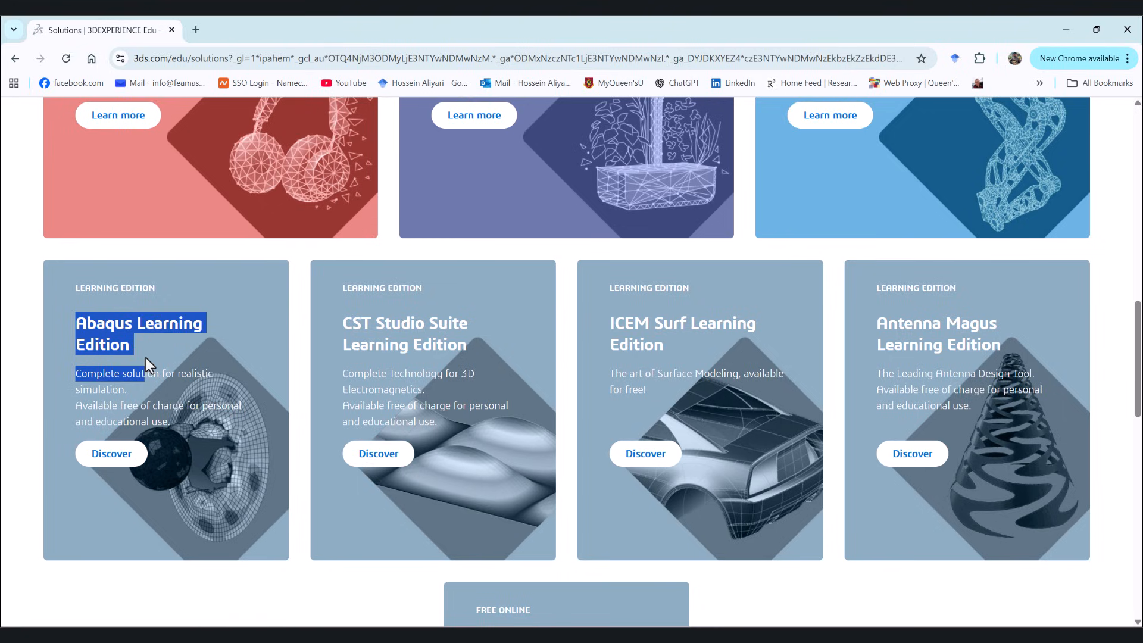
Step: Open the Abaqus Learning Edition page and highlight the note about the full documentation
click(111, 452)
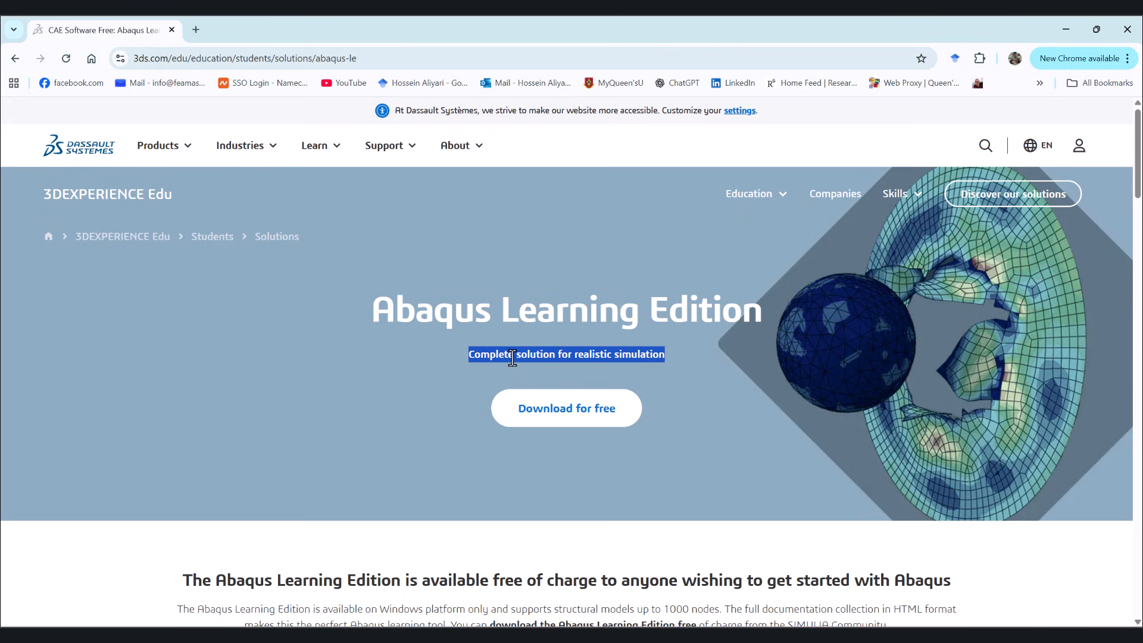
scroll(down, 3)
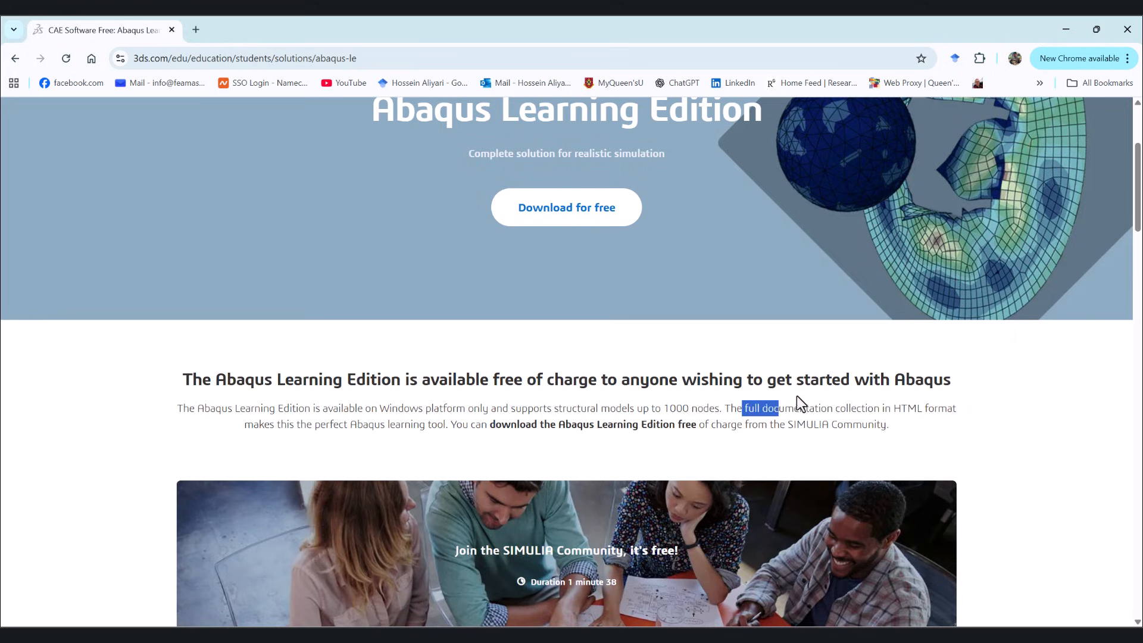
drag(741, 407, 831, 407)
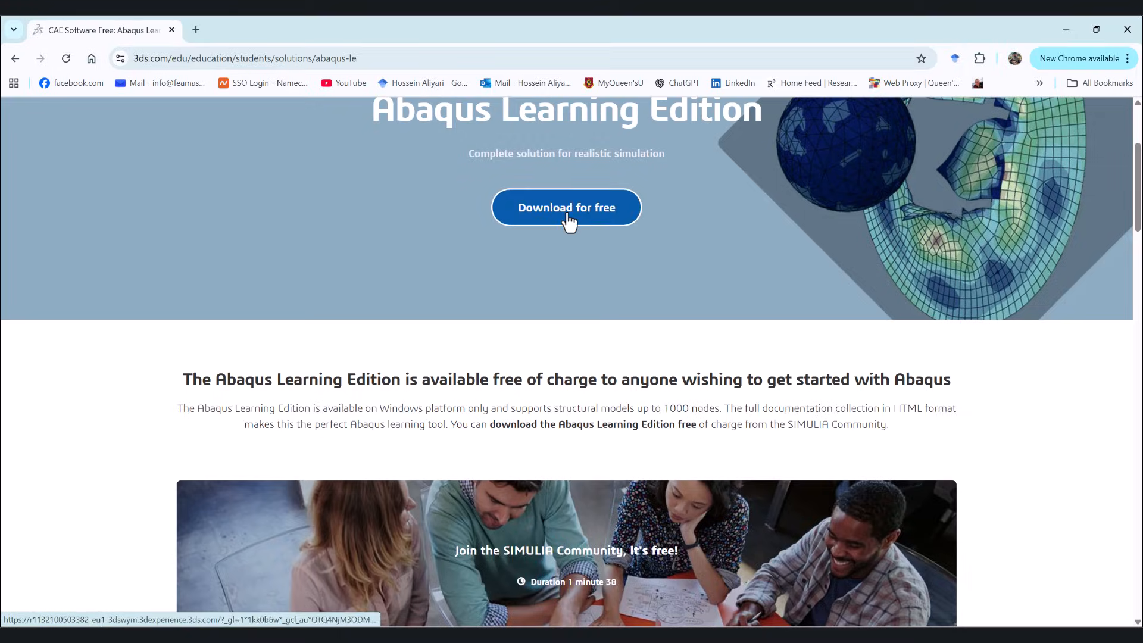
Step: Start the free download, landing on the 3DEXPERIENCE account registration form
click(566, 207)
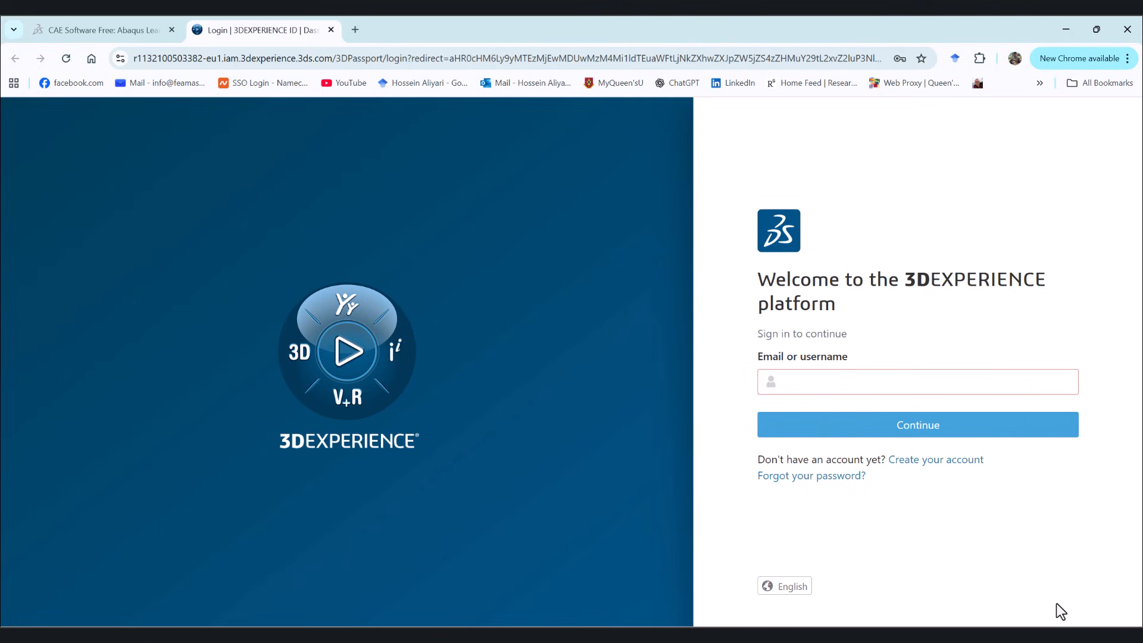
mouse_move(845, 534)
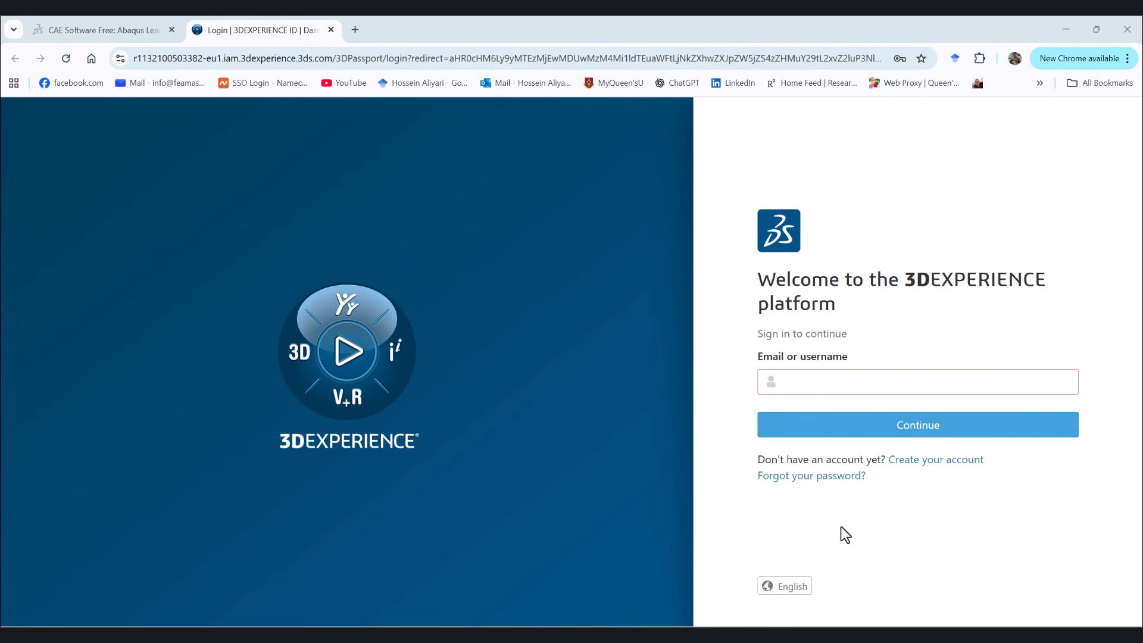
click(936, 459)
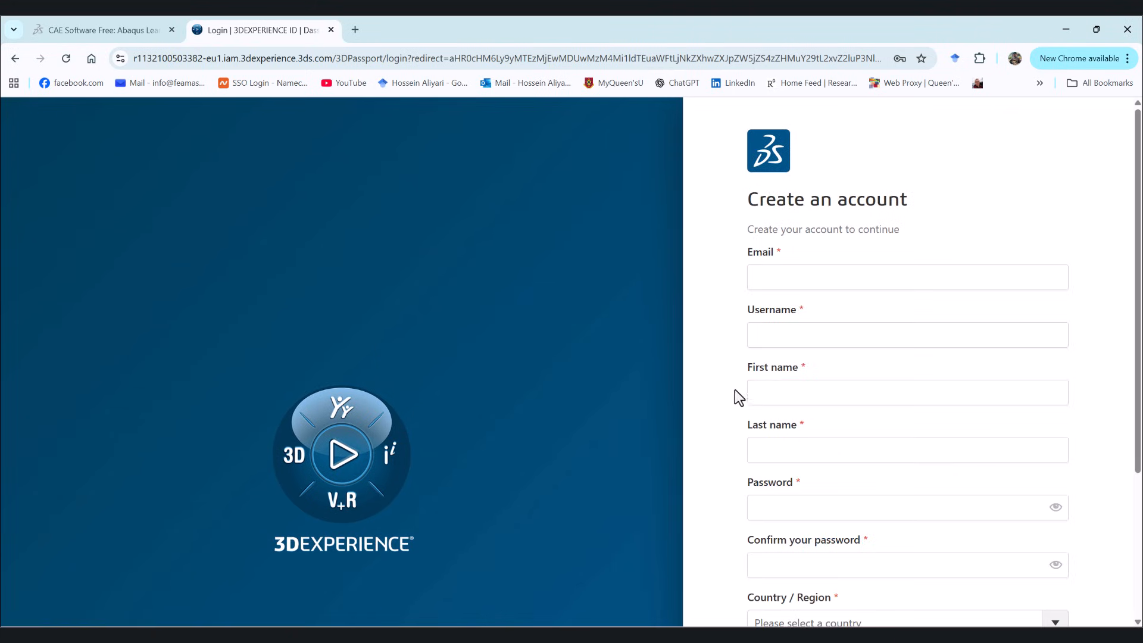
mouse_move(742, 259)
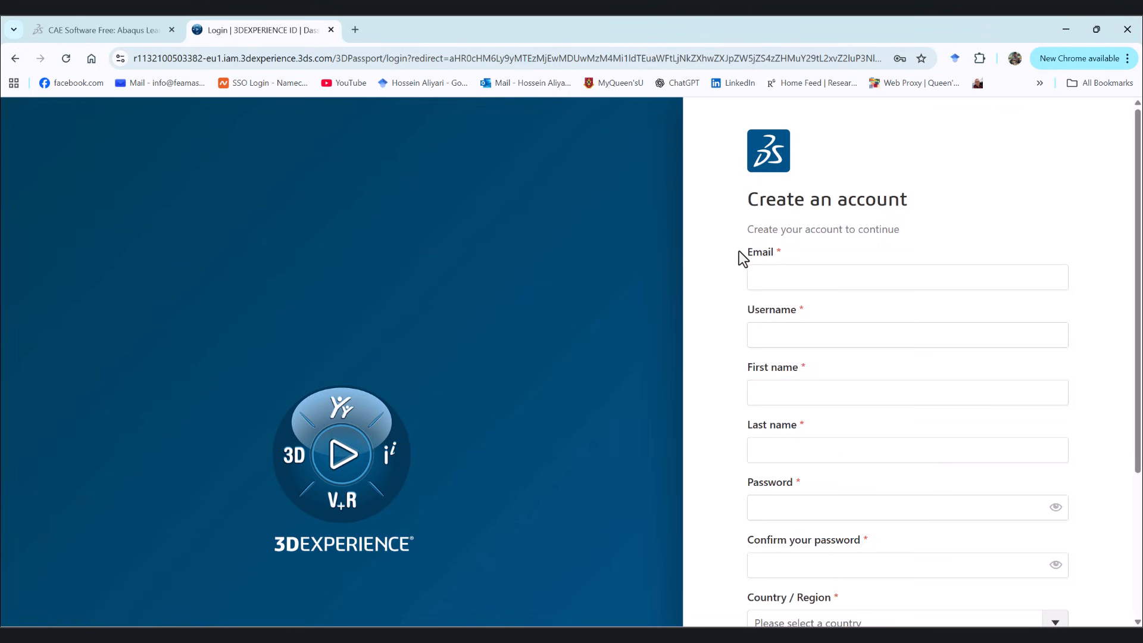
mouse_move(805, 384)
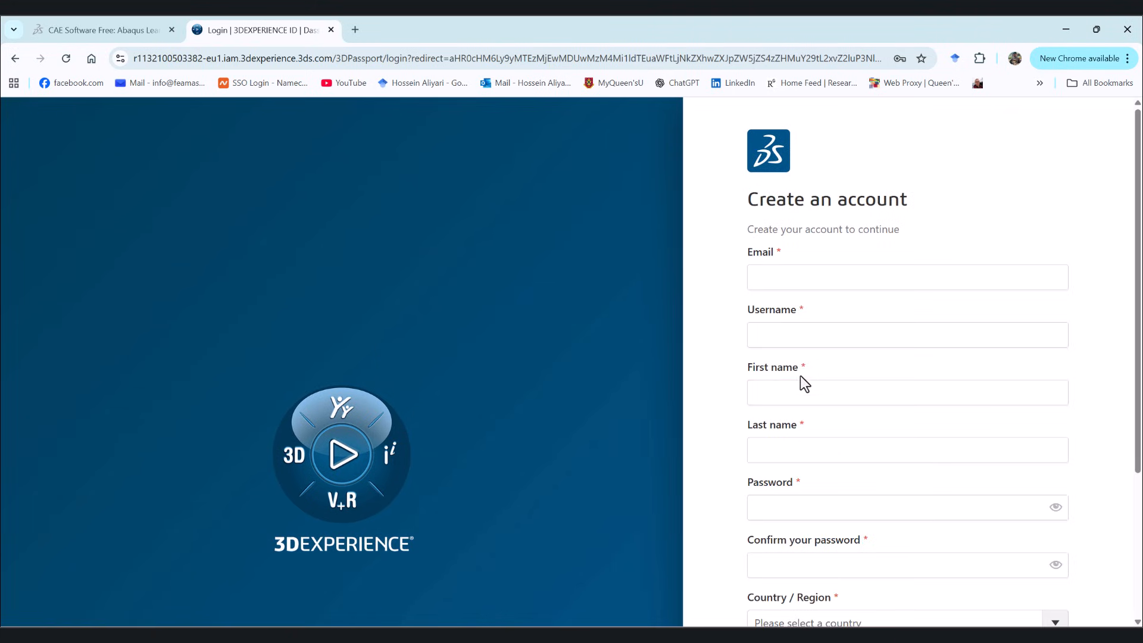
scroll(down, 3)
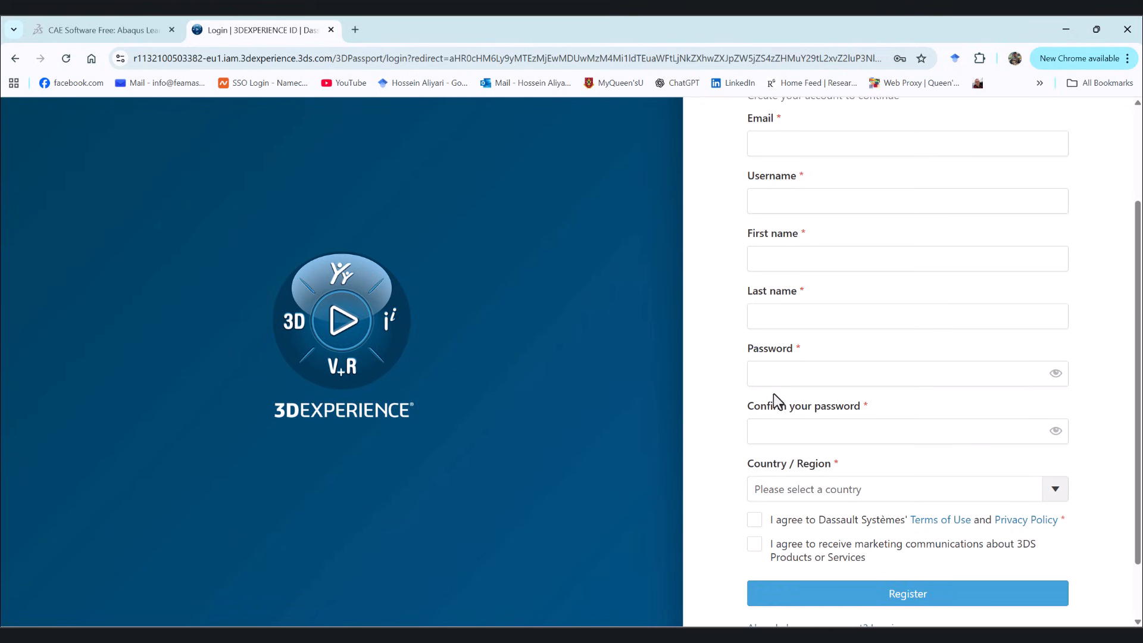
scroll(down, 3)
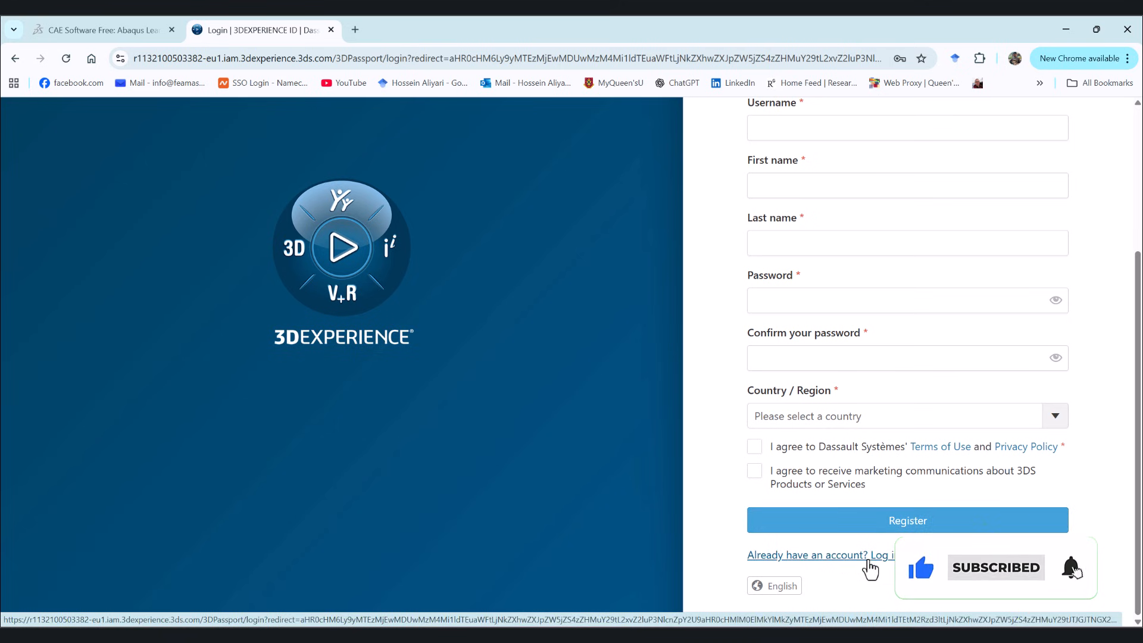
Step: Switch to existing-account sign-in, submit the email and password, and log in
click(811, 555)
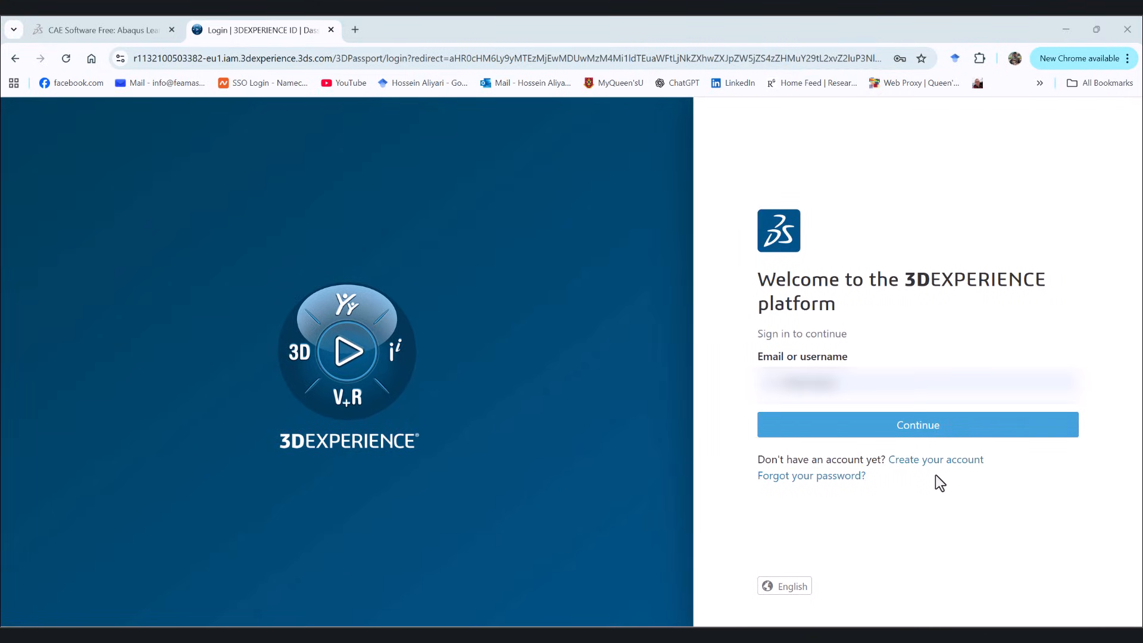
click(917, 424)
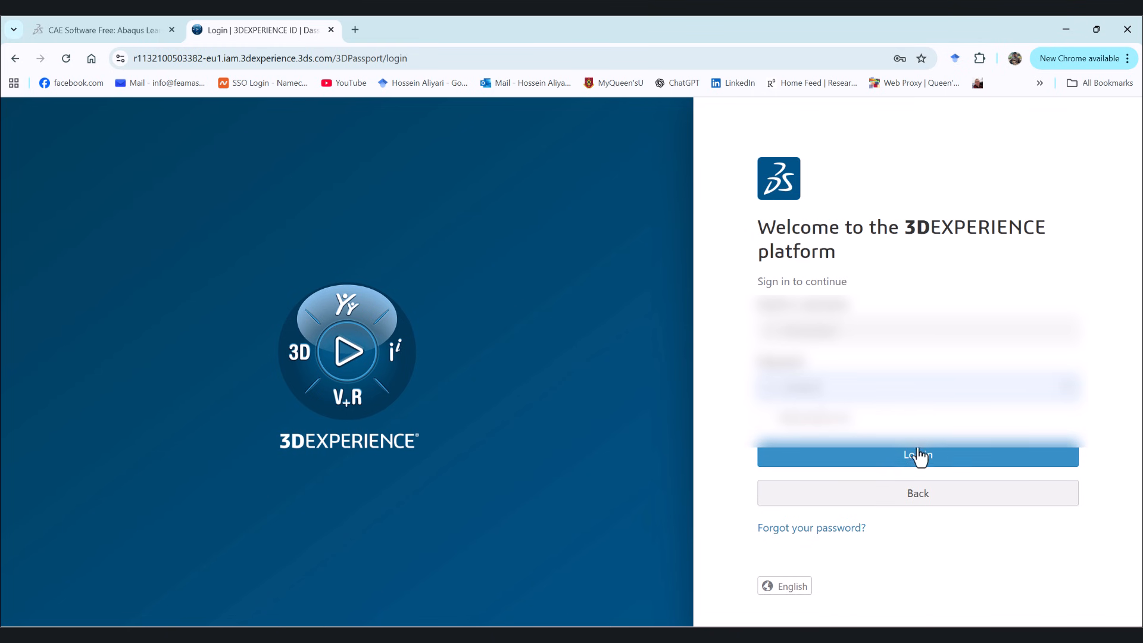
click(918, 456)
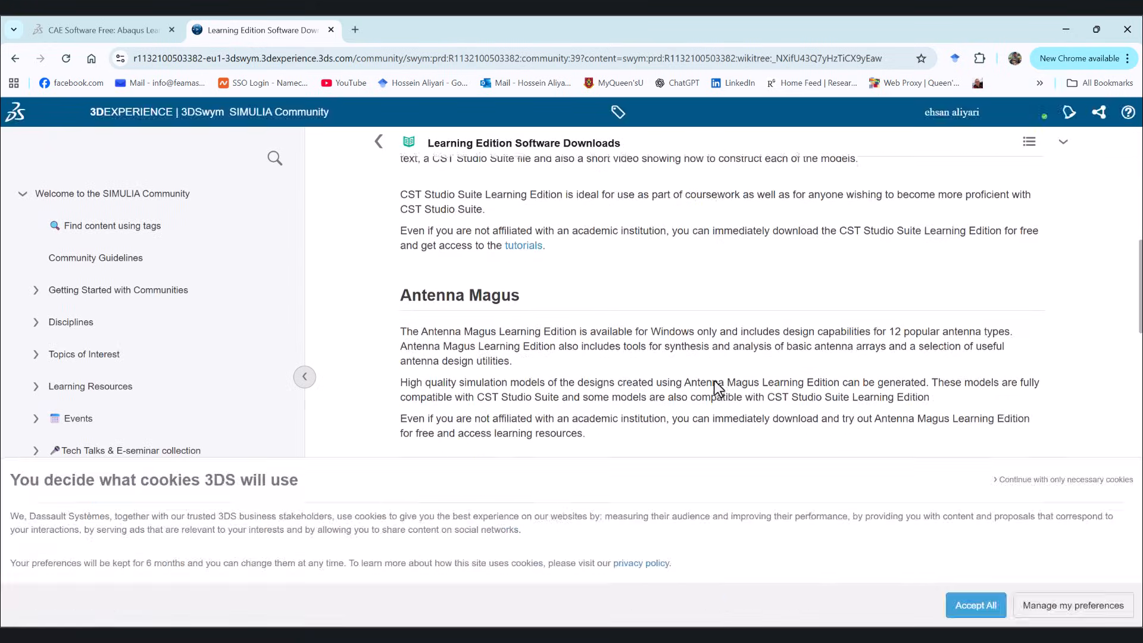
Step: Accept the cookie notice and bring the 2025 Abaqus Learning Edition download steps into view
click(975, 605)
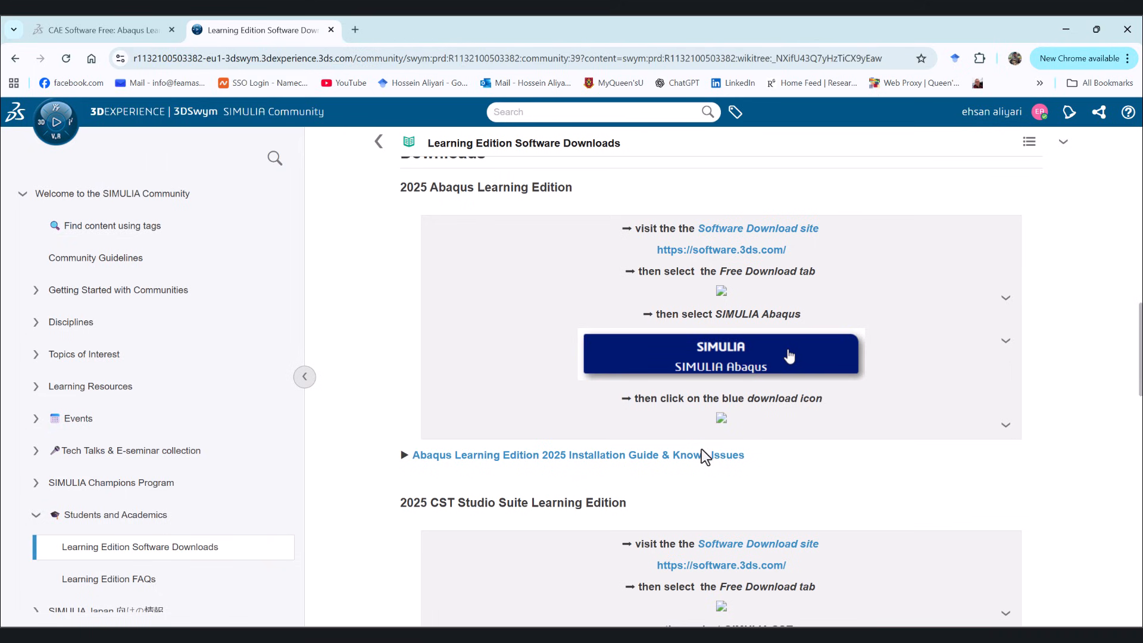
scroll(down, 3)
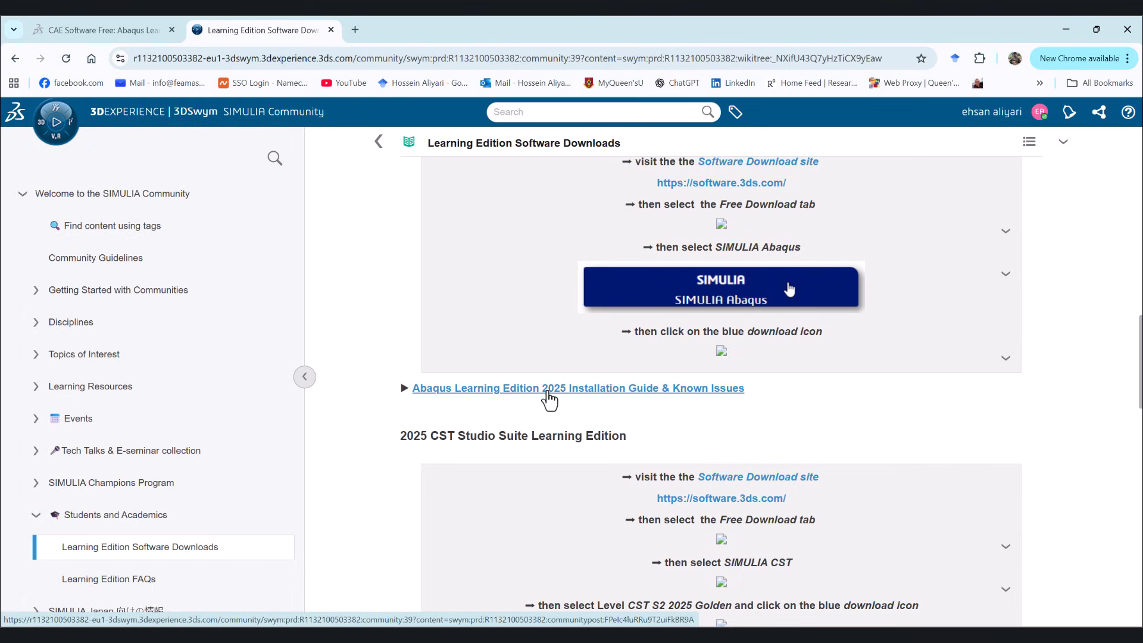
mouse_move(635, 400)
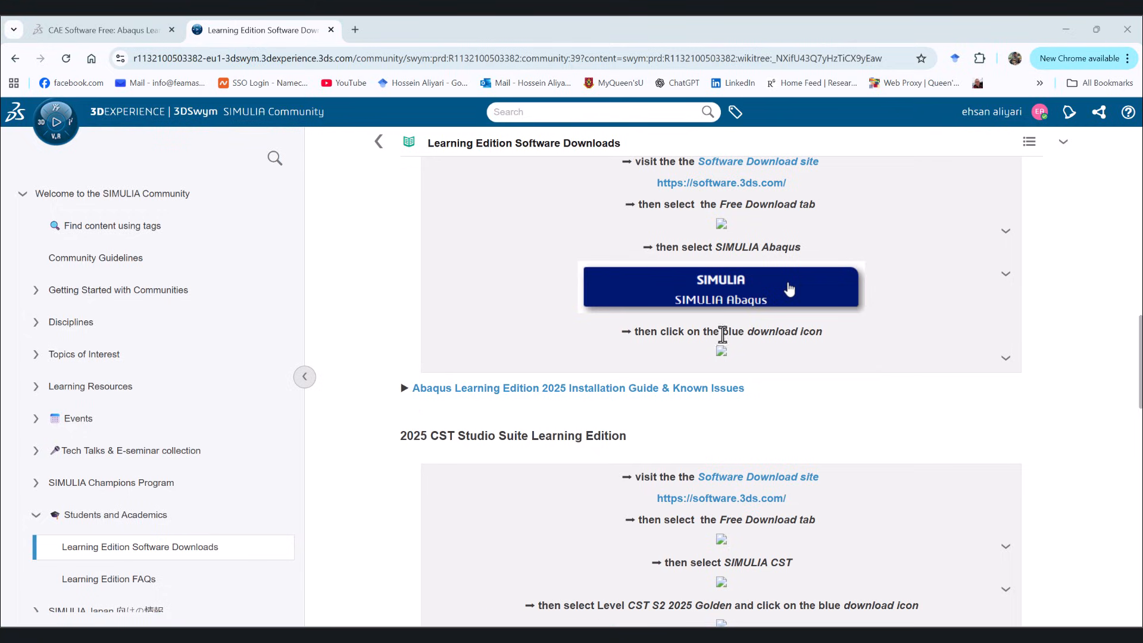
Step: On software.3ds.com, list the free SIMULIA Abaqus downloads with Release set to Abaqus 2025
click(720, 286)
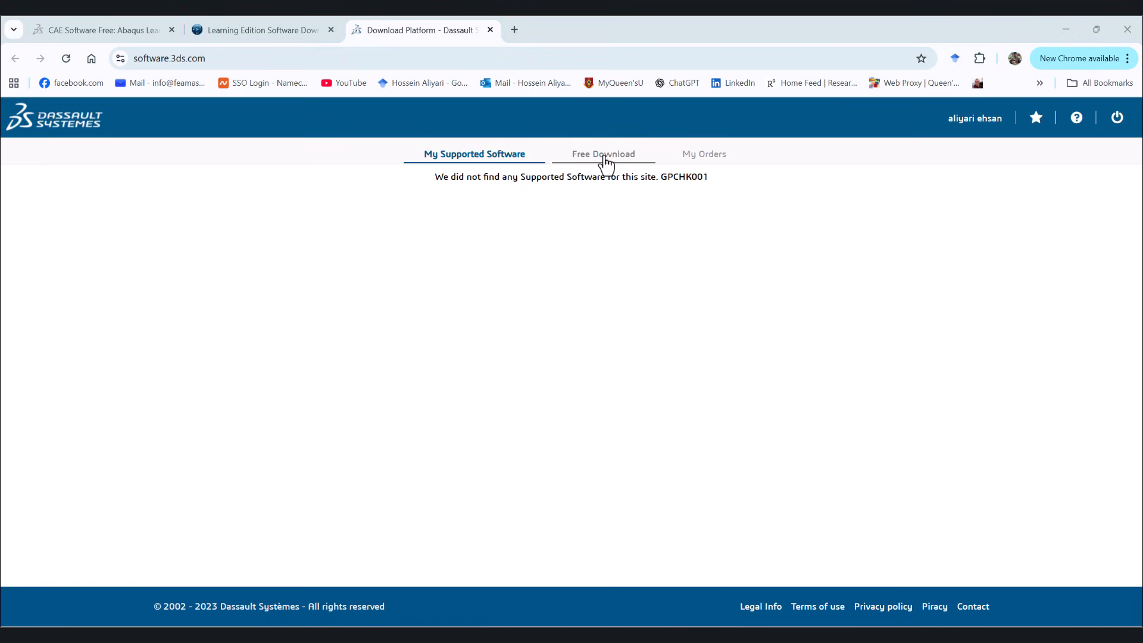
click(602, 154)
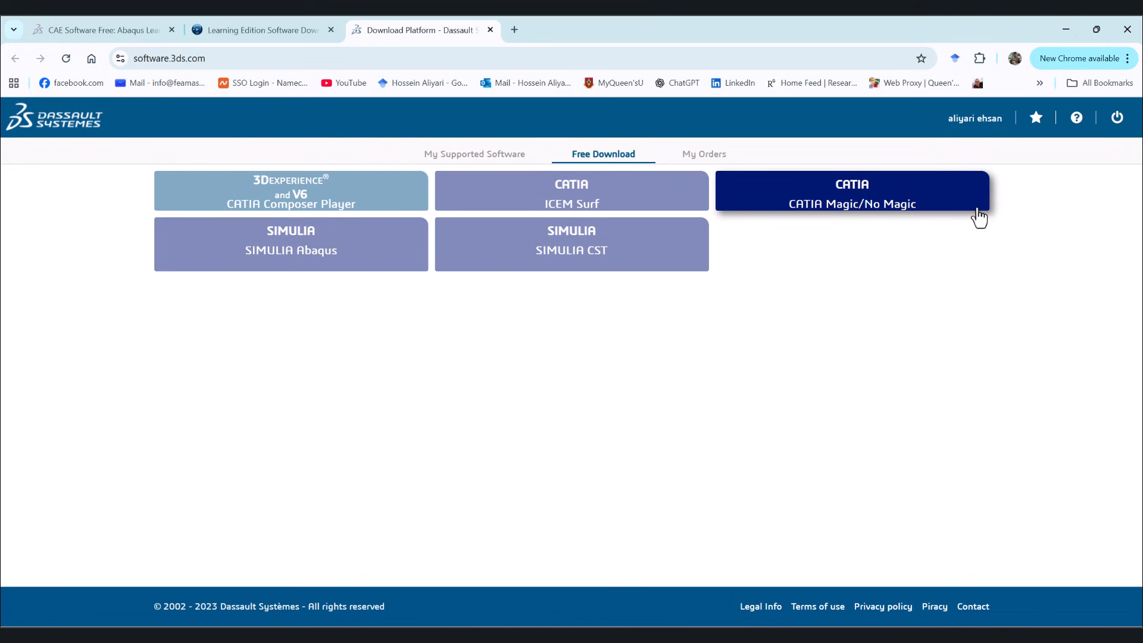
mouse_move(290, 241)
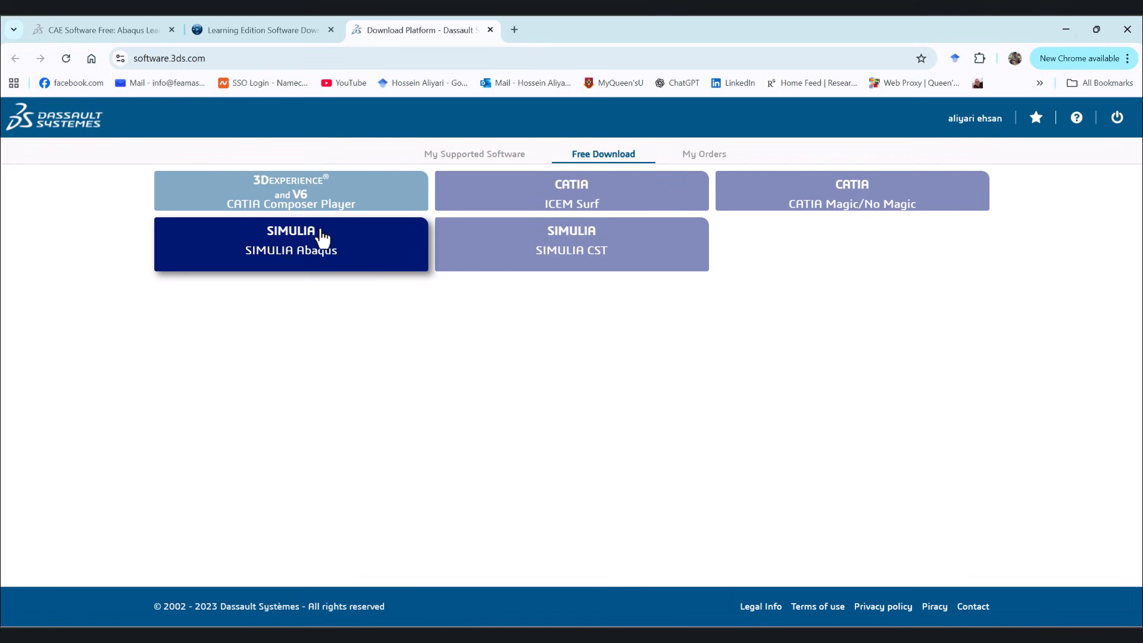
mouse_move(296, 264)
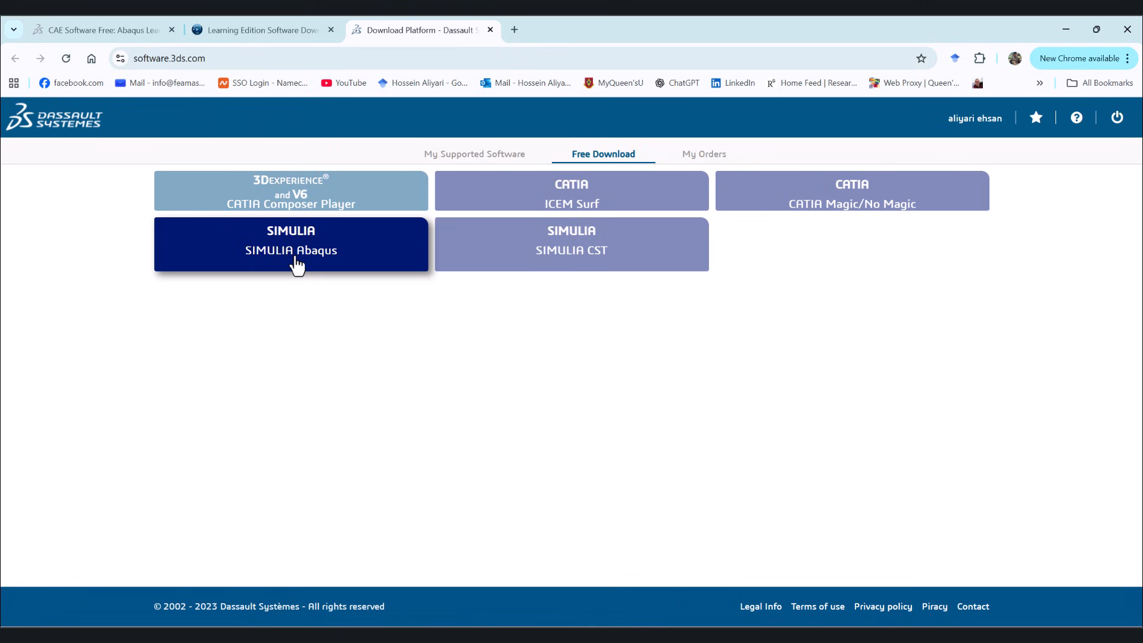
click(290, 244)
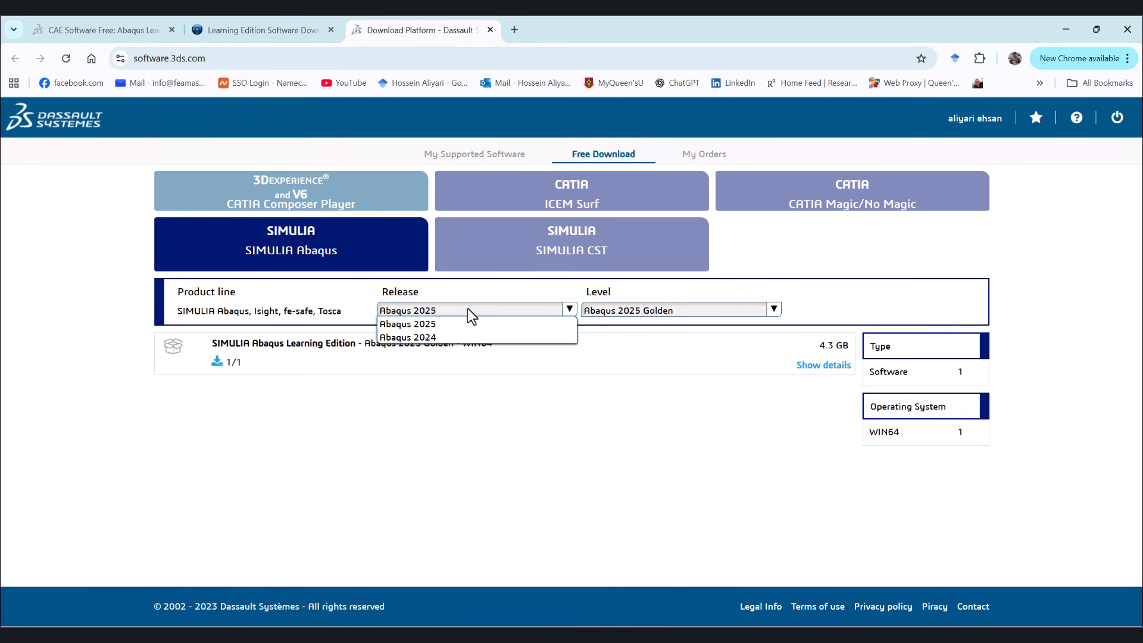
mouse_move(453, 323)
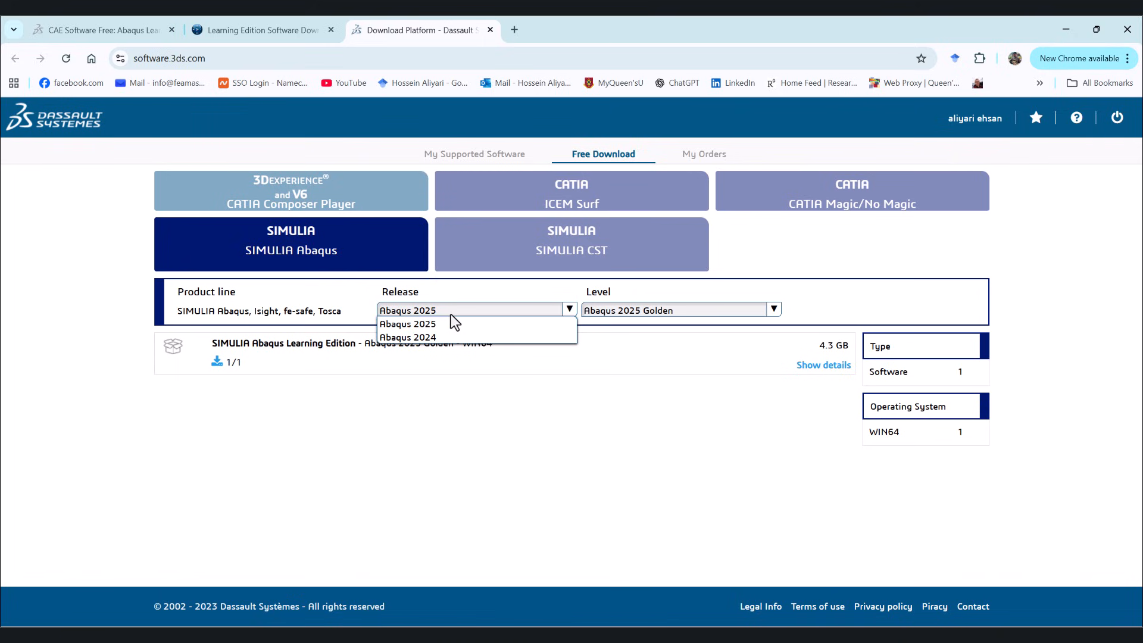
click(407, 324)
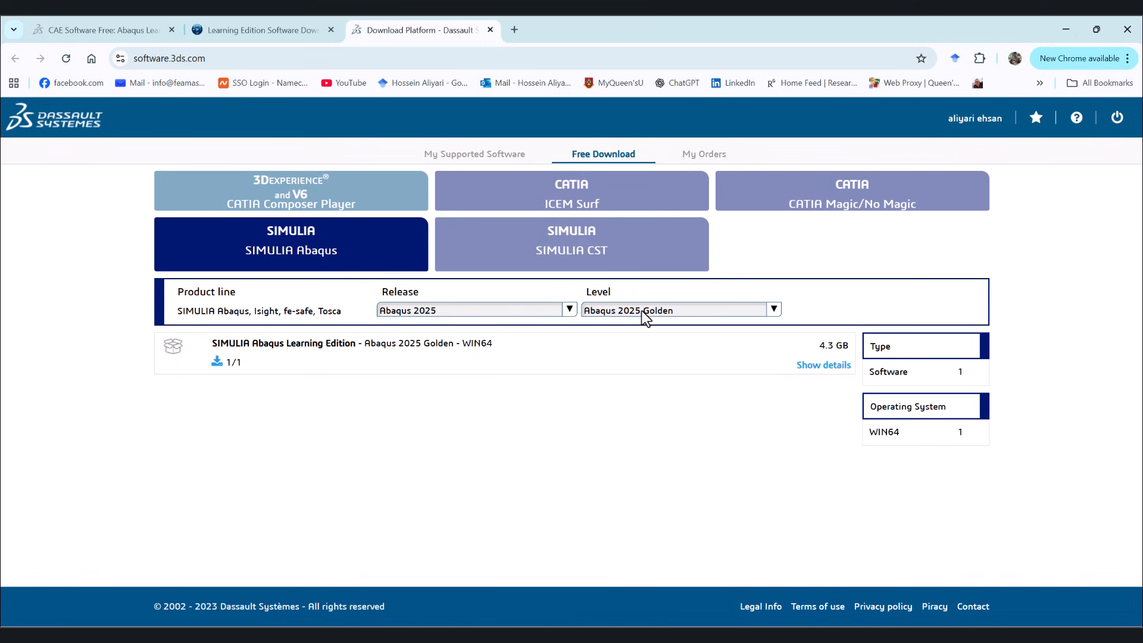
mouse_move(662, 320)
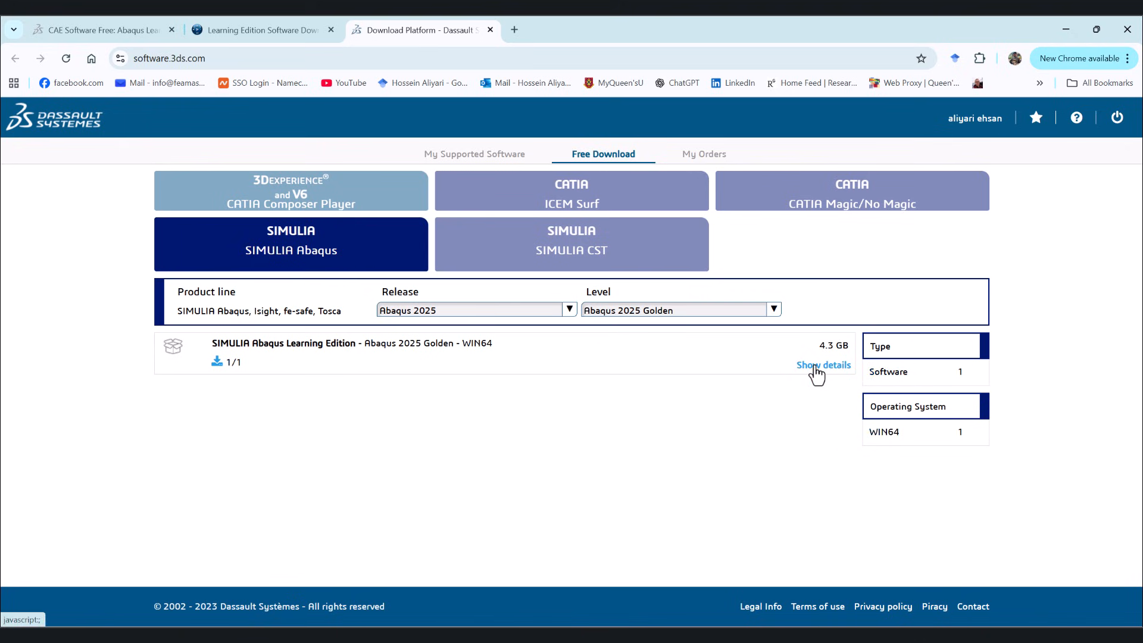
Step: Reveal the download volume details for the 4.3 GB Learning Edition package
click(823, 364)
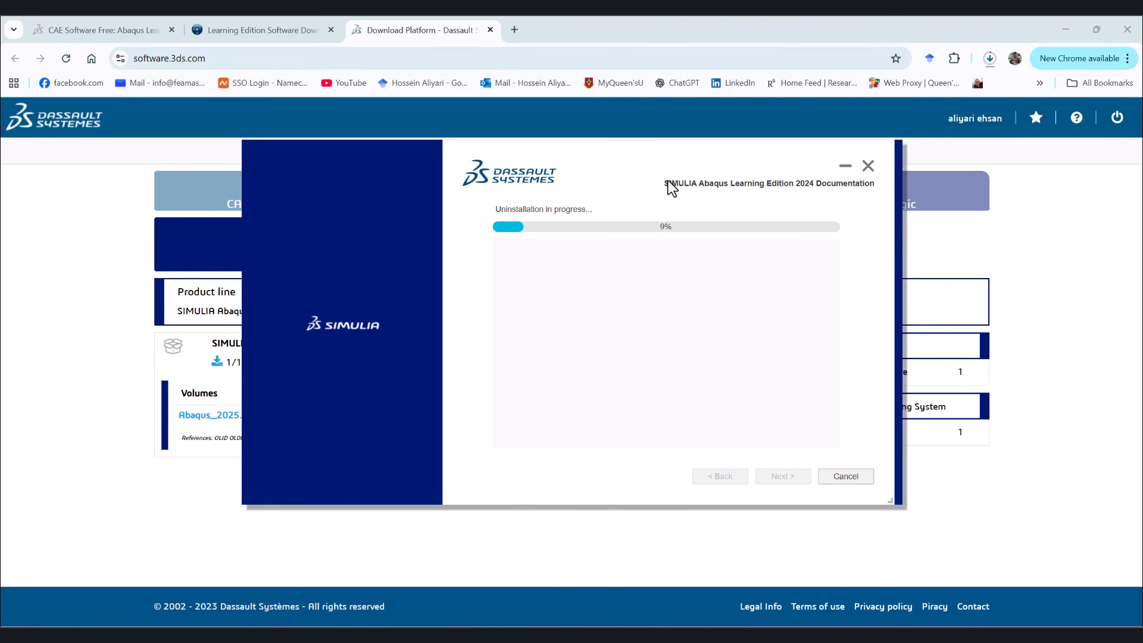
mouse_move(738, 204)
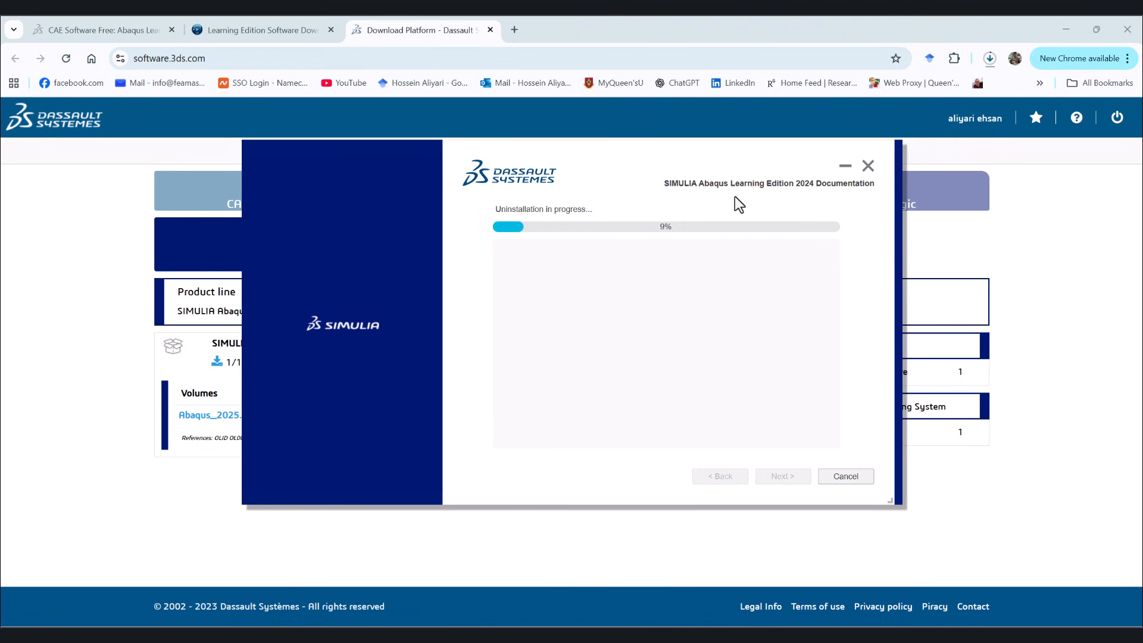
mouse_move(496, 219)
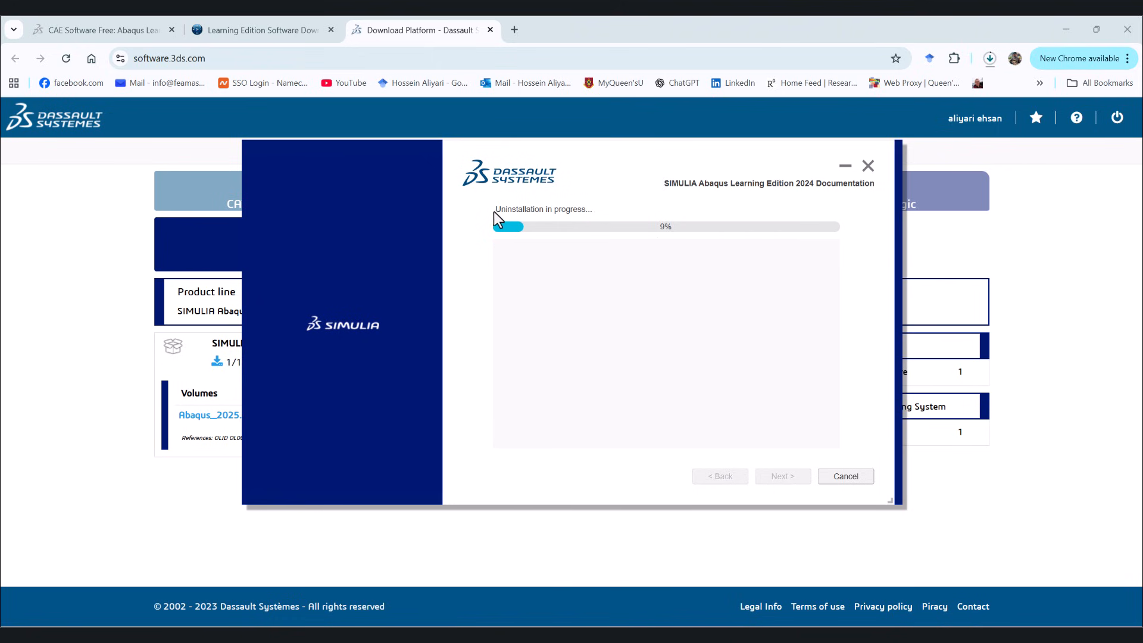
mouse_move(886, 518)
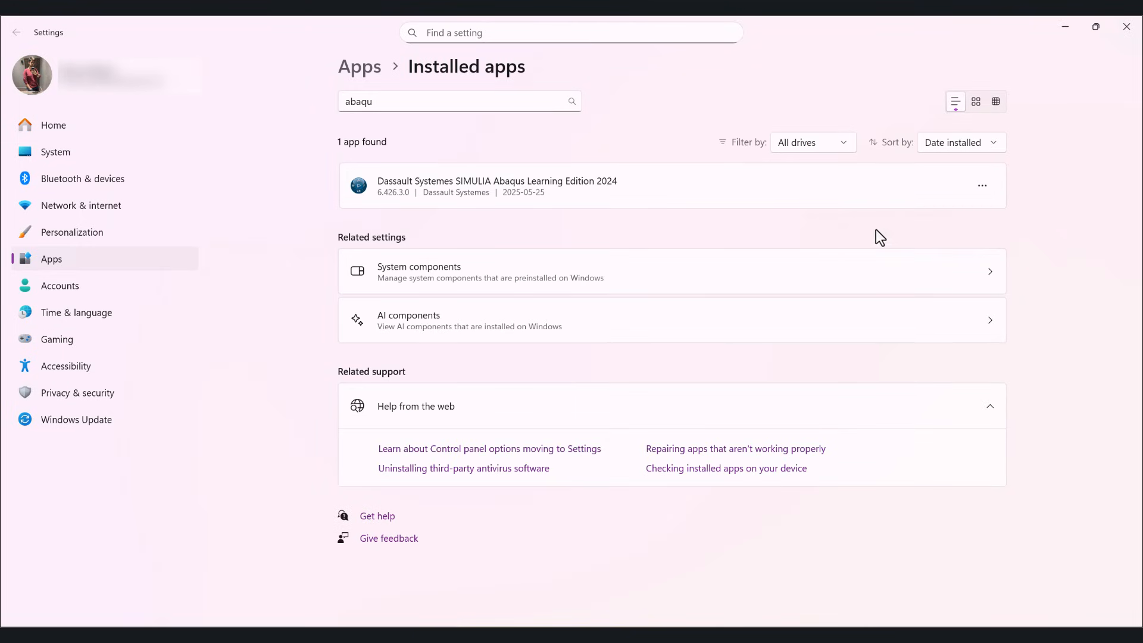
mouse_move(976, 267)
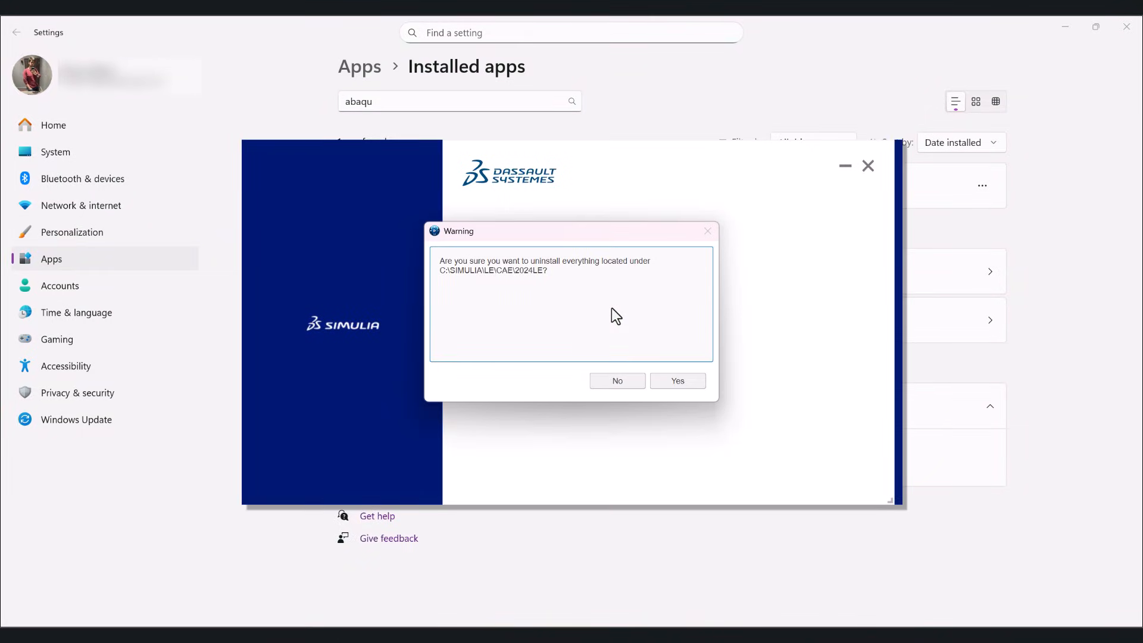
Step: Confirm uninstalling everything under C:\SIMULIA\LE\CAE\2024LE
click(674, 378)
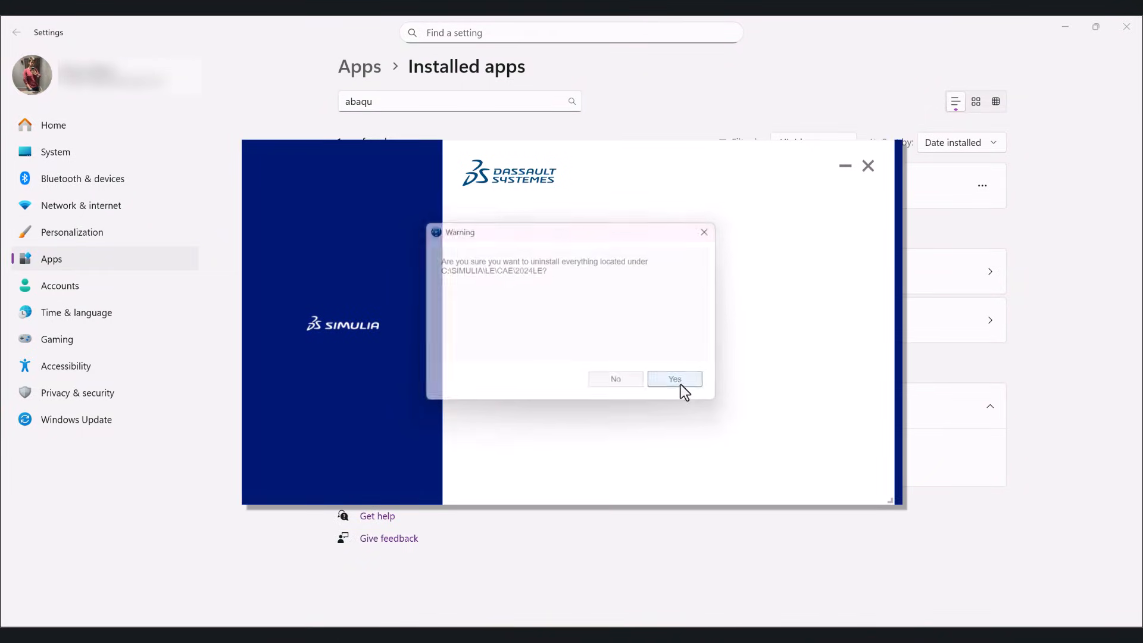
click(672, 379)
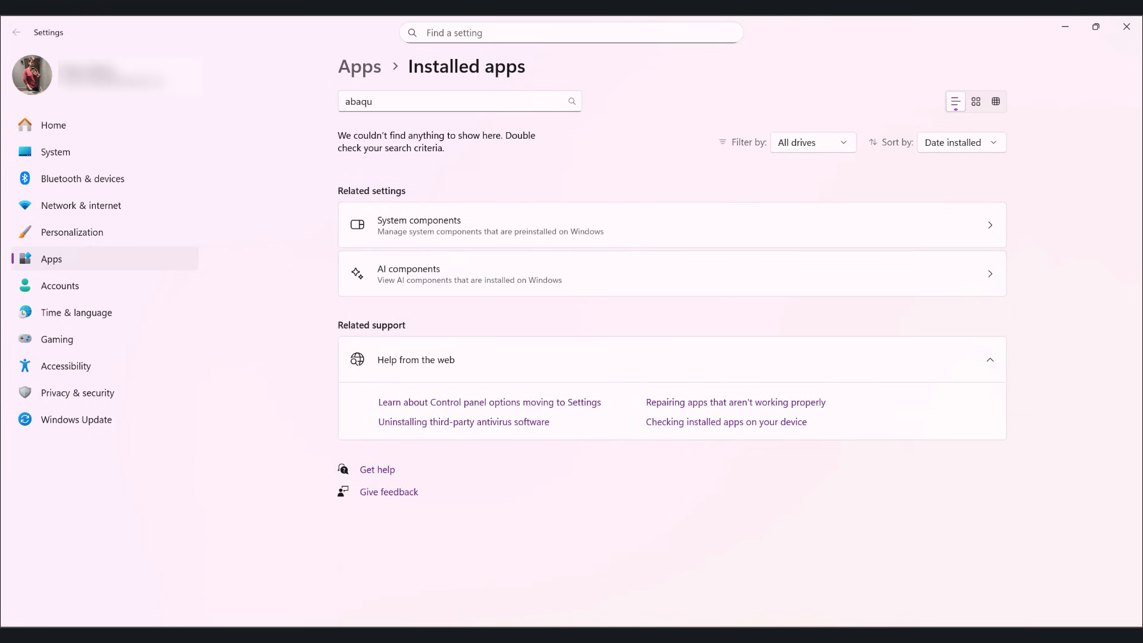
mouse_move(763, 625)
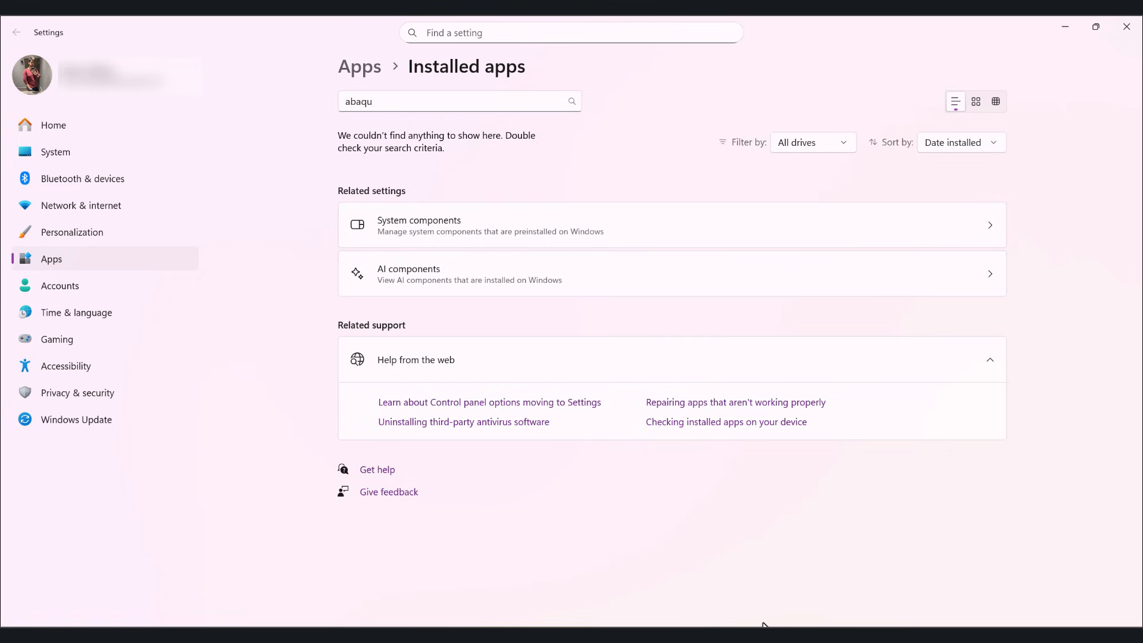
mouse_move(750, 635)
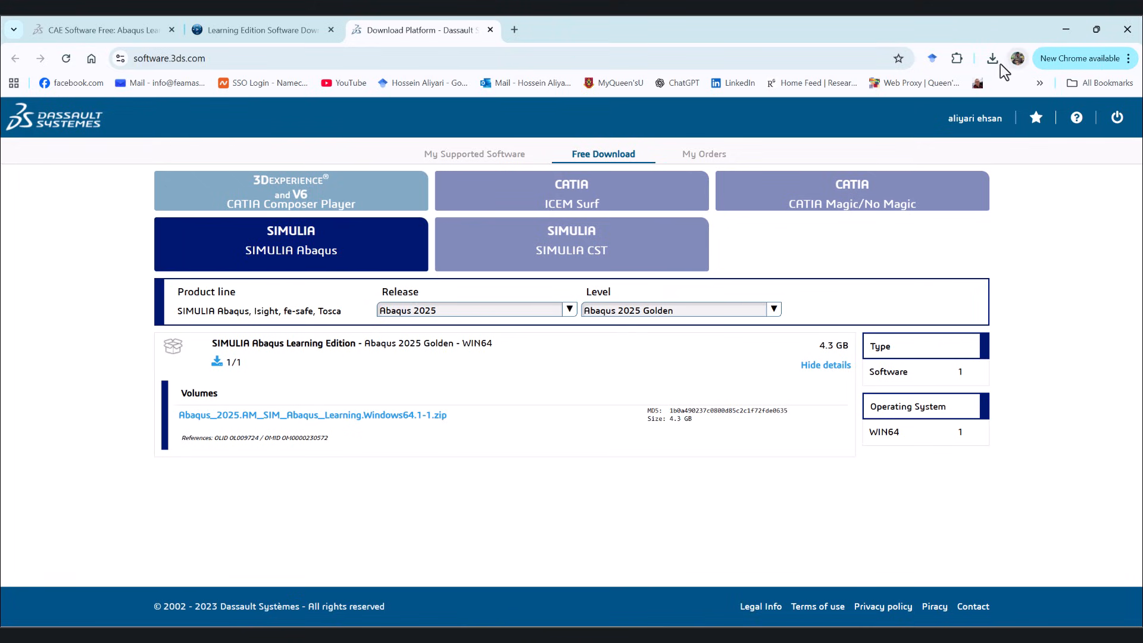
Step: Extract the downloaded Abaqus 2025 zip into its folder via WinRAR Extract Here
click(991, 59)
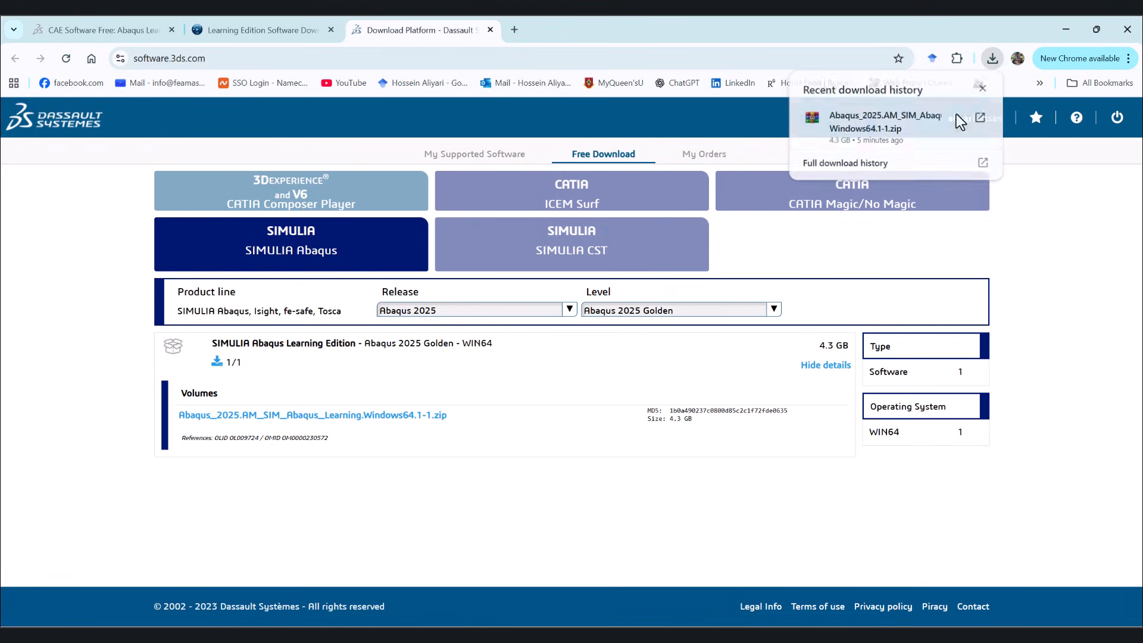
right_click(106, 155)
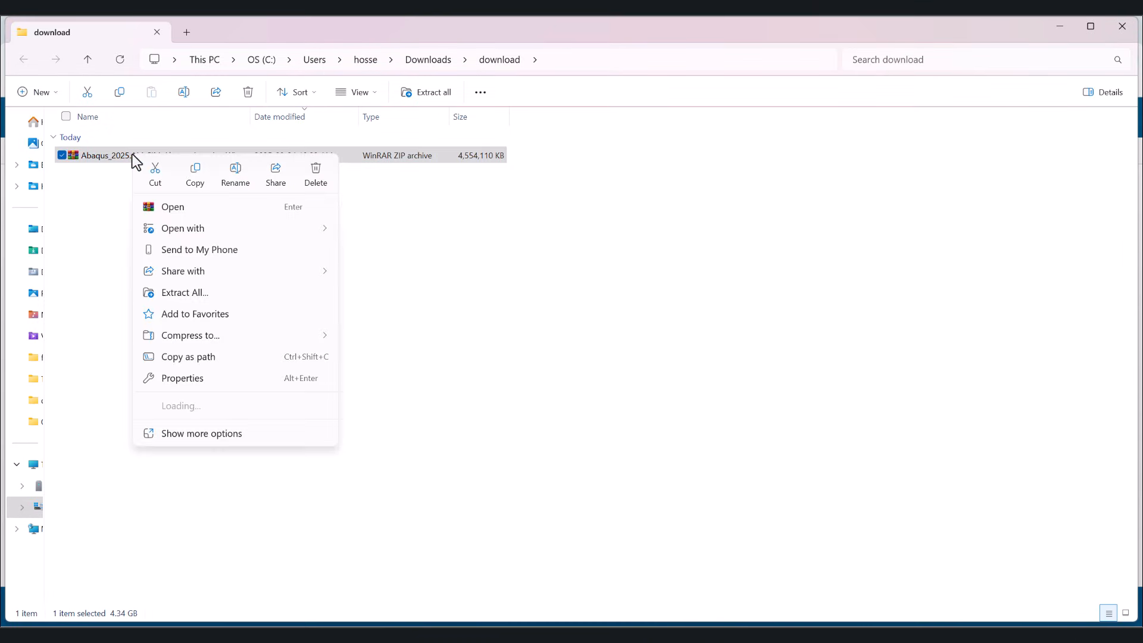
mouse_move(230, 306)
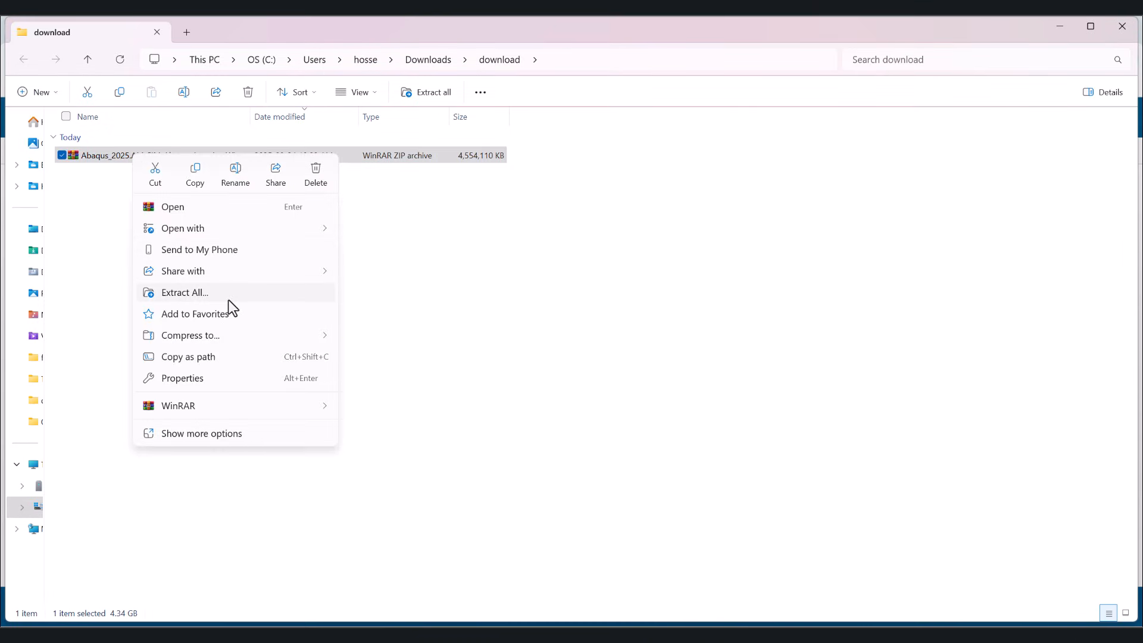
click(306, 186)
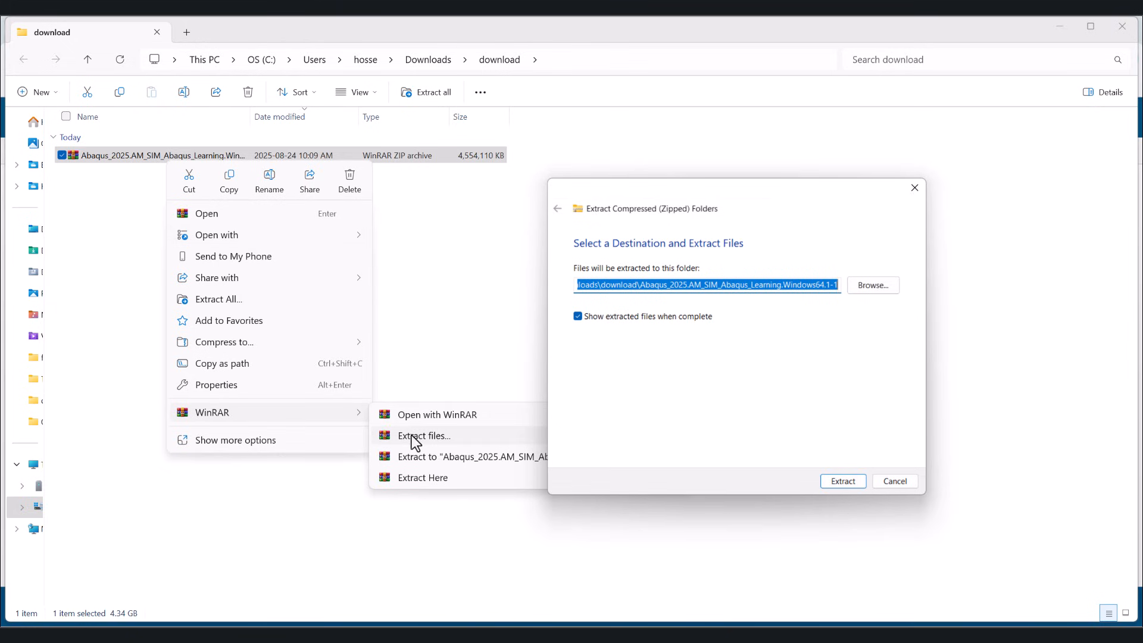
mouse_move(432, 479)
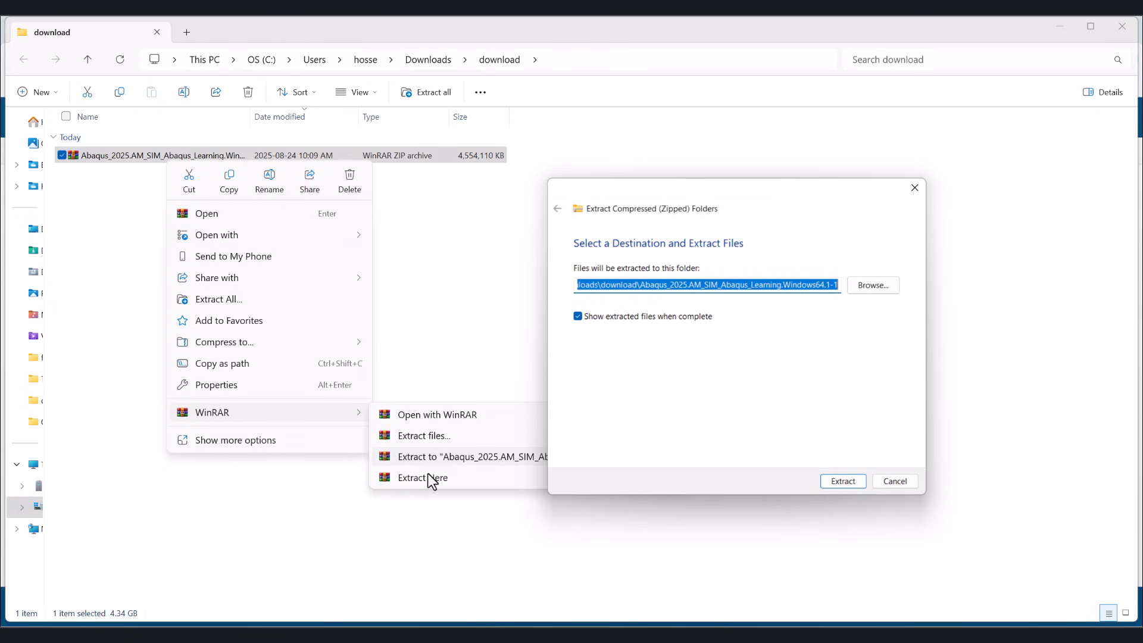
click(421, 477)
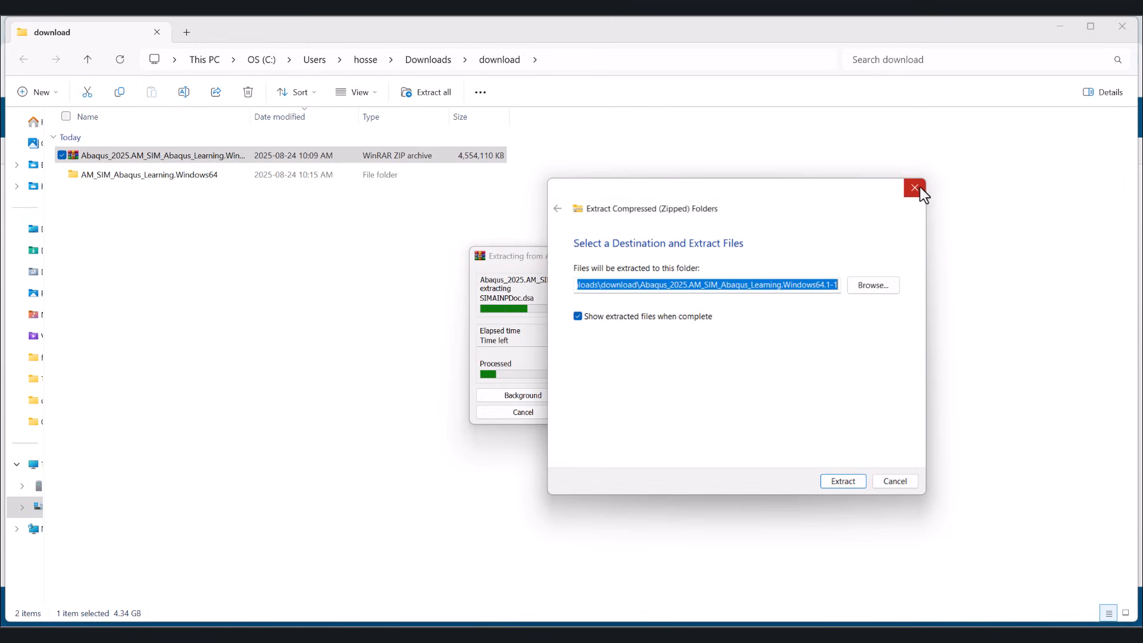
click(914, 188)
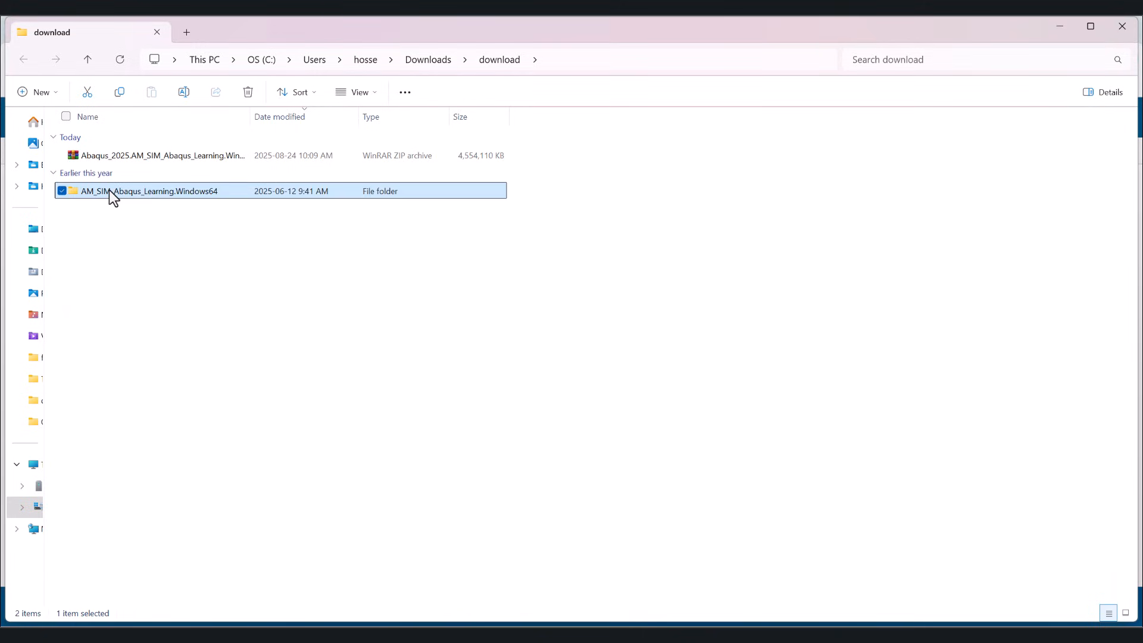
Step: Open the extracted AM_SIM_Abaqus_Learning.Windows64 folder and select the InstallationGuide PDF
double_click(147, 191)
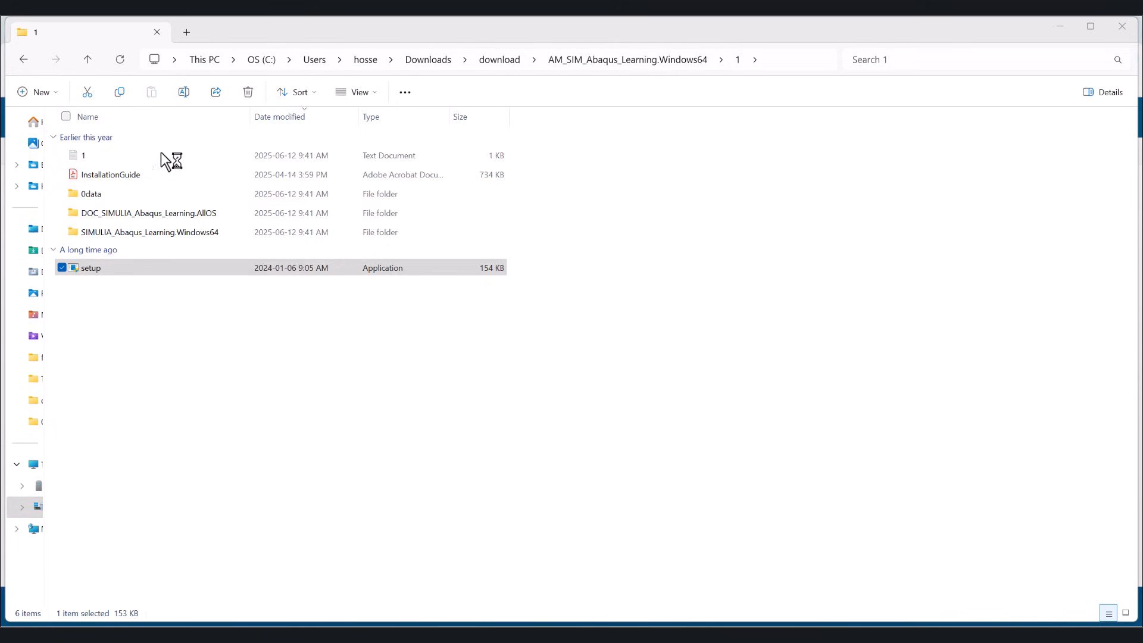
click(109, 174)
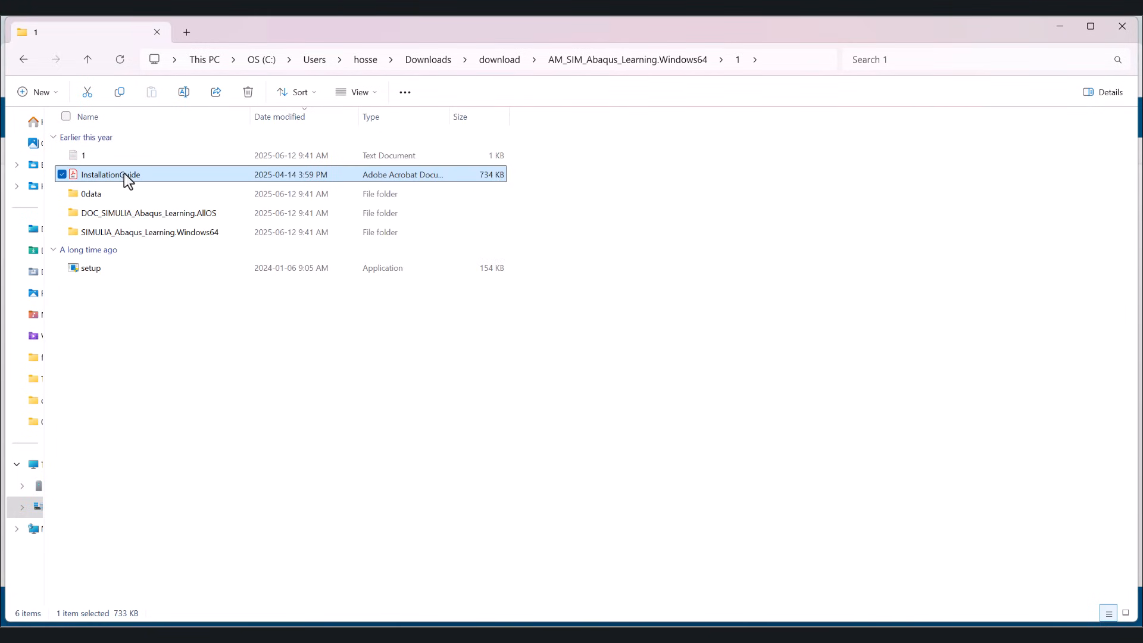
Step: Open InstallationGuide.pdf in Acrobat, scroll to Product Features and bring up the AI Assistant panel
double_click(109, 174)
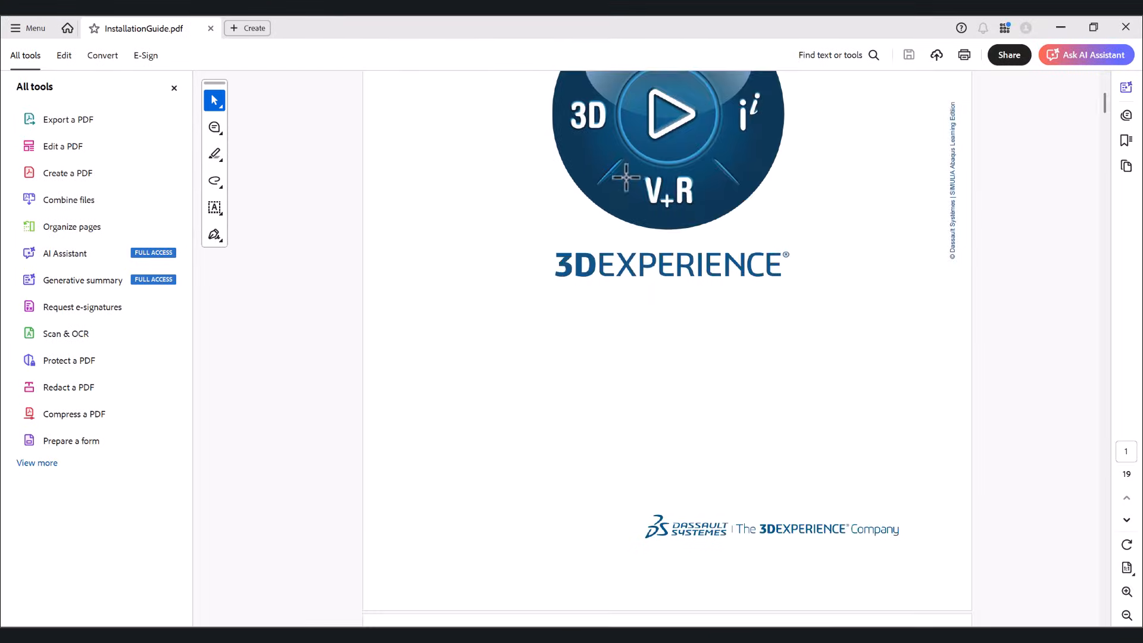
scroll(down, 3)
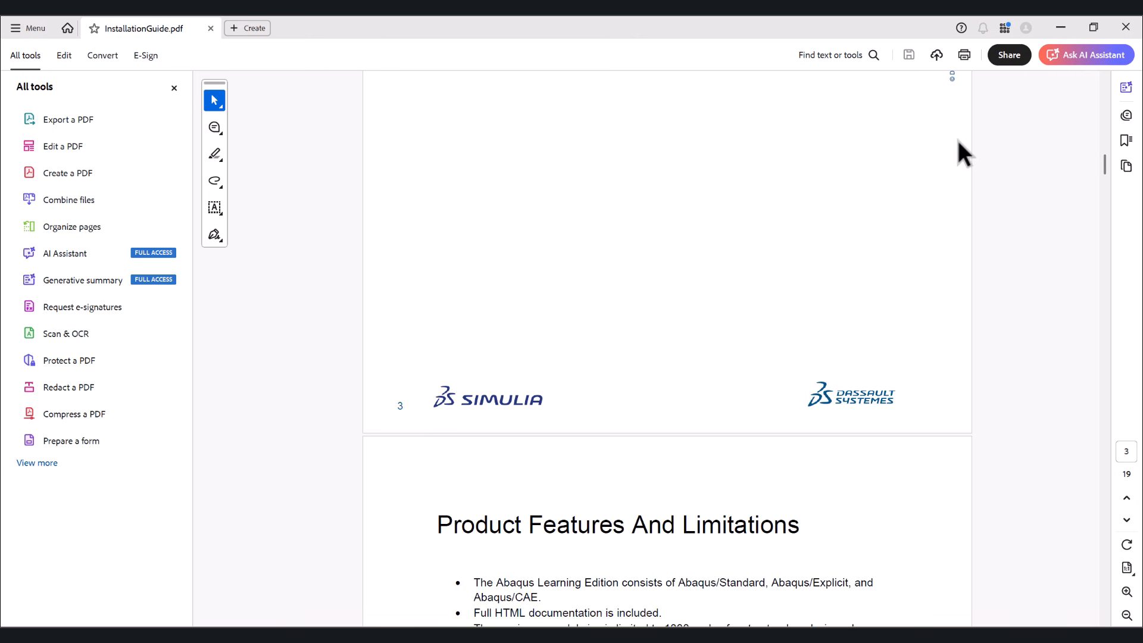
scroll(down, 3)
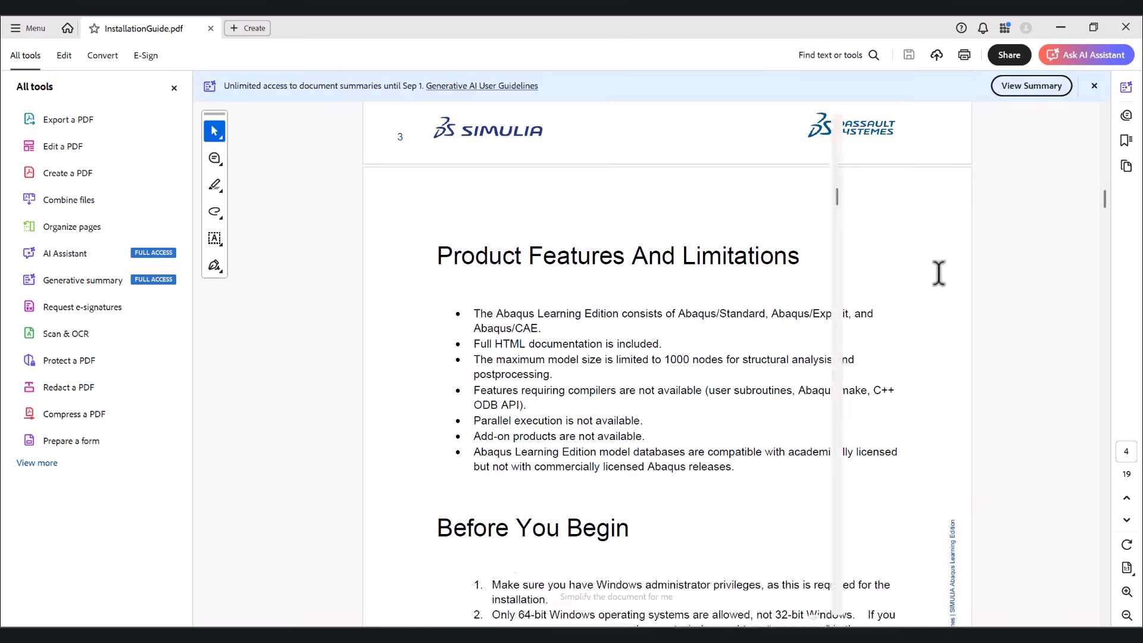
click(1086, 55)
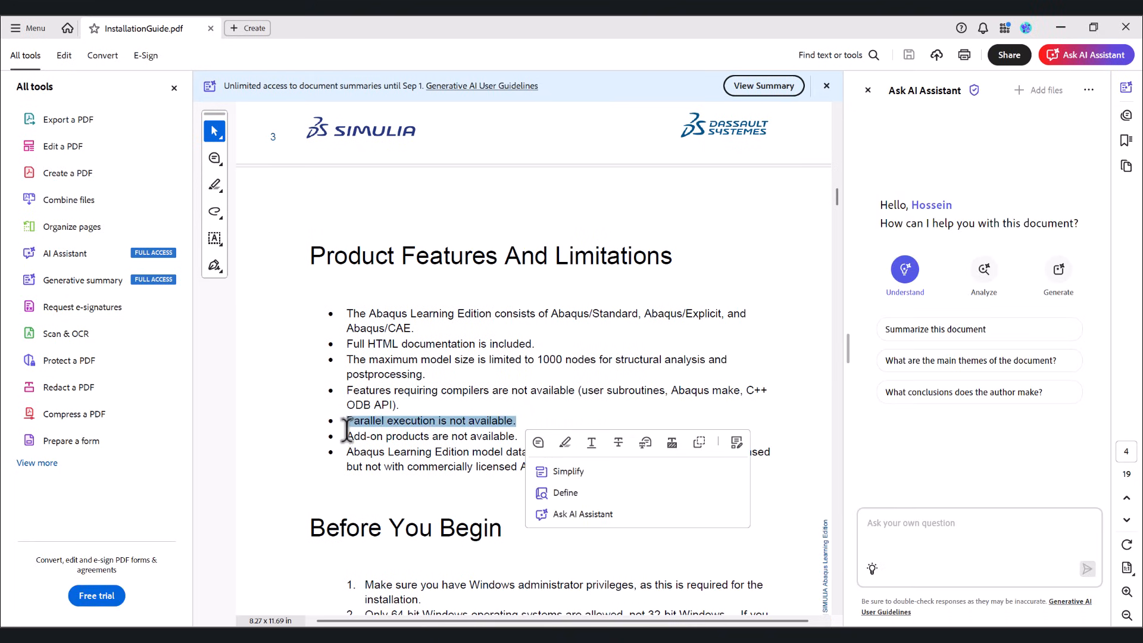
Step: Highlight and read through the Before You Begin requirements list in the guide
click(415, 444)
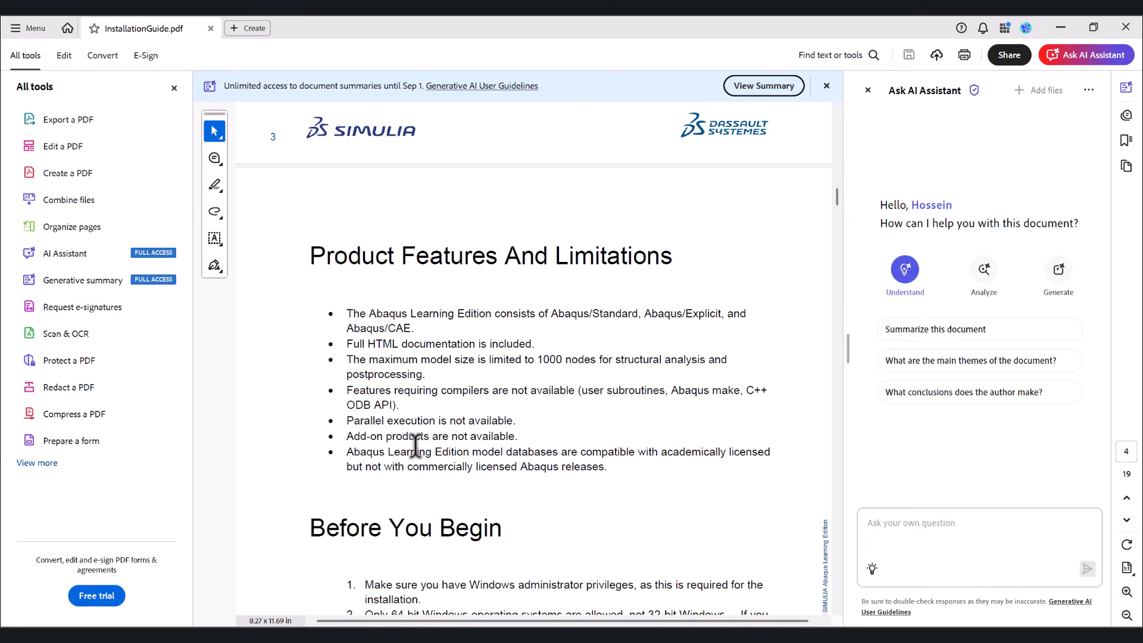
mouse_move(353, 358)
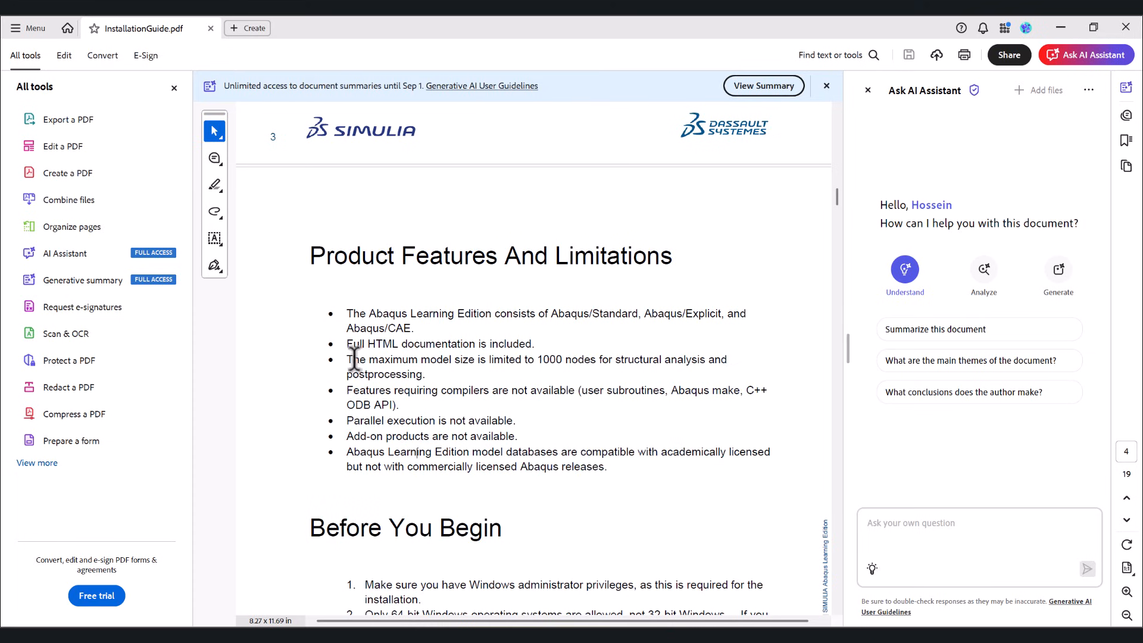
drag(348, 360, 533, 359)
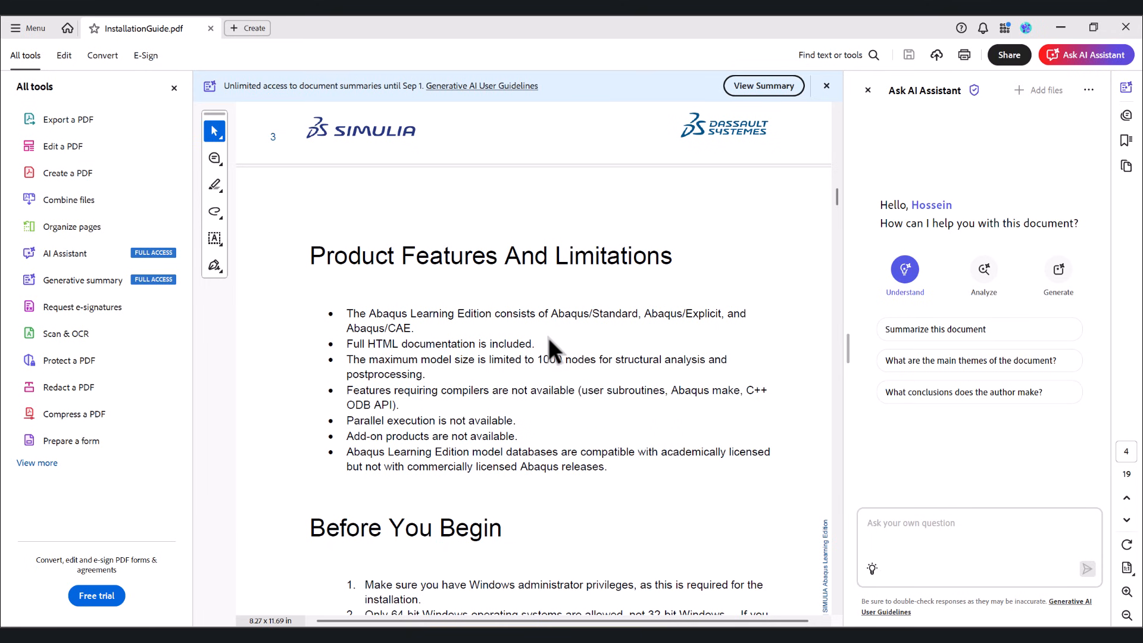
scroll(down, 3)
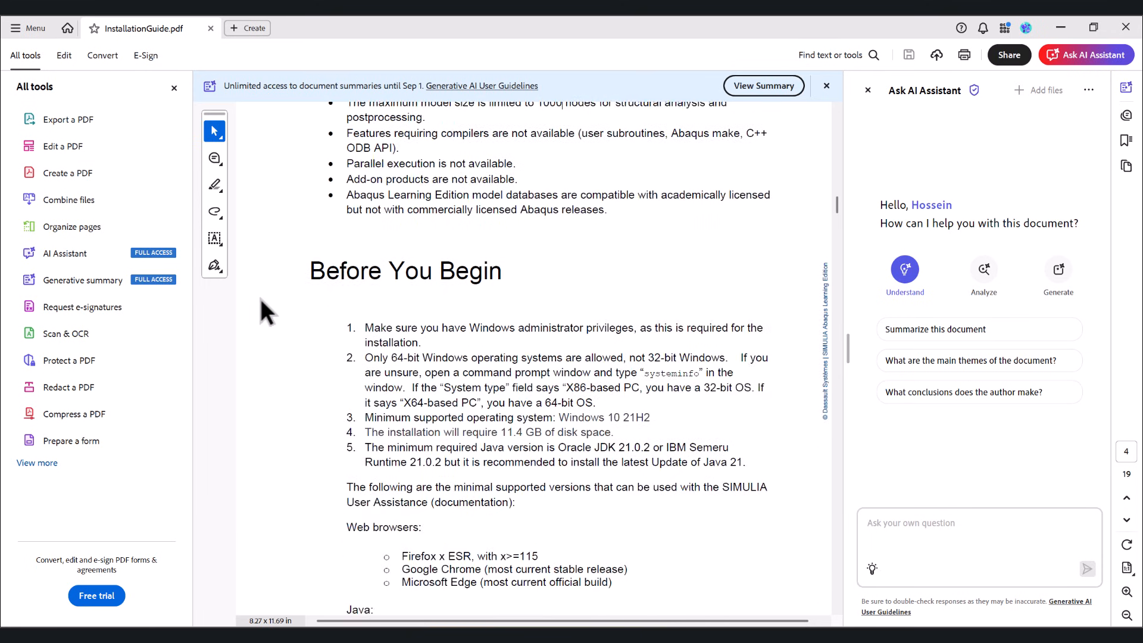
mouse_move(311, 283)
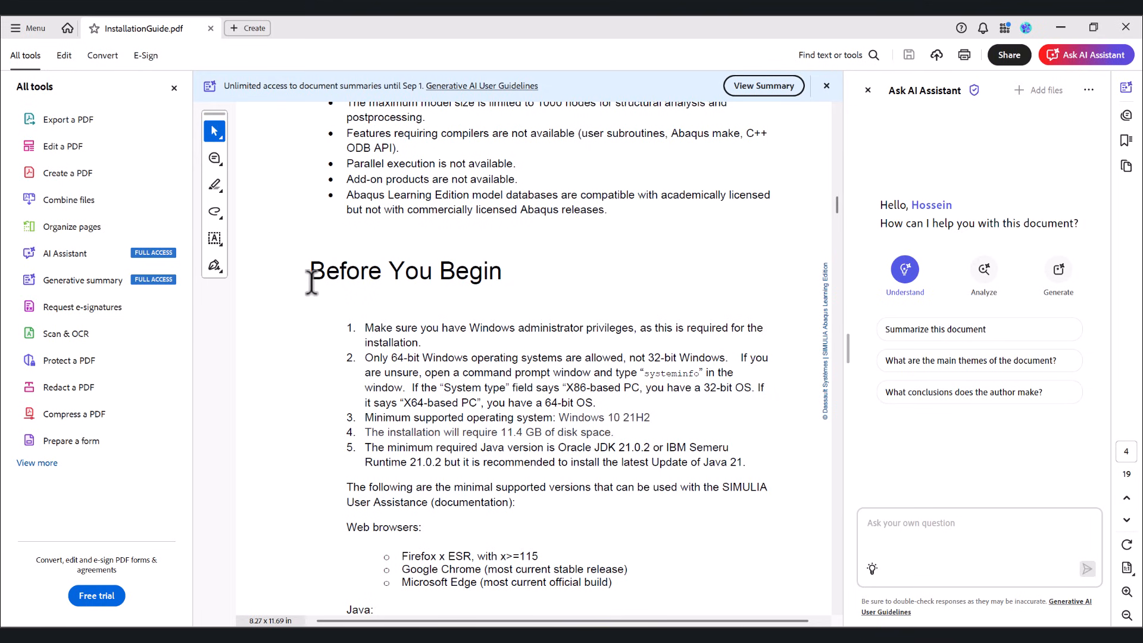
scroll(down, 3)
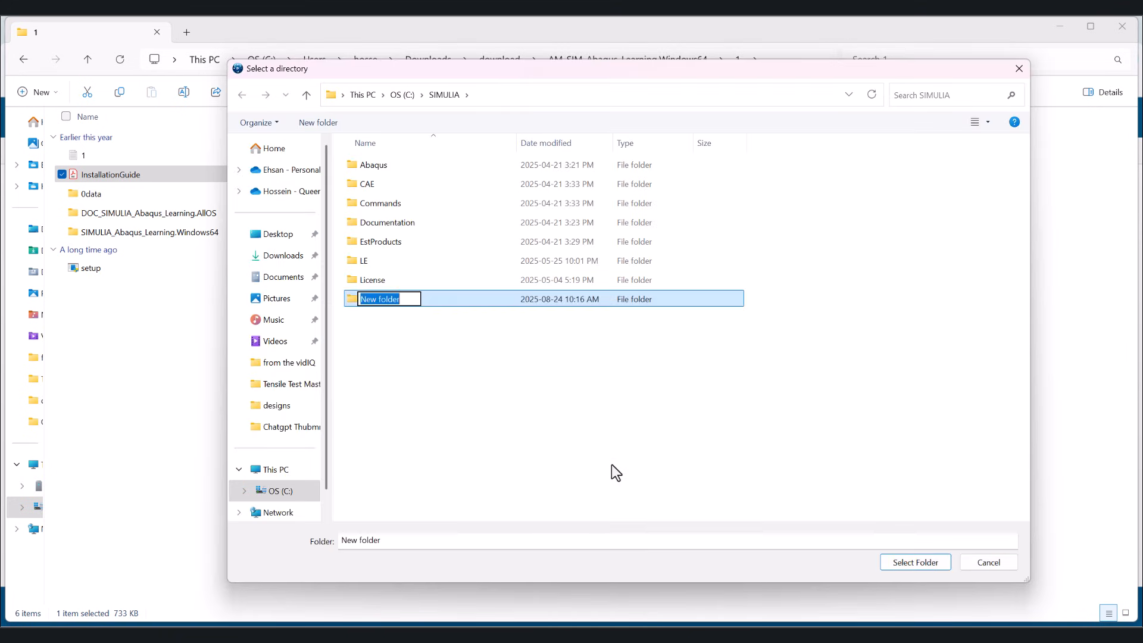
Step: Name the new folder SE and set C:\SIMULIA\SE as the Abaqus parent installation directory
text(S)
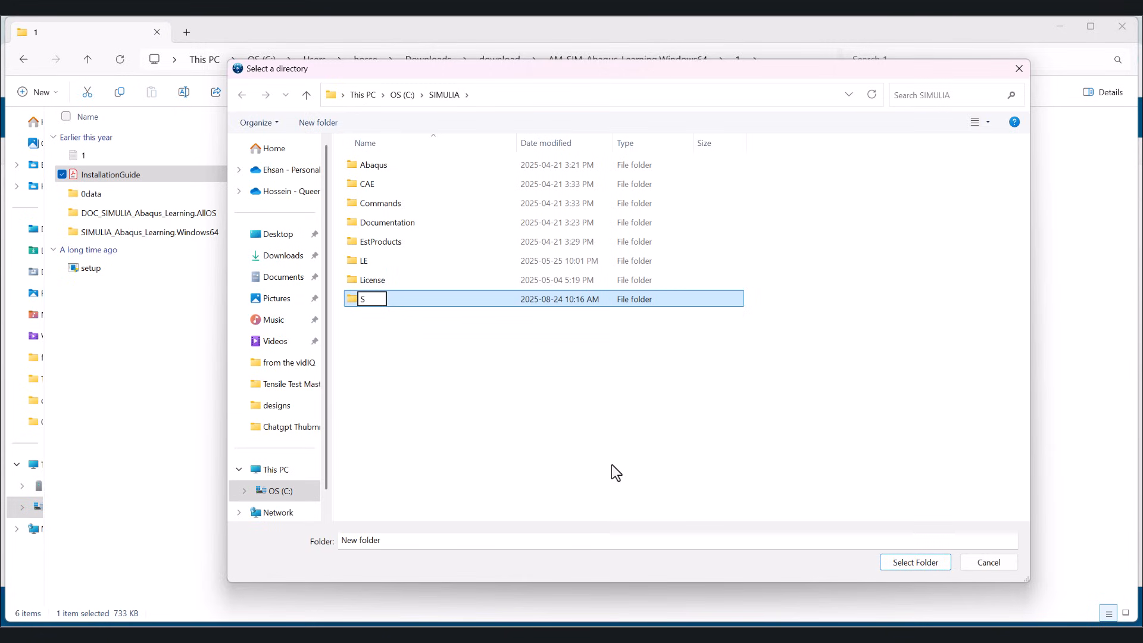
text(E)
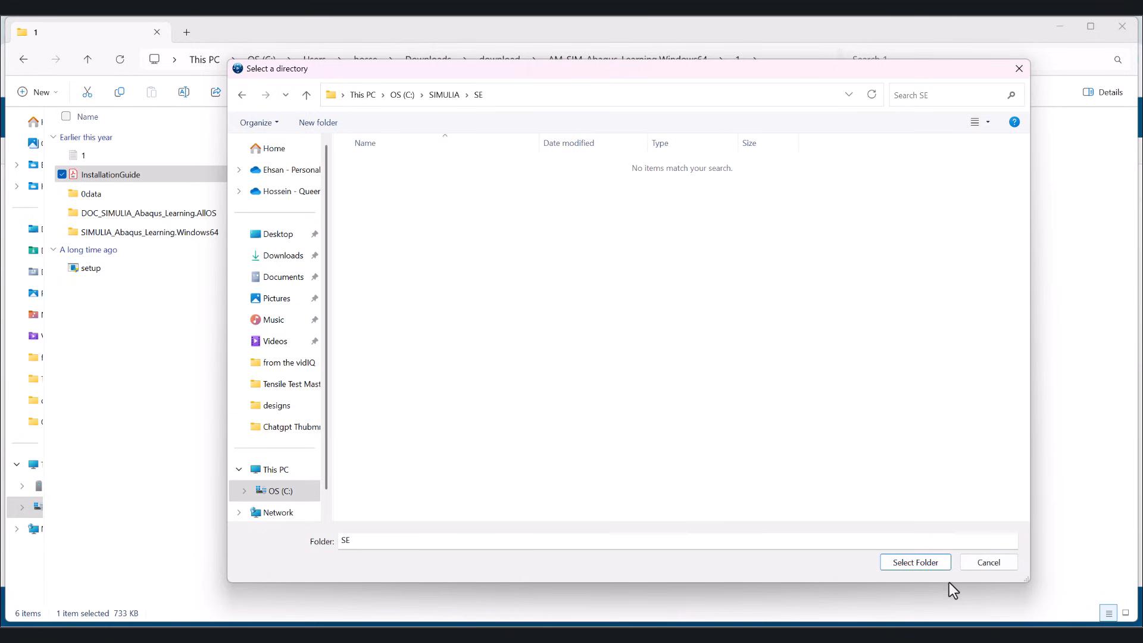
click(915, 561)
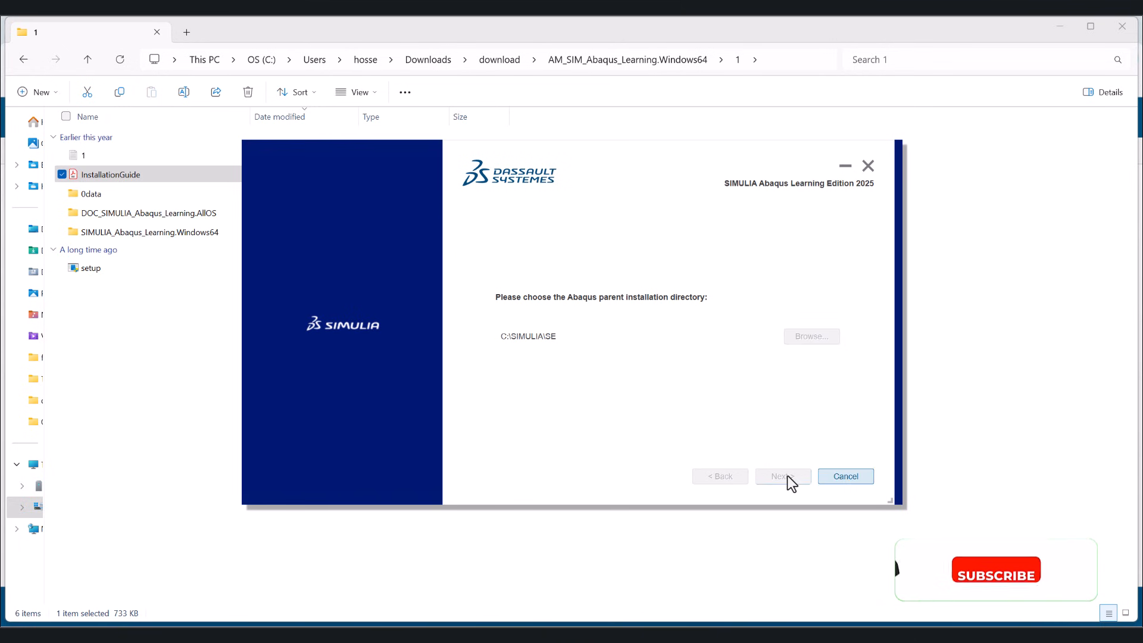
click(781, 477)
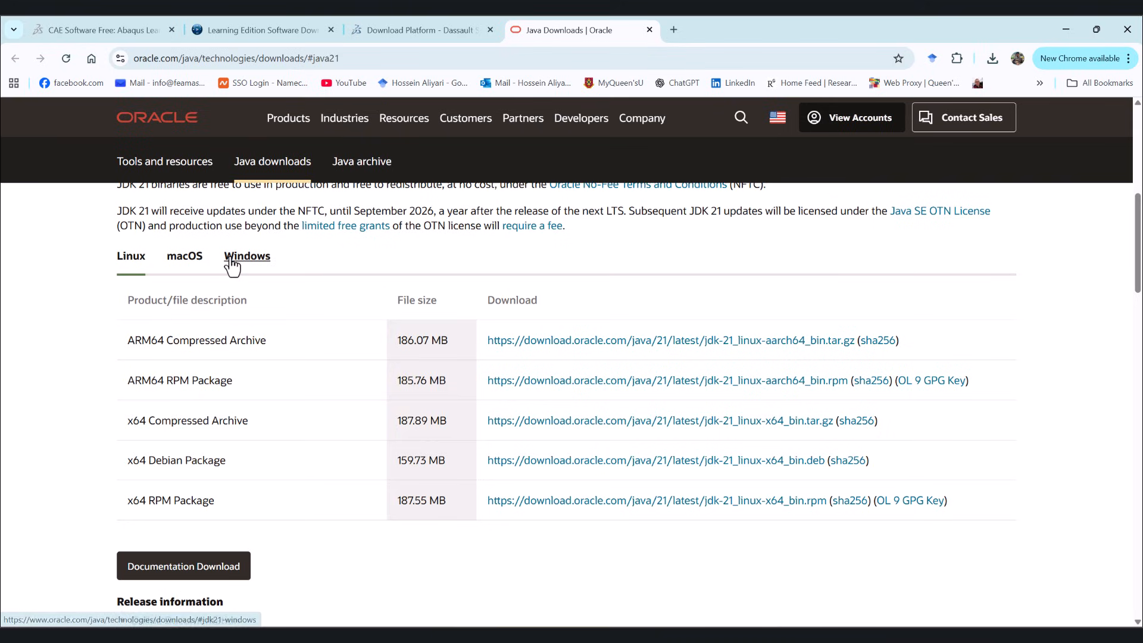
Step: Download the JDK 21 Windows x64 installer from Oracle and save it as jdk-21_windows-x64_bin
click(246, 256)
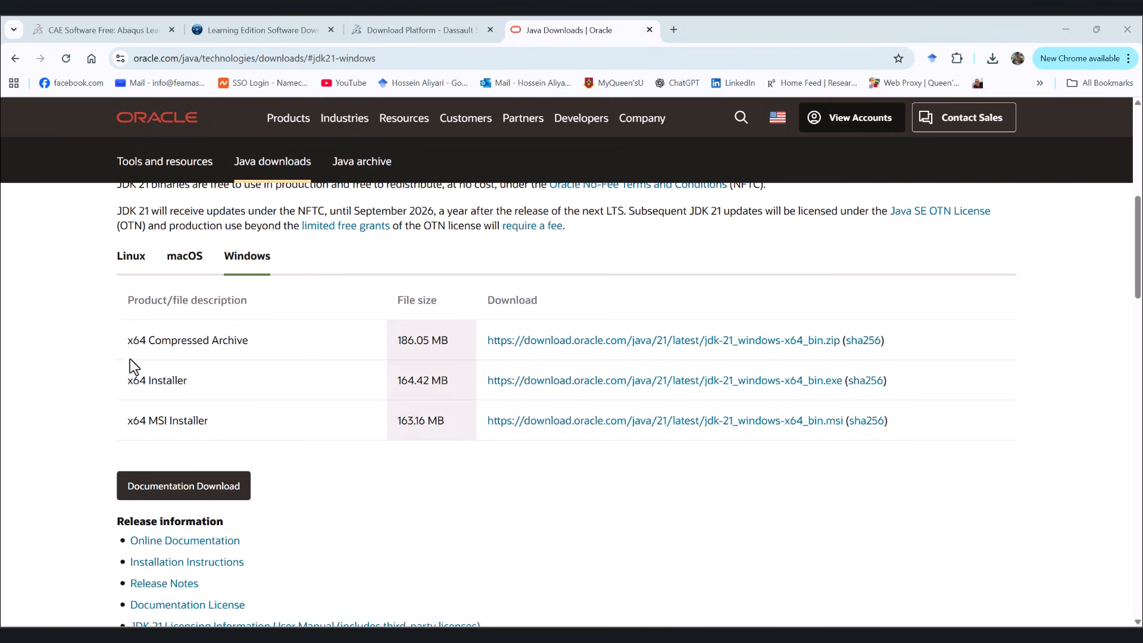
double_click(156, 379)
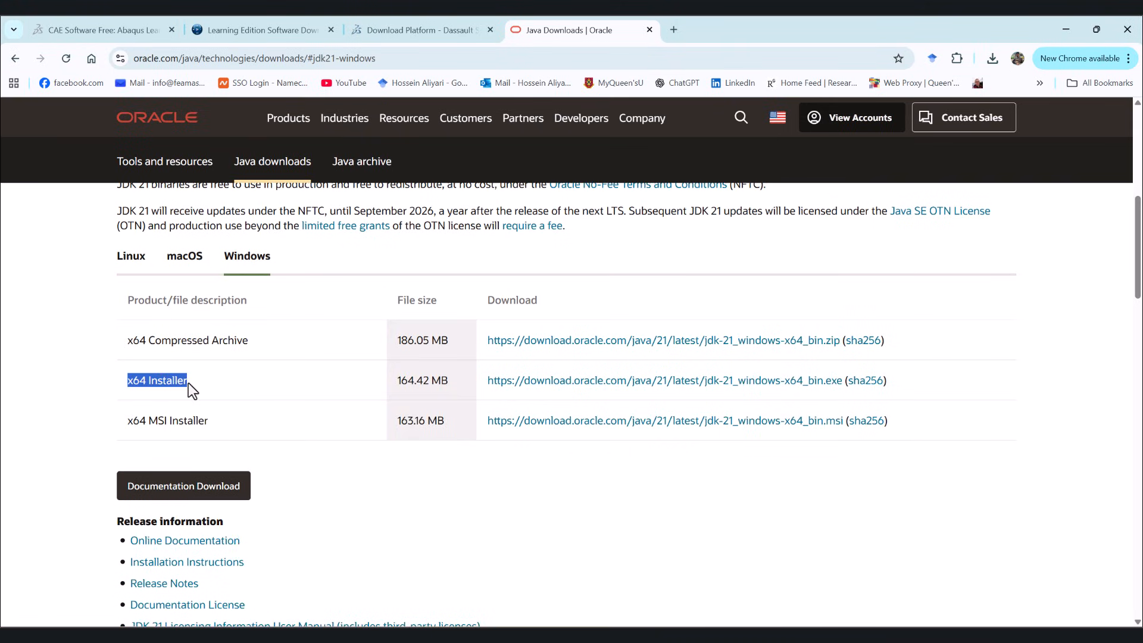
mouse_move(560, 380)
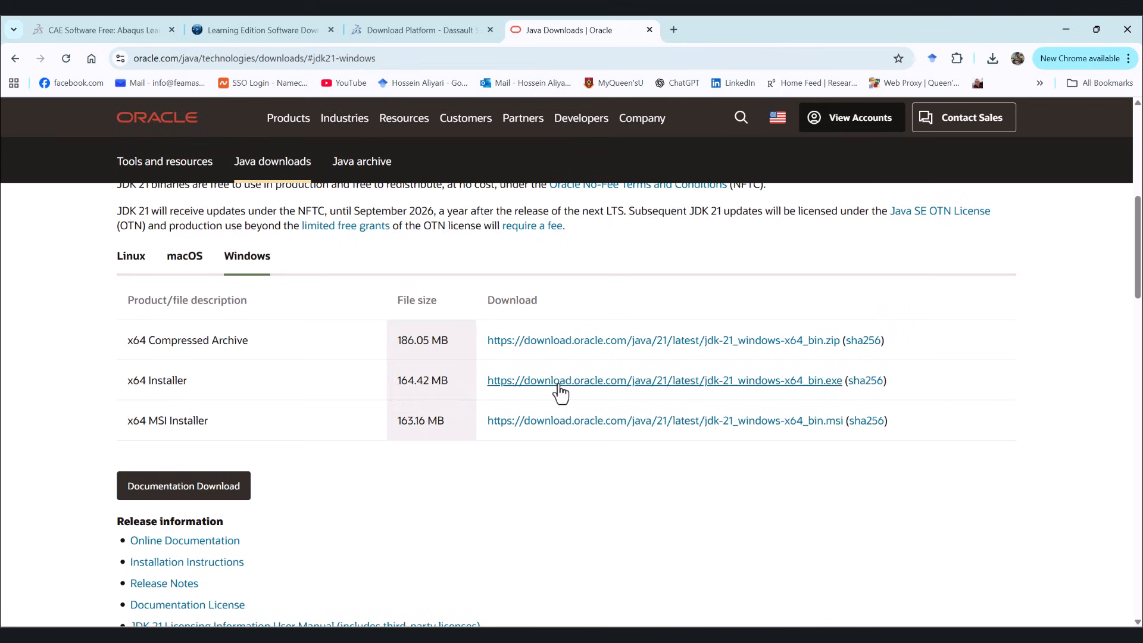
click(664, 379)
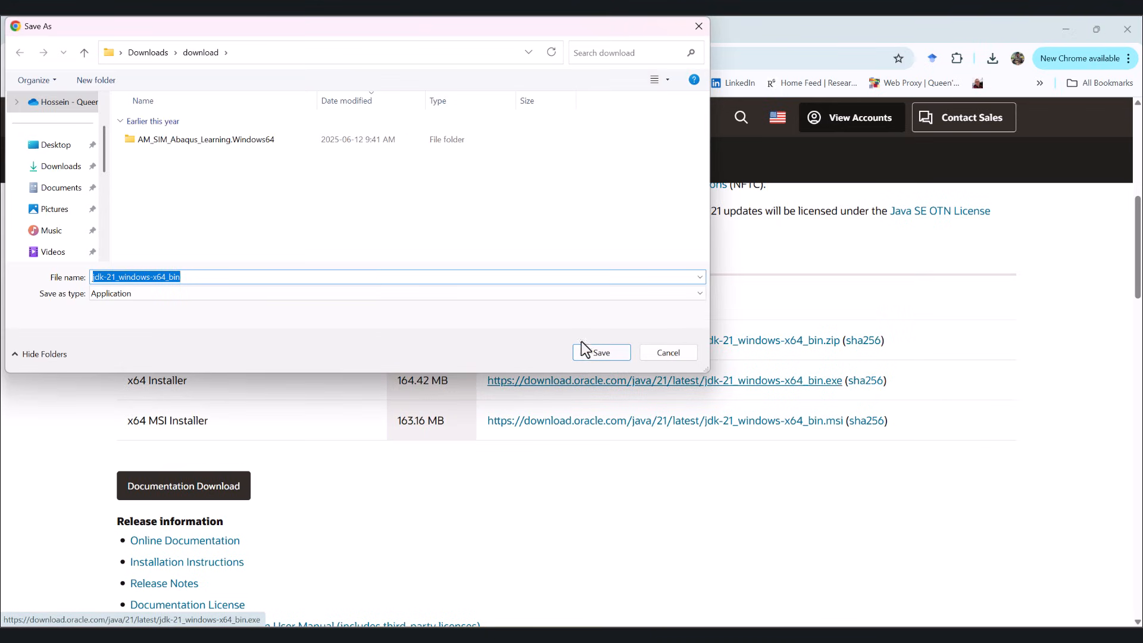
click(600, 352)
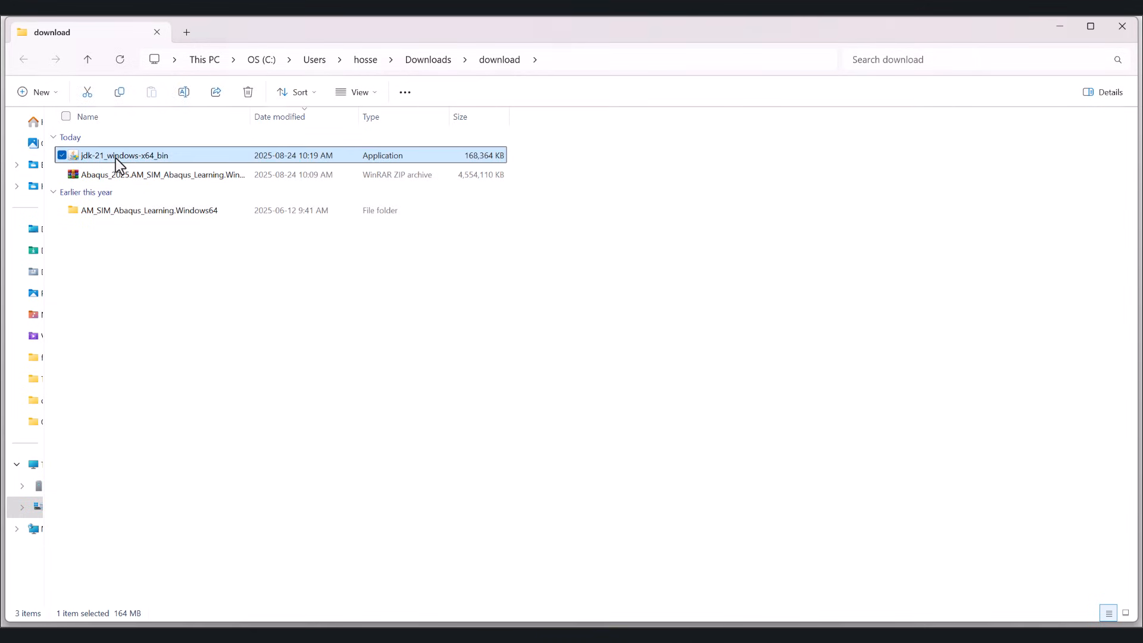
Step: Run jdk-21_windows-x64_bin and install JDK 21.0.8 to the default C:\Program Files\Java\jdk-21 folder
double_click(122, 154)
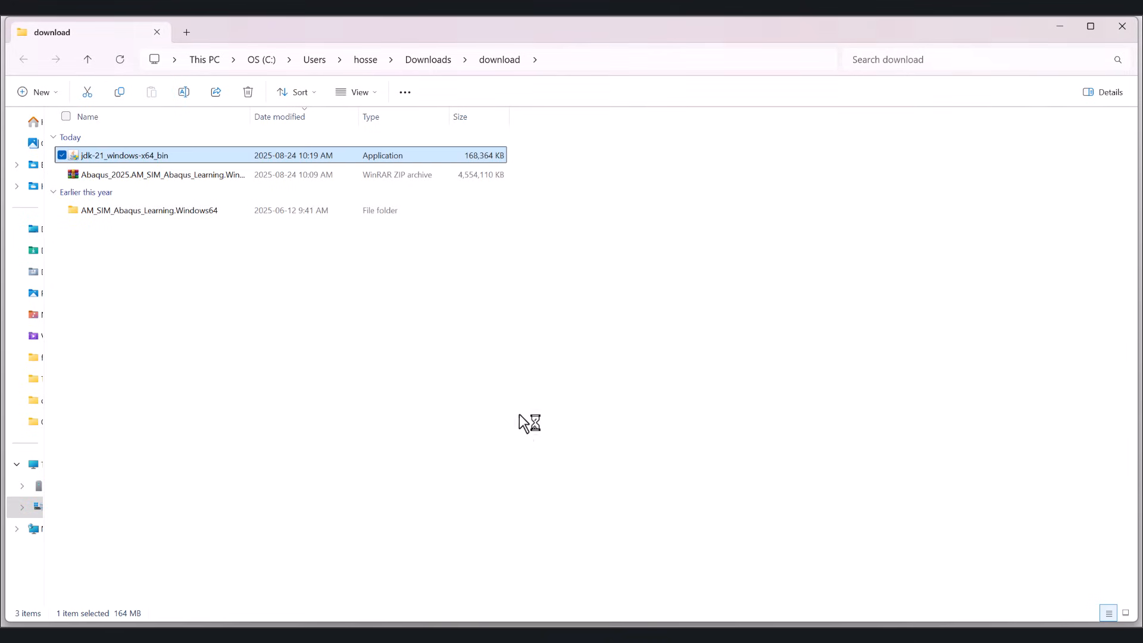
mouse_move(583, 333)
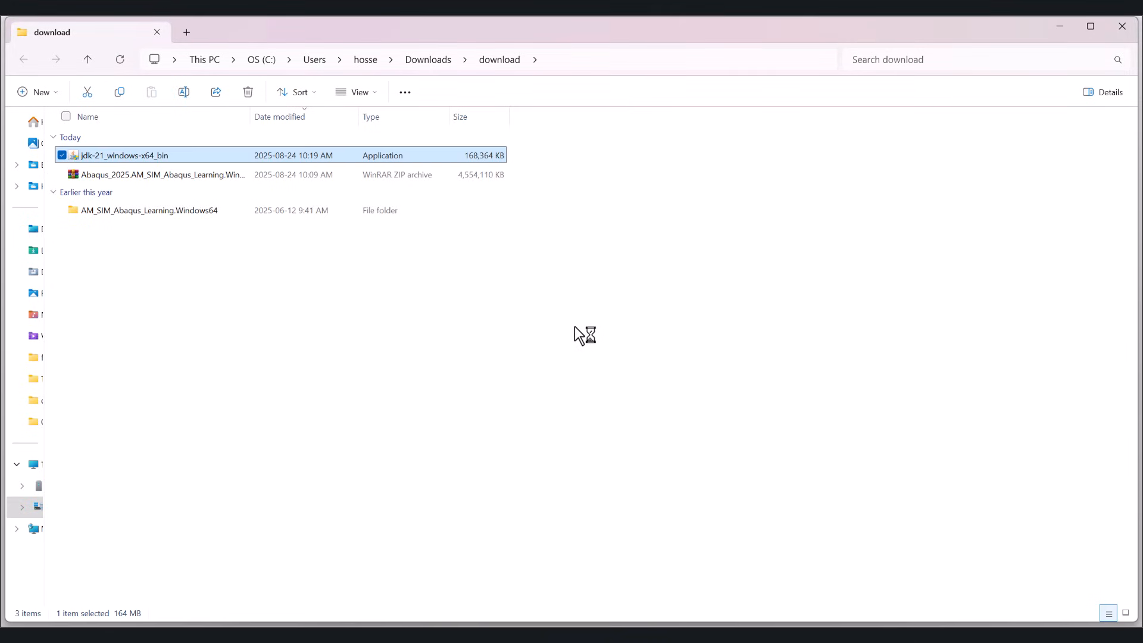
double_click(122, 155)
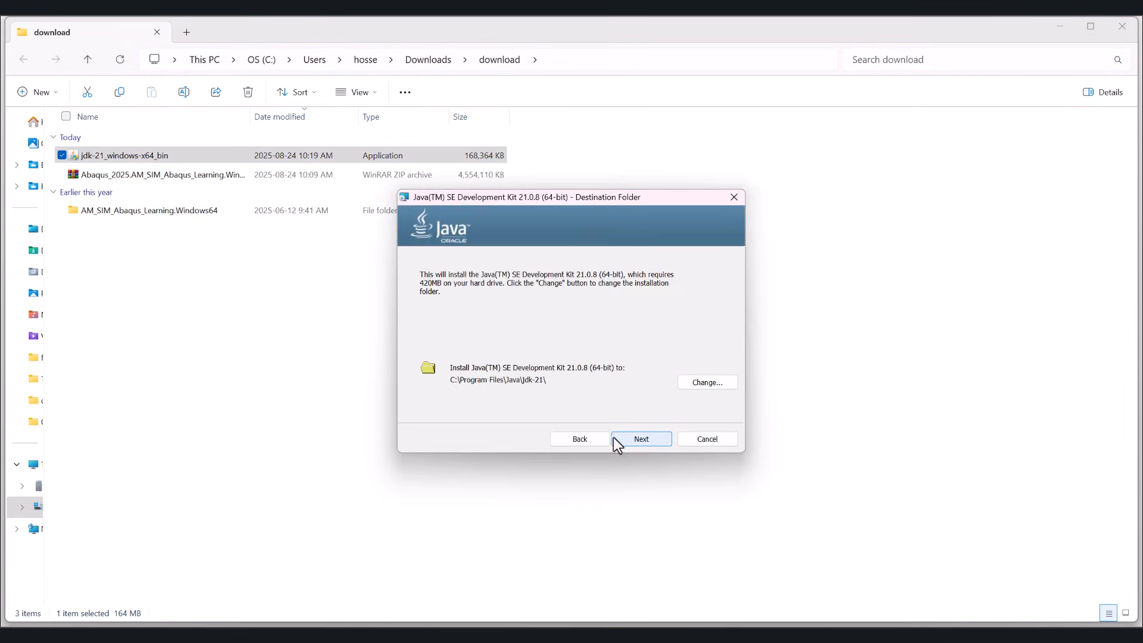
click(704, 382)
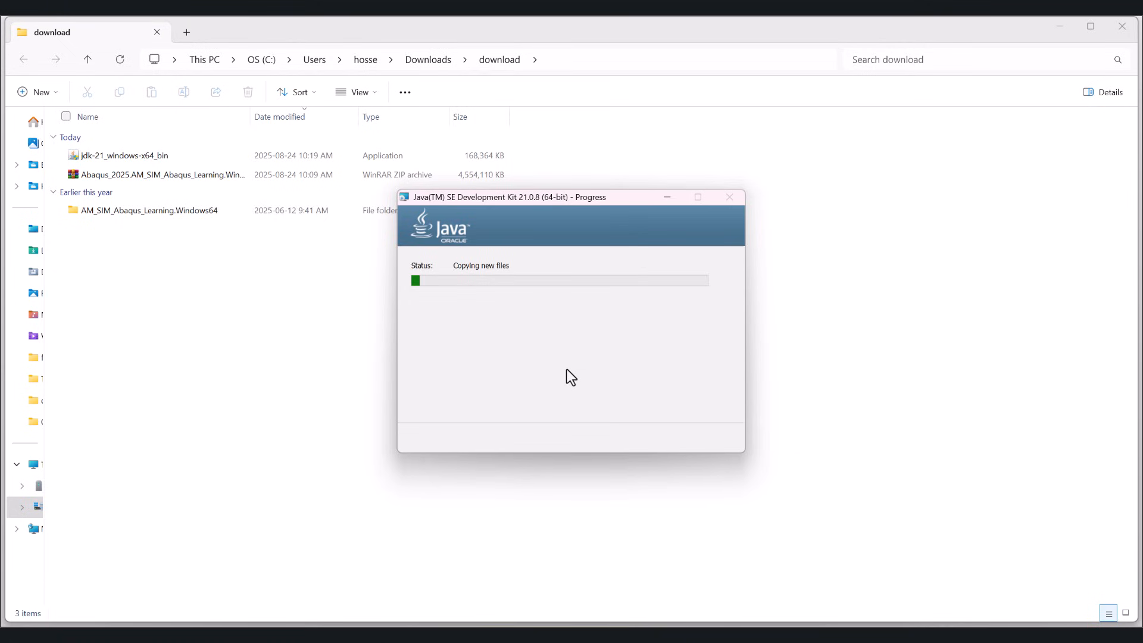
mouse_move(728, 445)
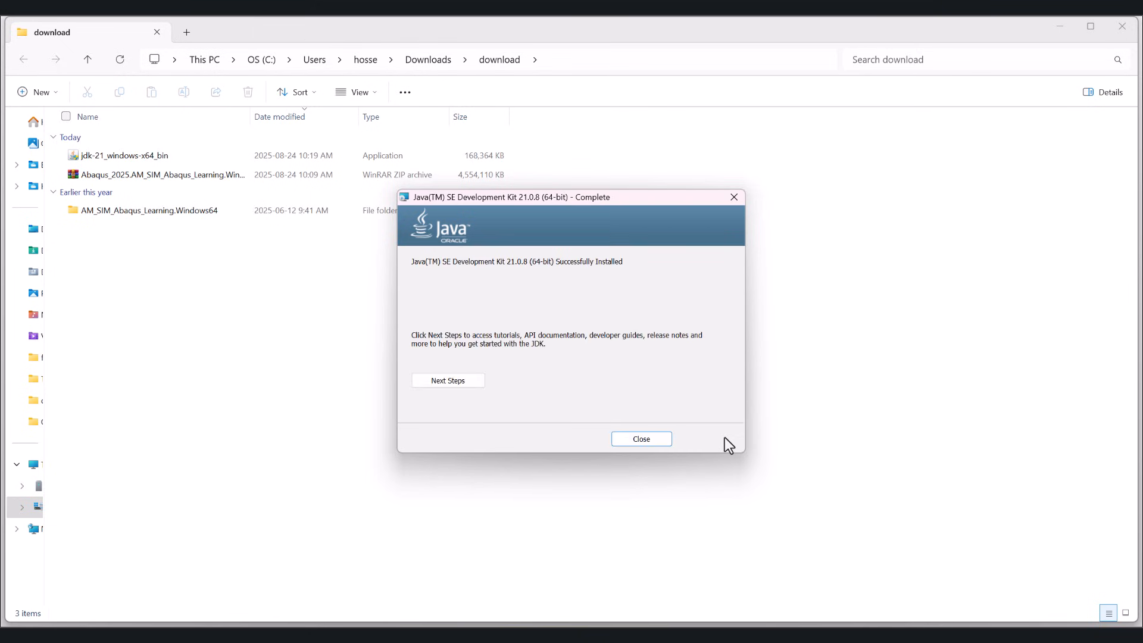
click(640, 439)
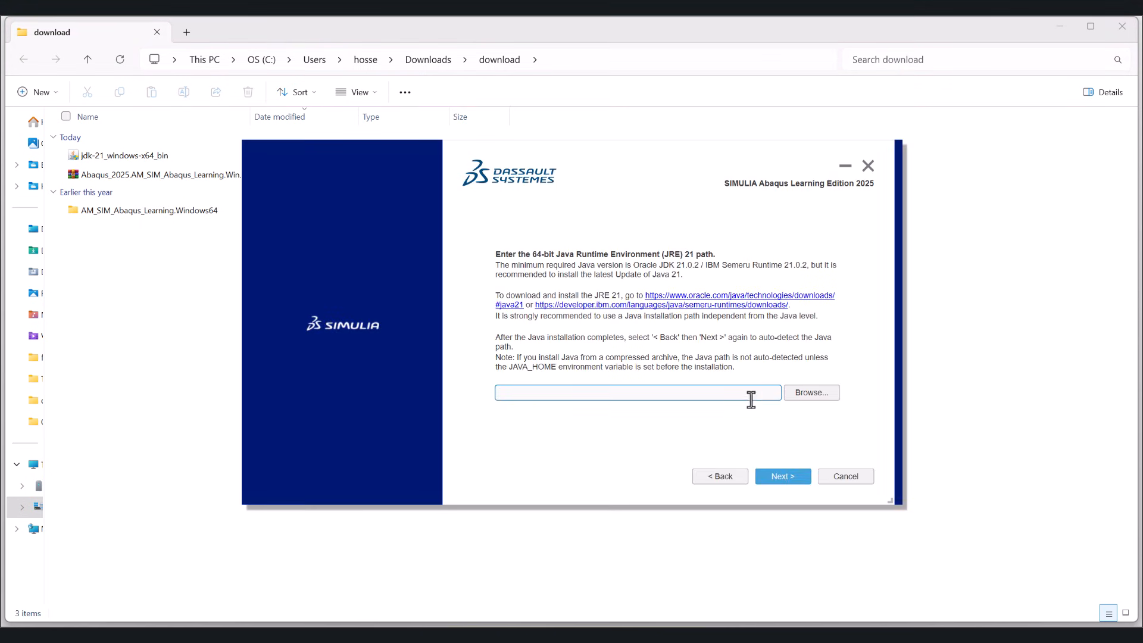
Step: Browse to C:\Program Files\Java\jdk-21 and select it as the Java path for Abaqus
click(809, 392)
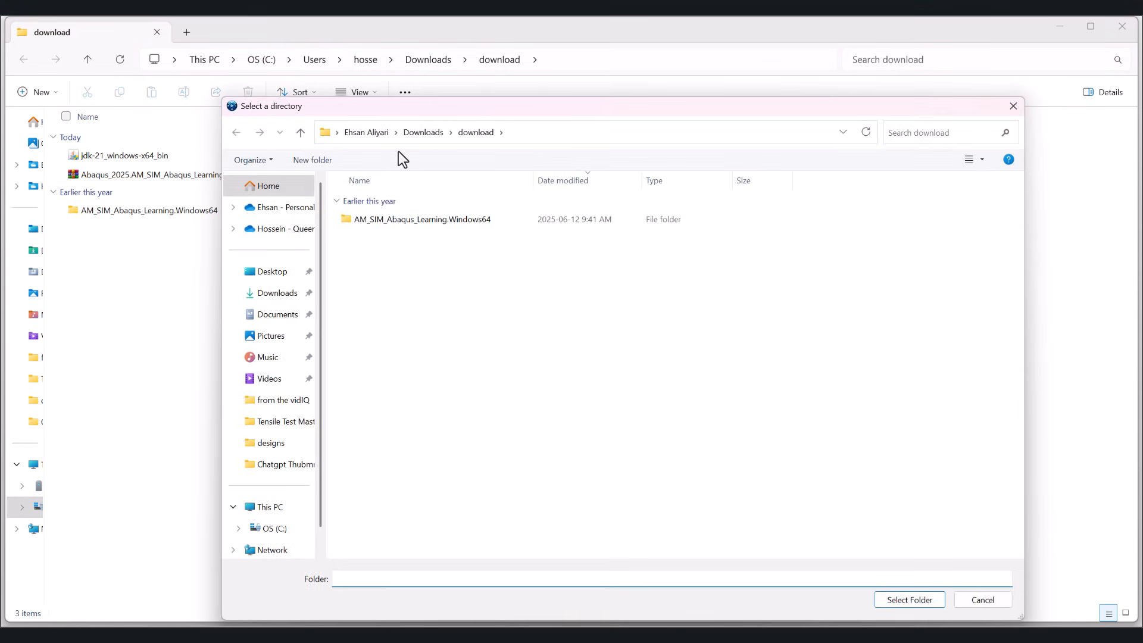
click(274, 528)
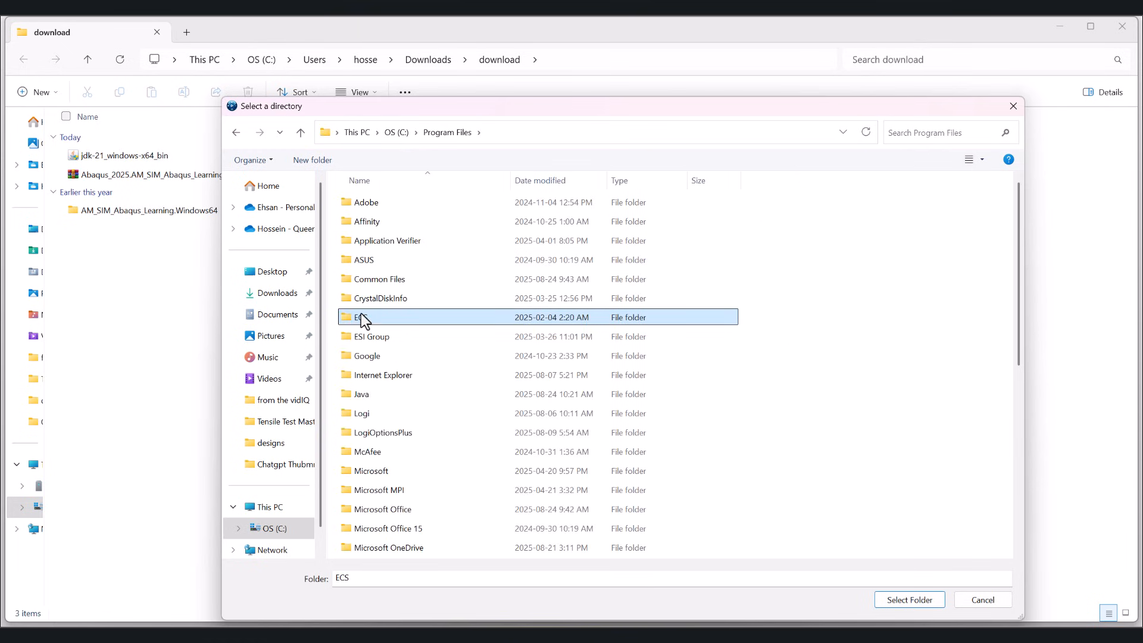
click(361, 394)
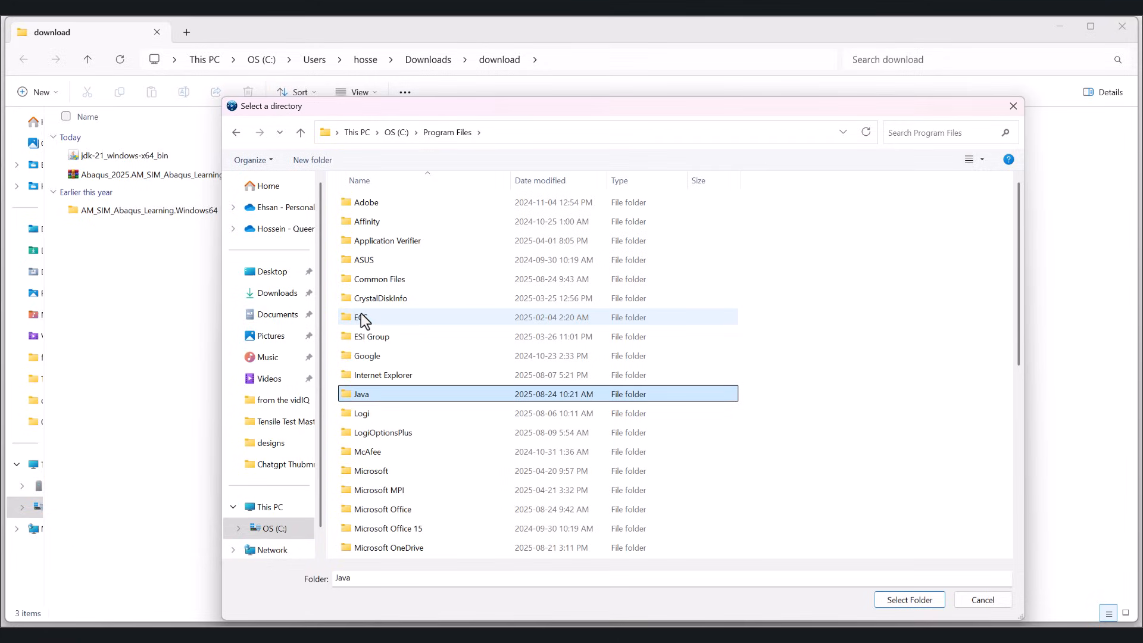
double_click(361, 394)
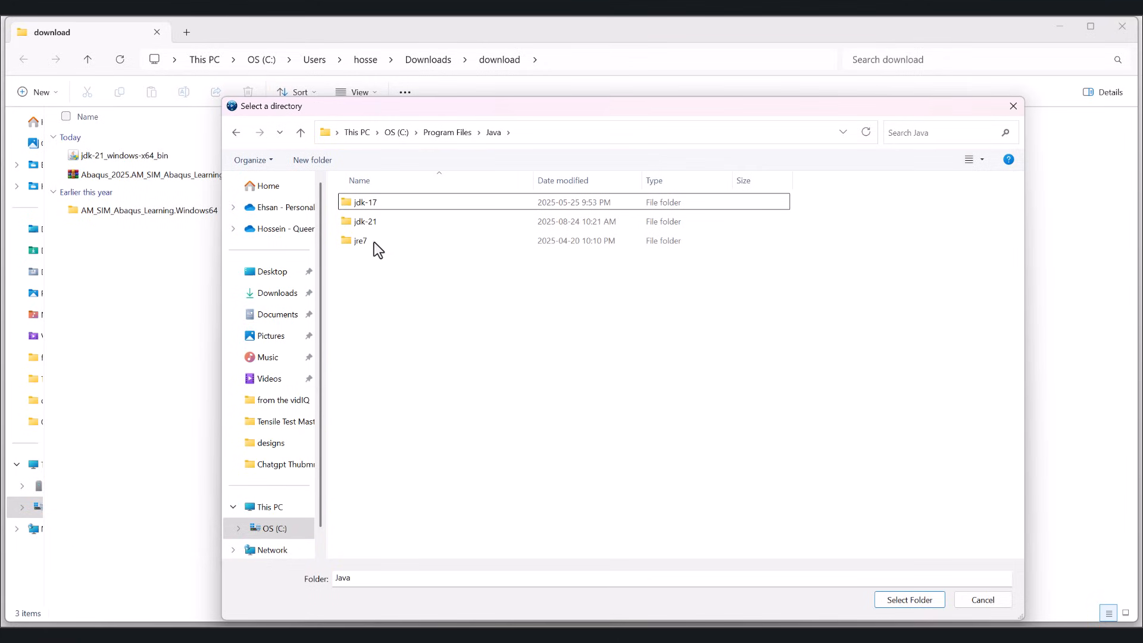
double_click(364, 221)
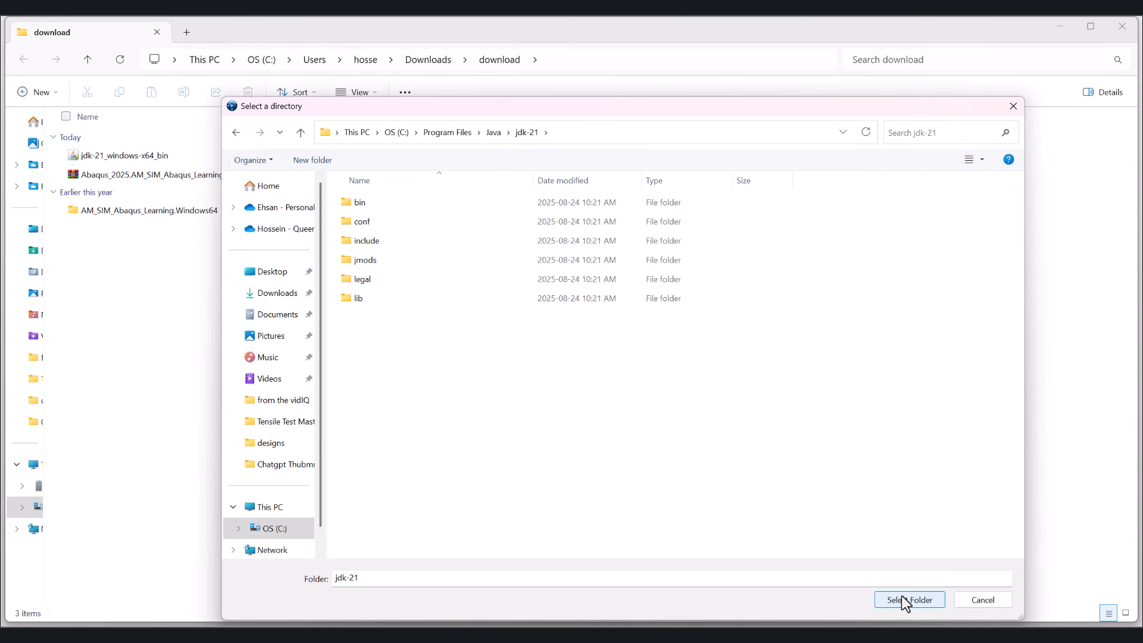
click(909, 599)
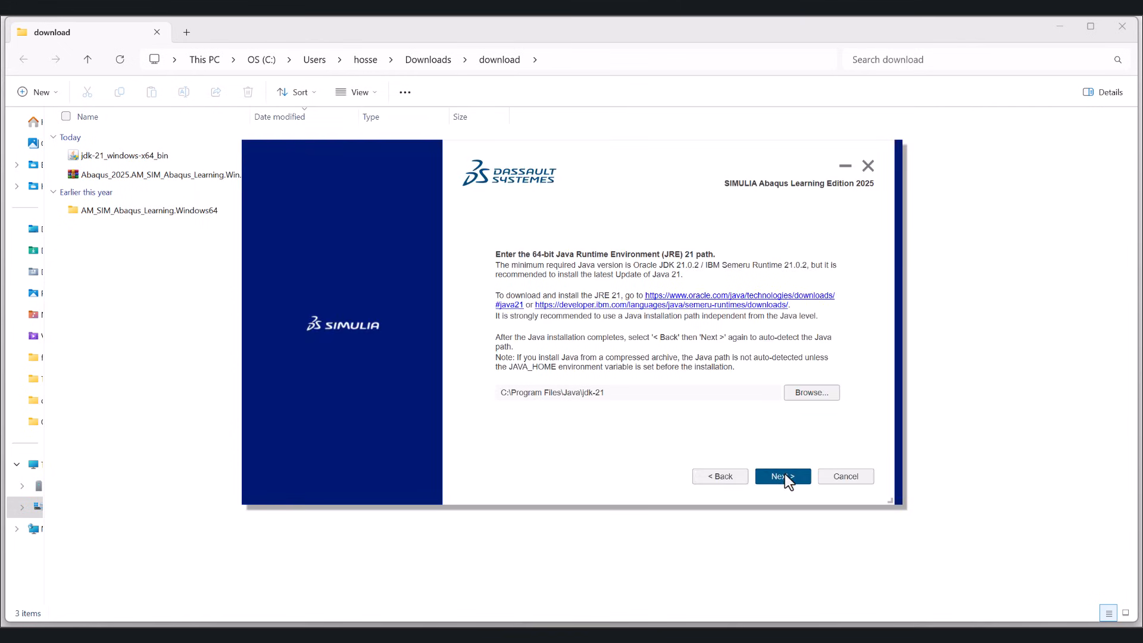
Step: Continue past the Java path step and allow Java through the Windows firewall
click(781, 476)
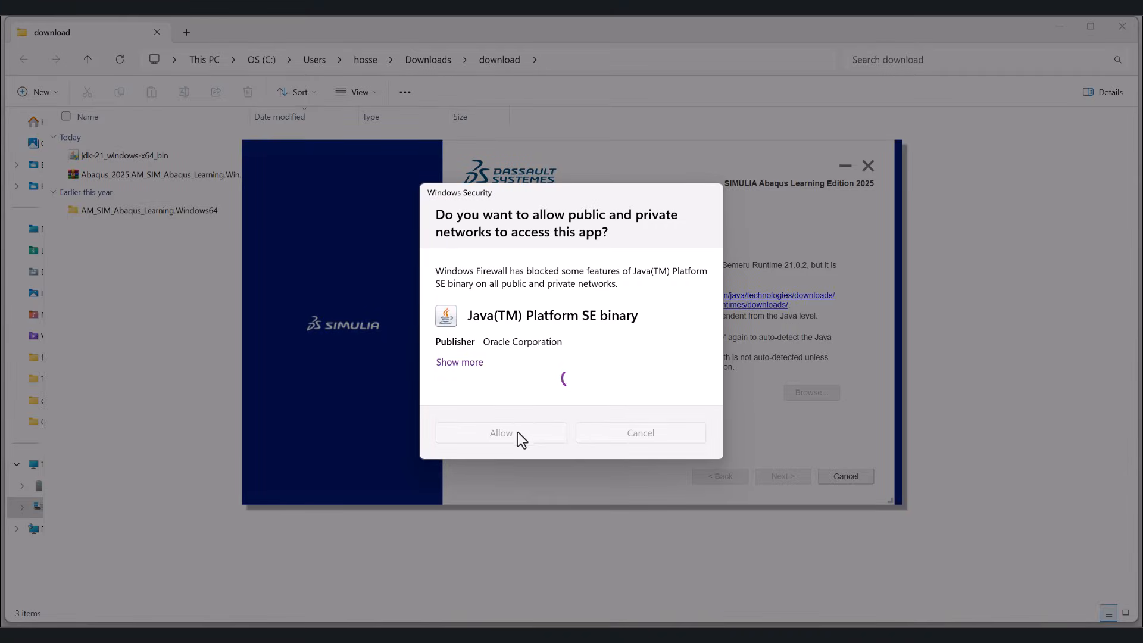
click(501, 432)
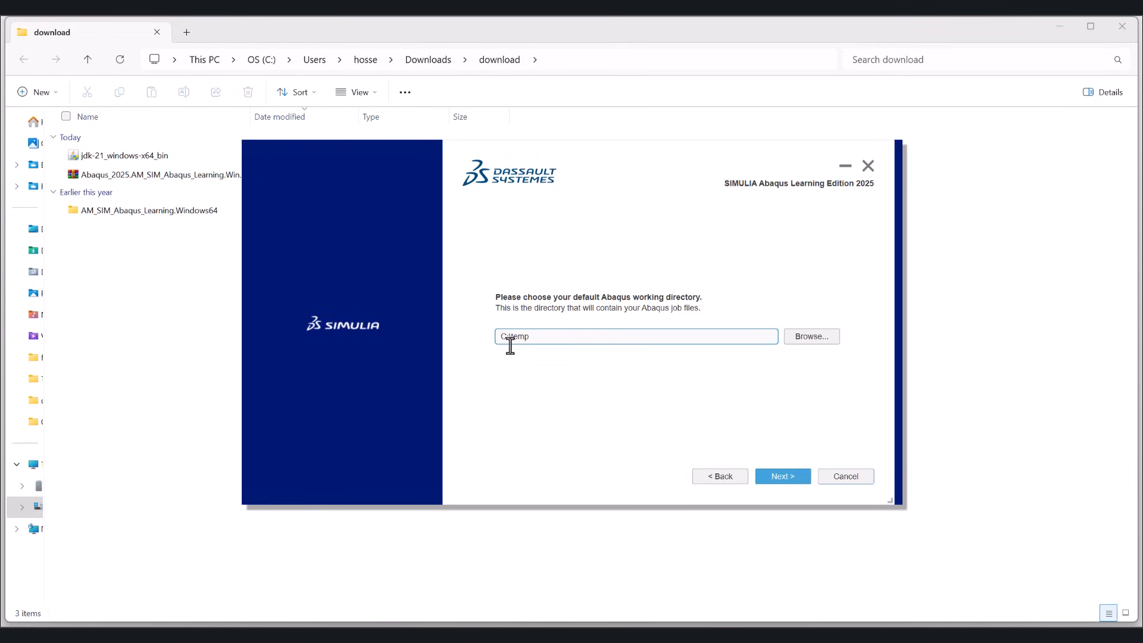
mouse_move(673, 304)
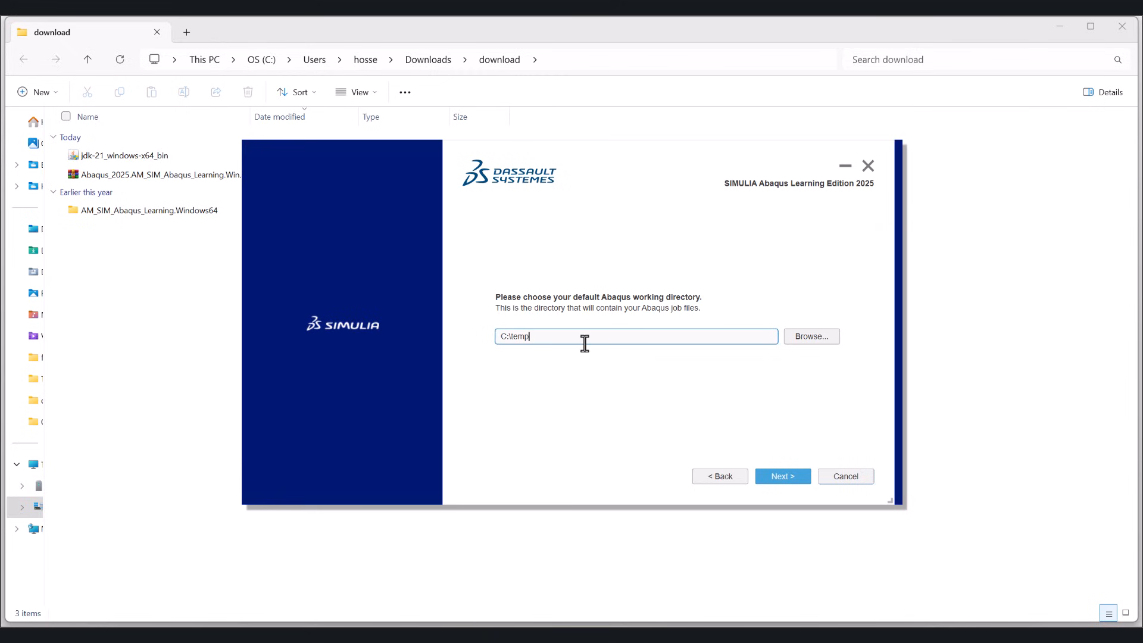
Step: Set the working directory to C:\temp\SE, confirm the summary and start installing Abaqus Learning Edition
text(\)
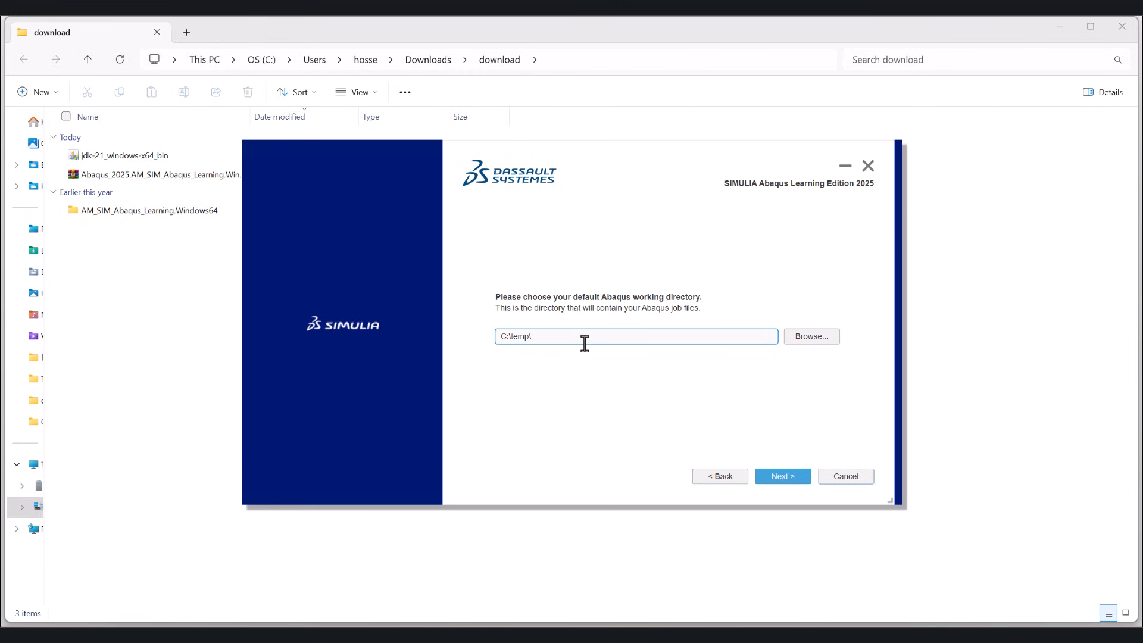
text(SE)
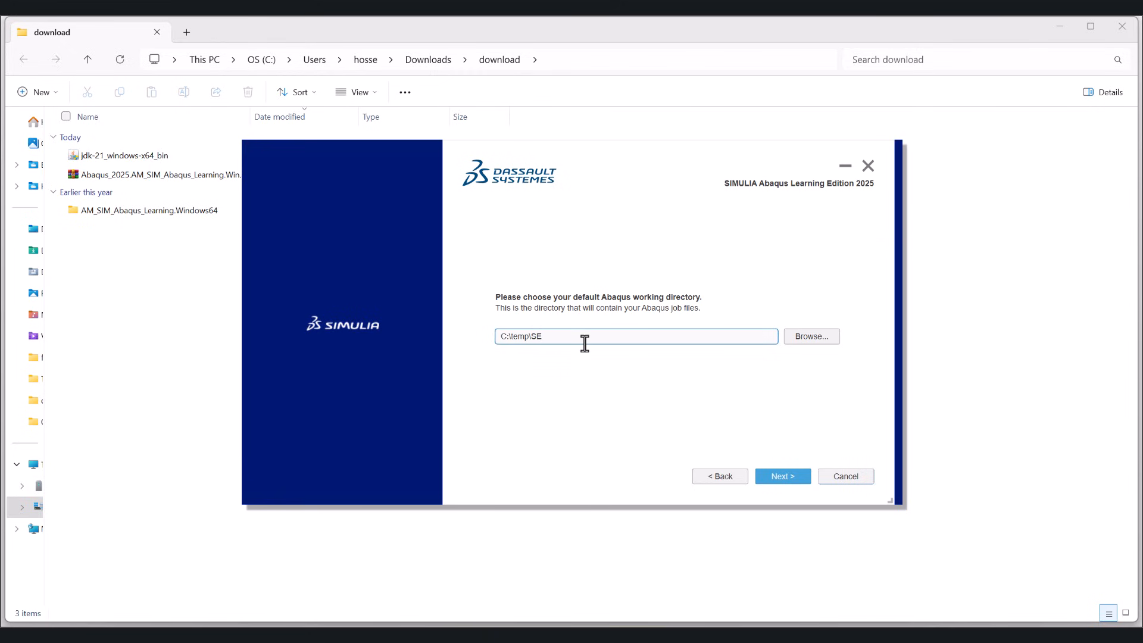
click(781, 476)
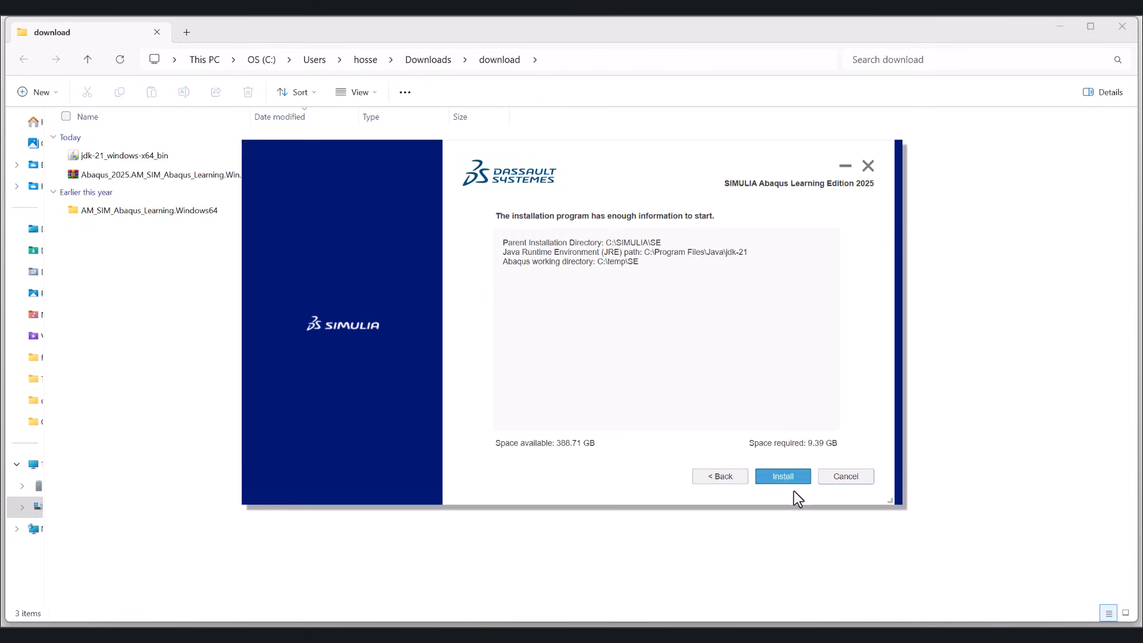
click(782, 476)
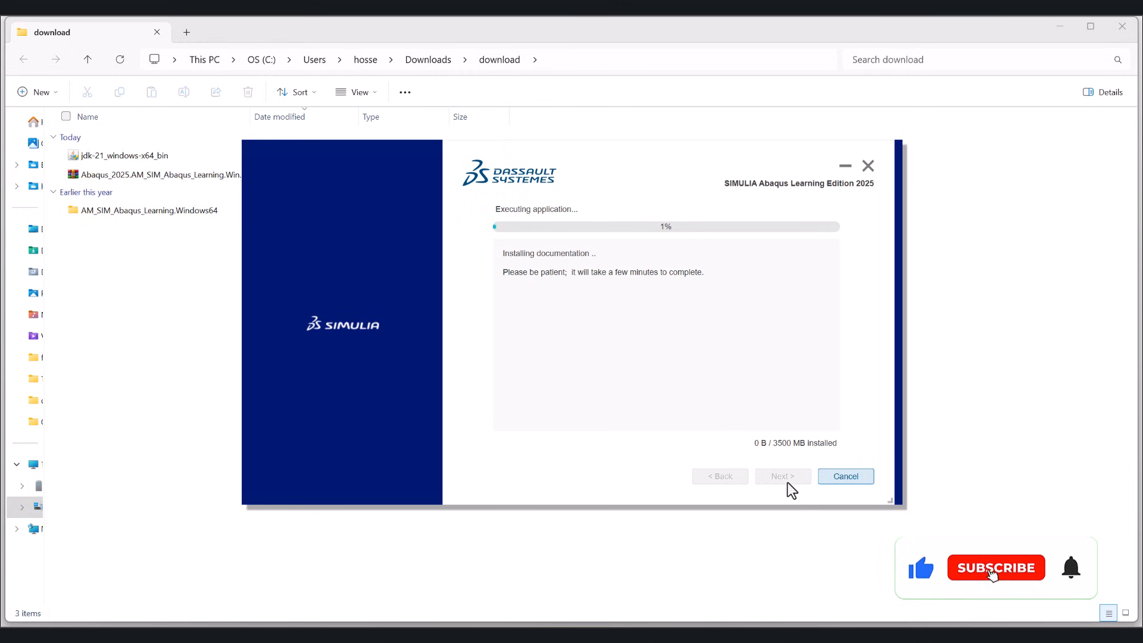
Step: Let the installation finish in C:\SIMULIA\SE\CAE\2025LE, acknowledge verification results and close the installer
click(995, 567)
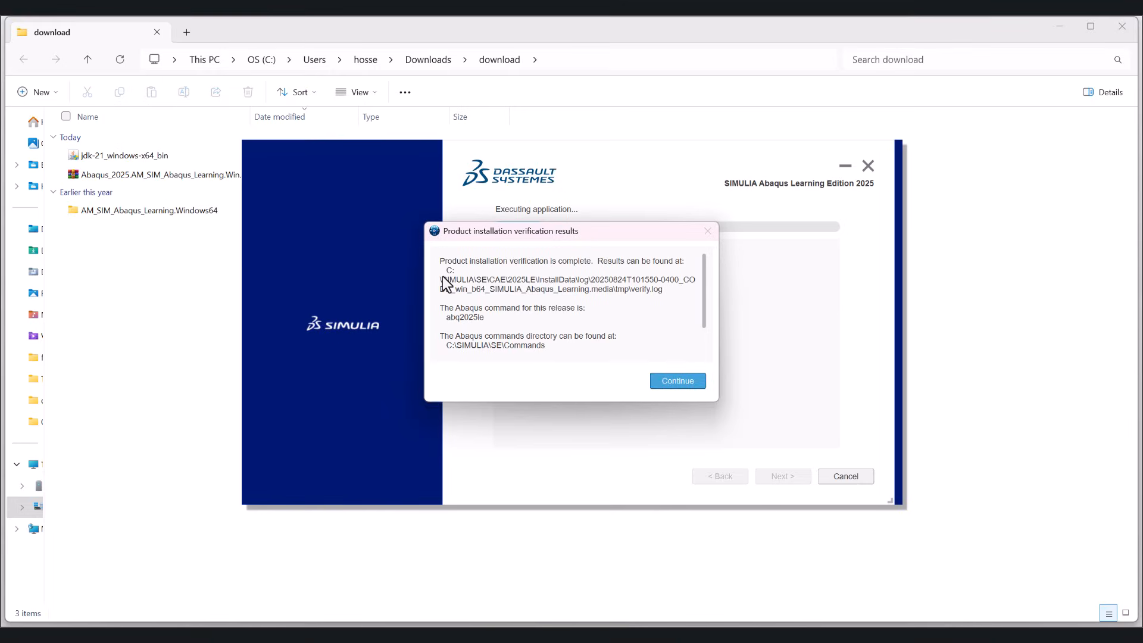
mouse_move(538, 275)
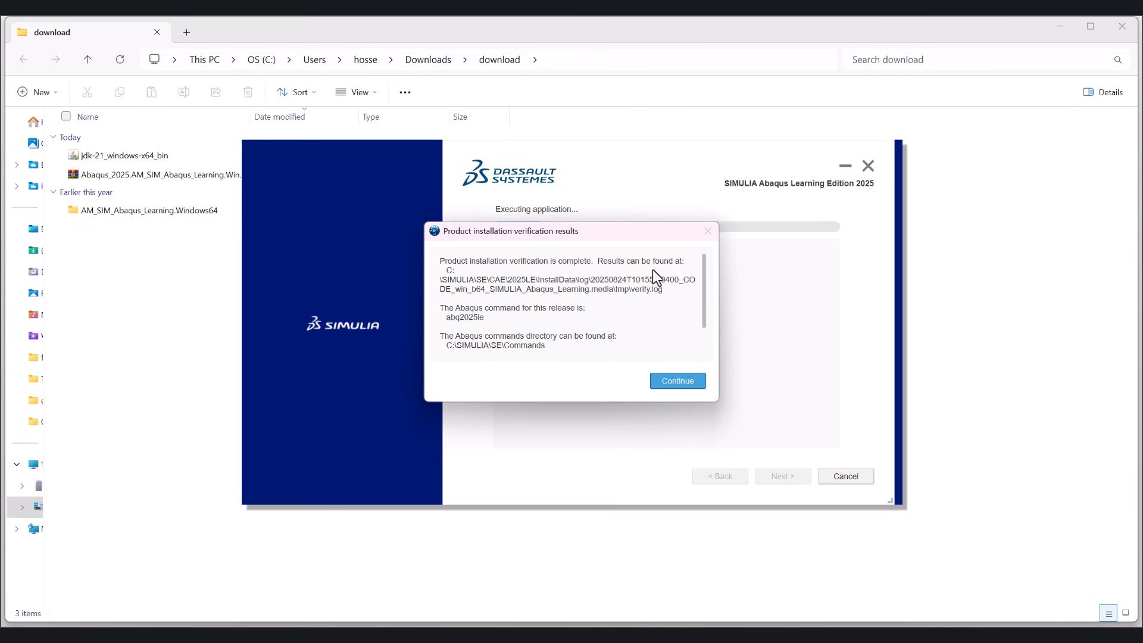
mouse_move(553, 287)
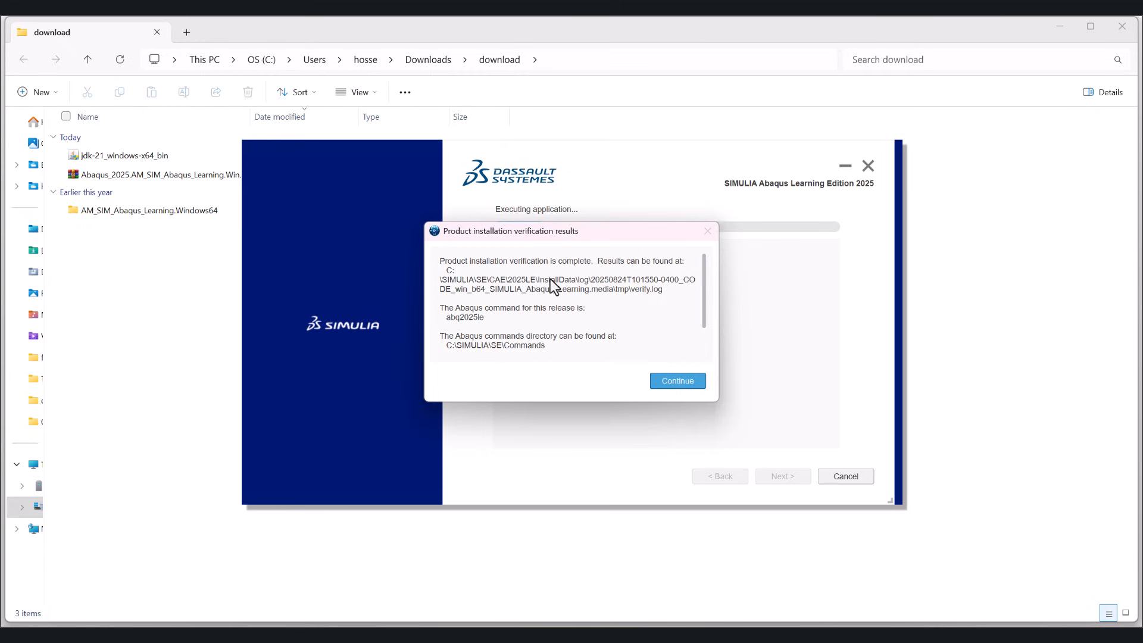
click(676, 381)
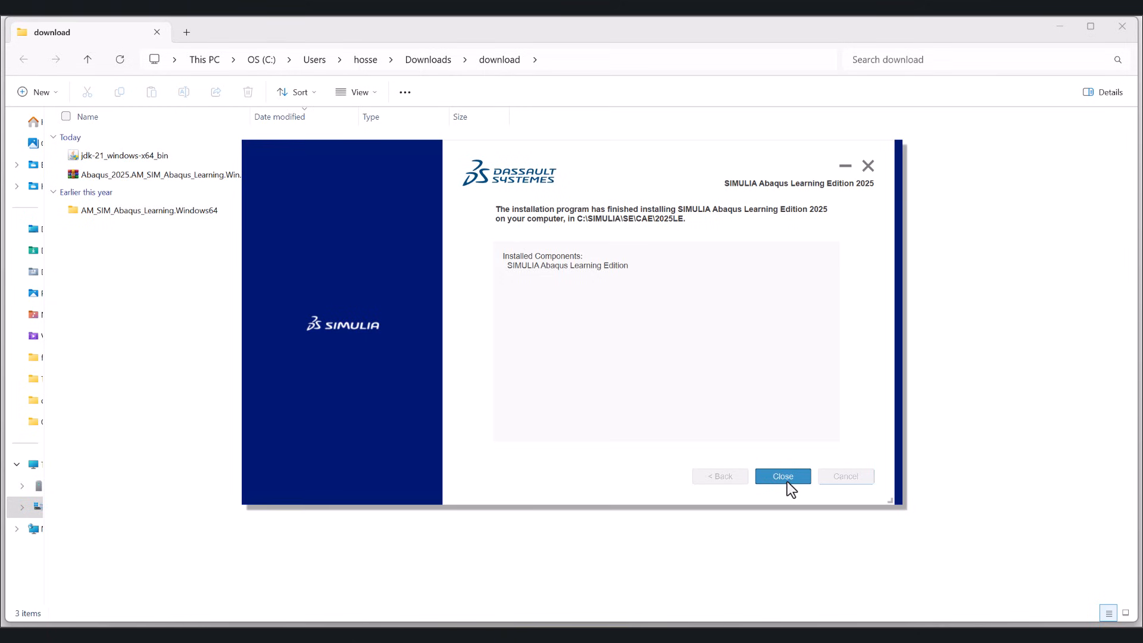
click(782, 476)
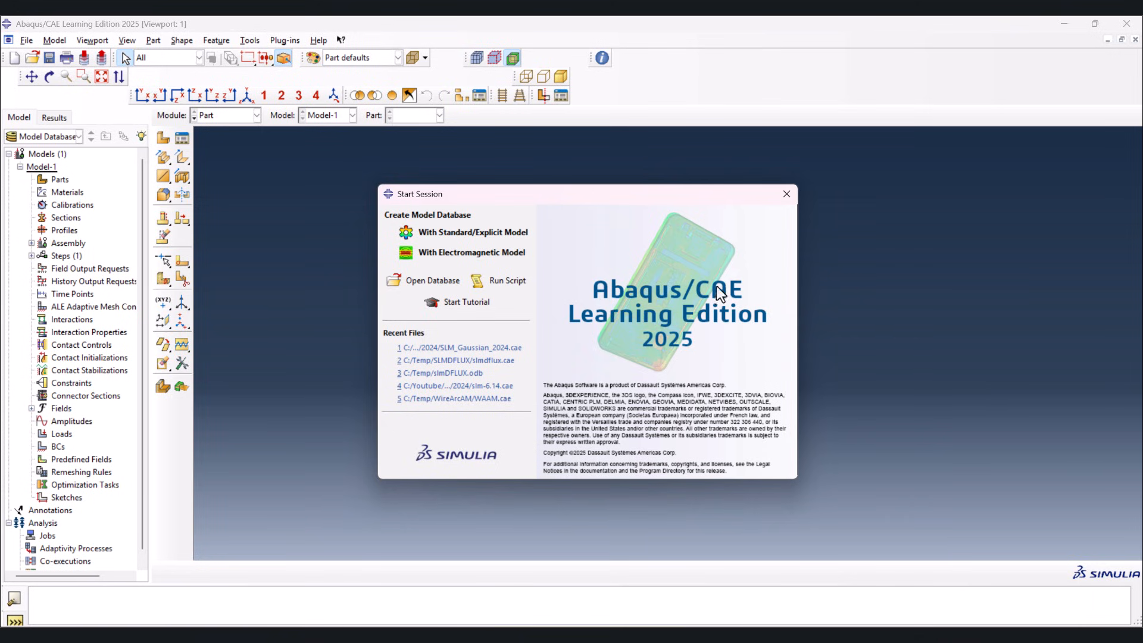
mouse_move(659, 339)
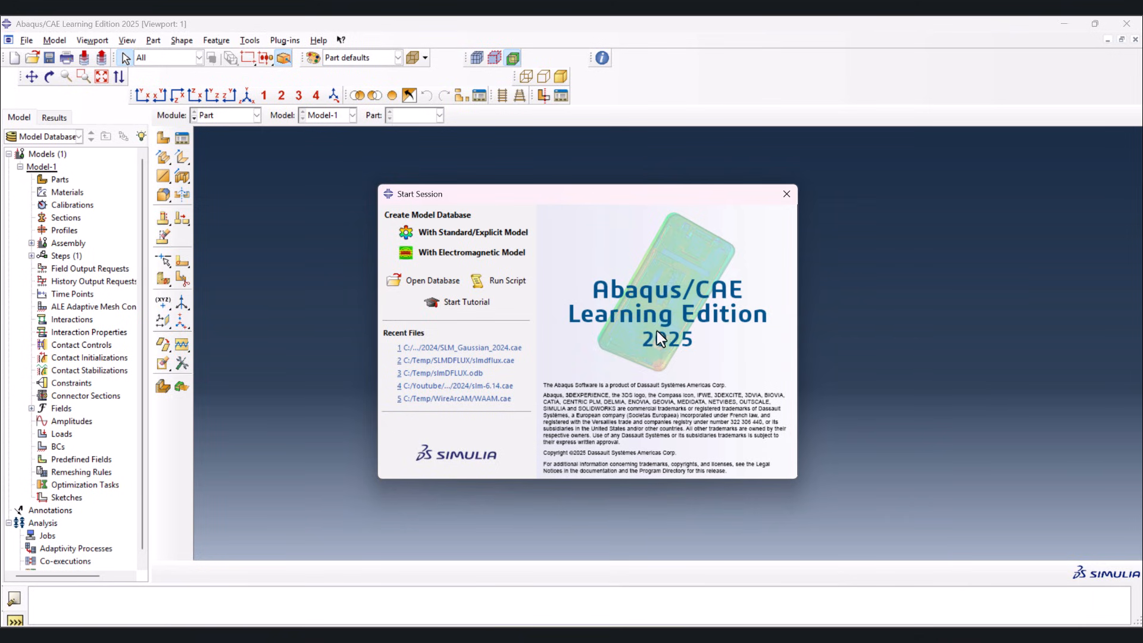
mouse_move(663, 349)
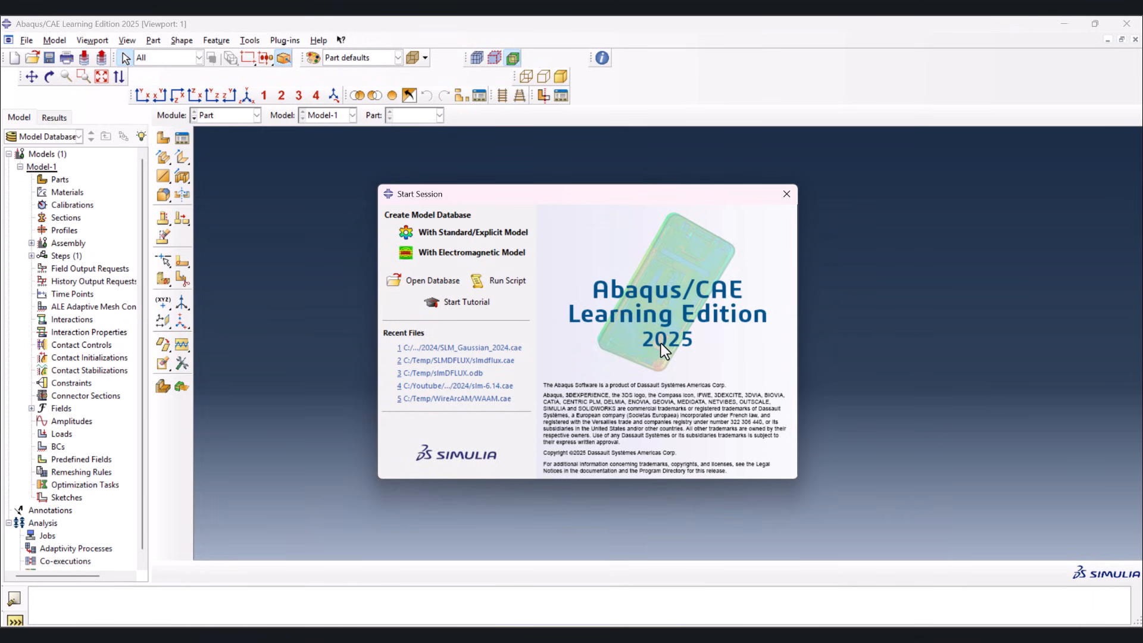